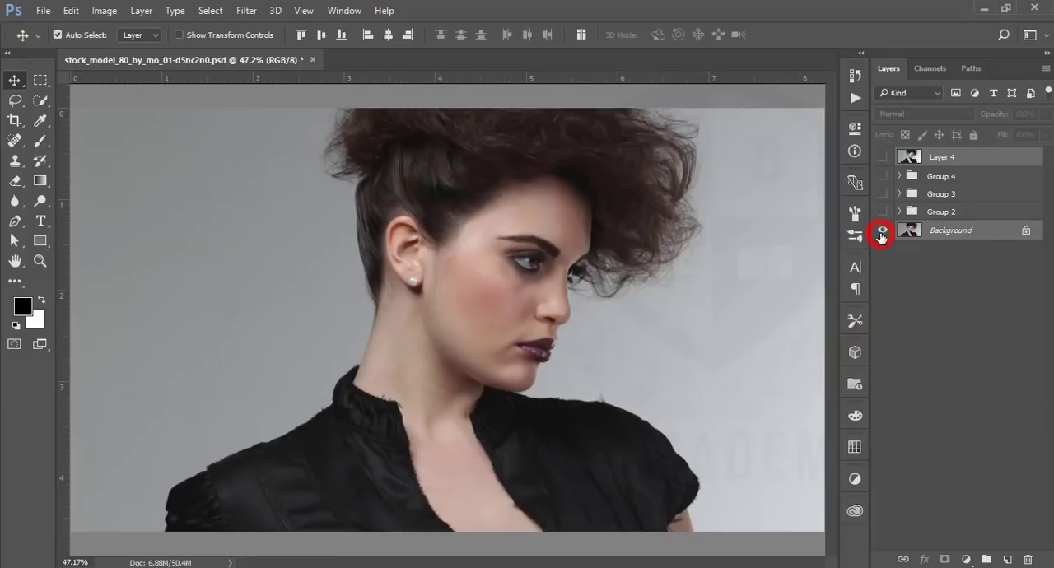
Toggle Background and Layer 4 visibility to compare before and after, then hide every layer.
left_click(882, 230)
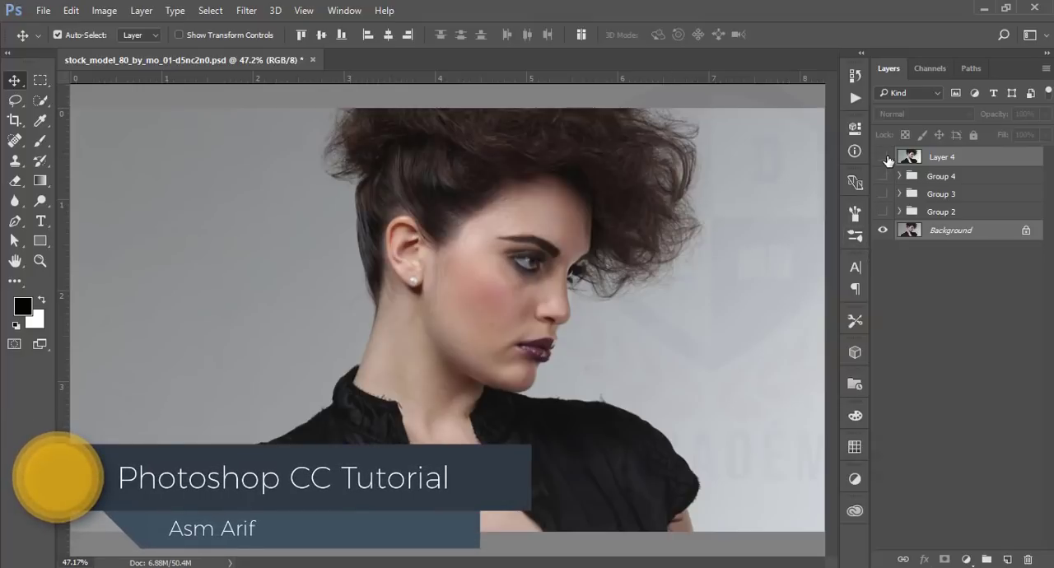
left_click(882, 157)
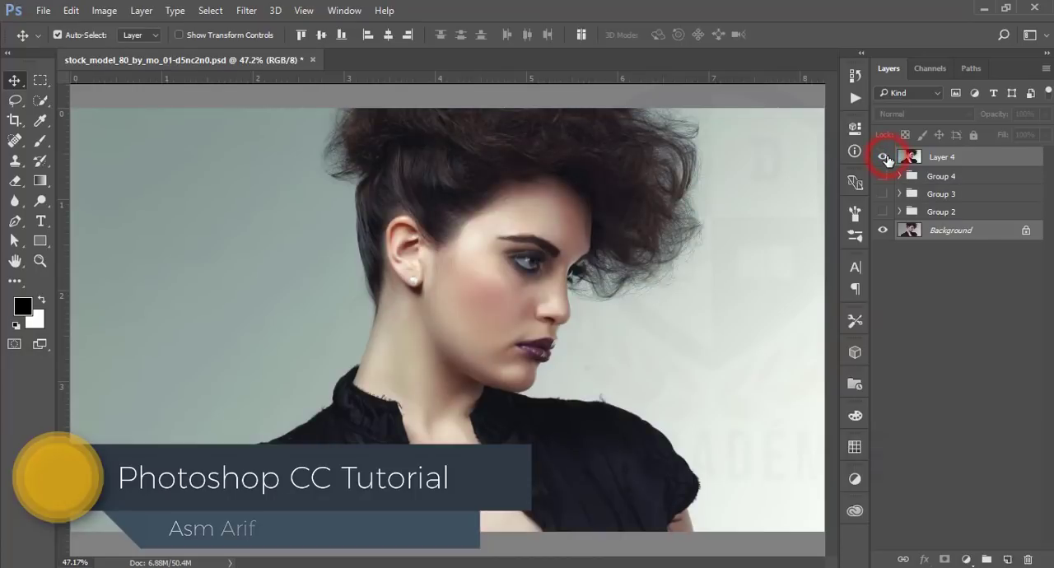
left_click(882, 157)
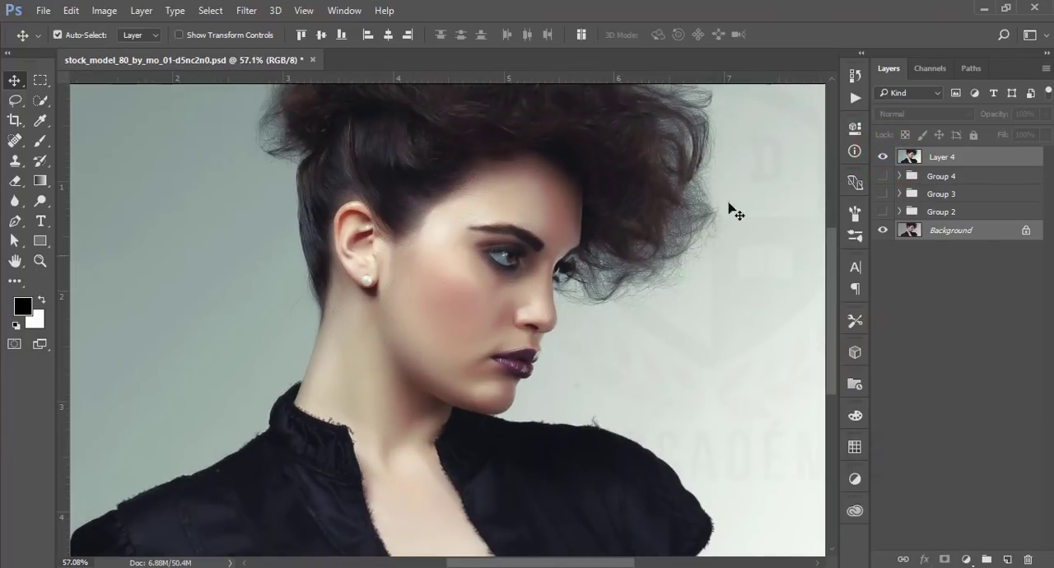
left_click(882, 156)
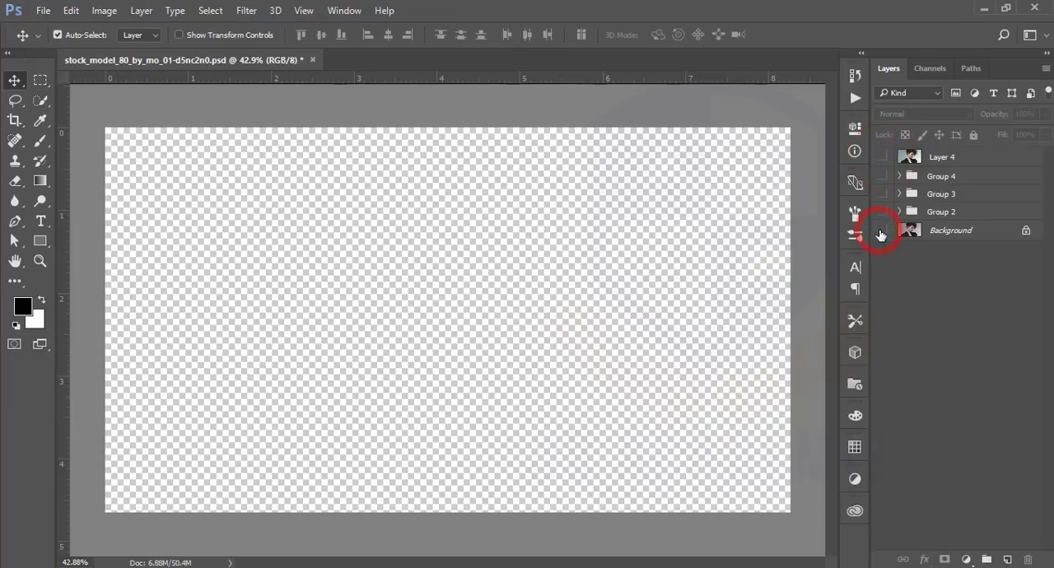
Save and close the layered retouch, then open the original stock_model JPG.
left_click(313, 60)
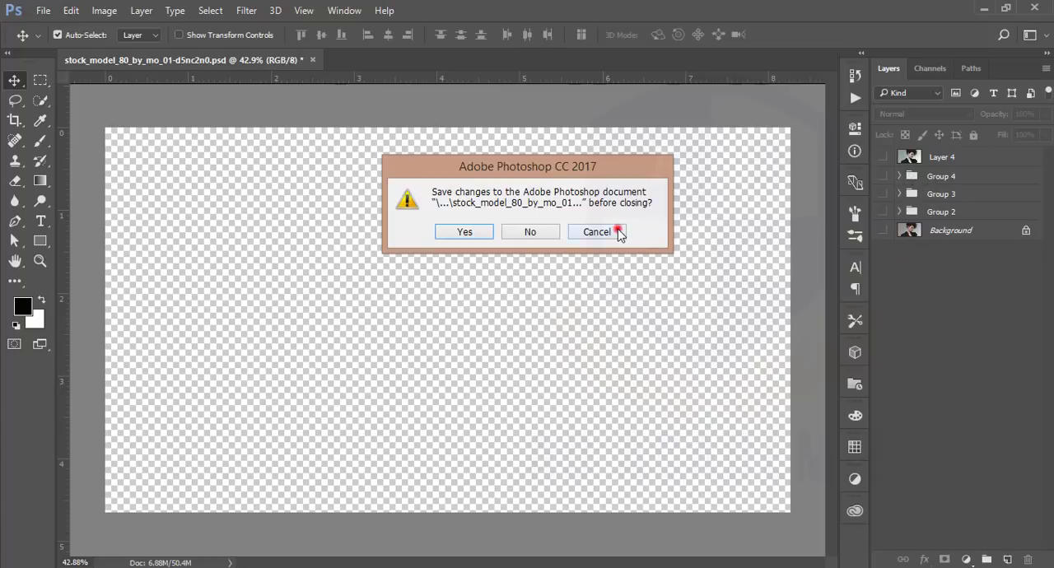
left_click(596, 232)
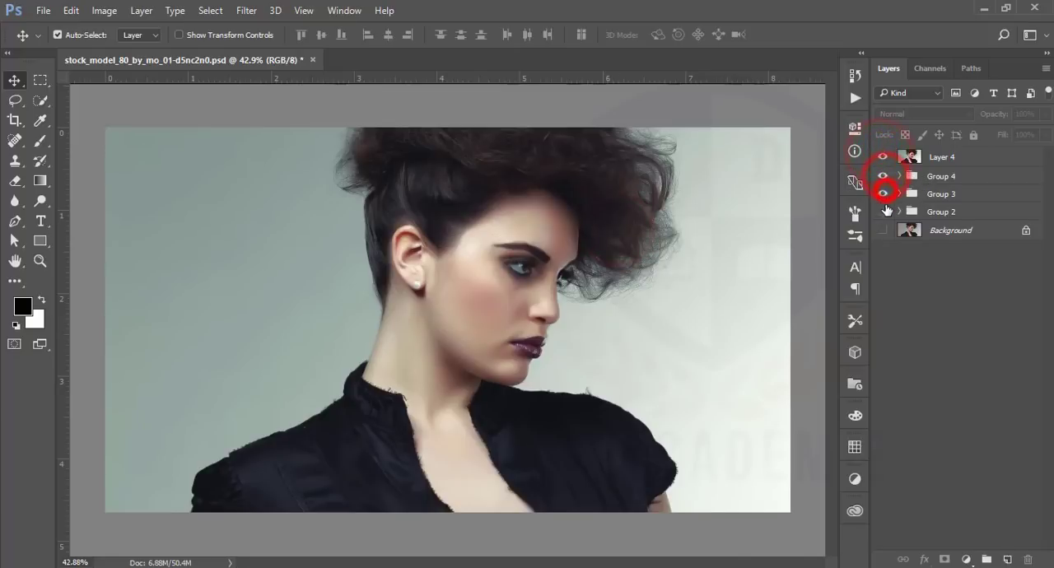
key("ctrl+s")
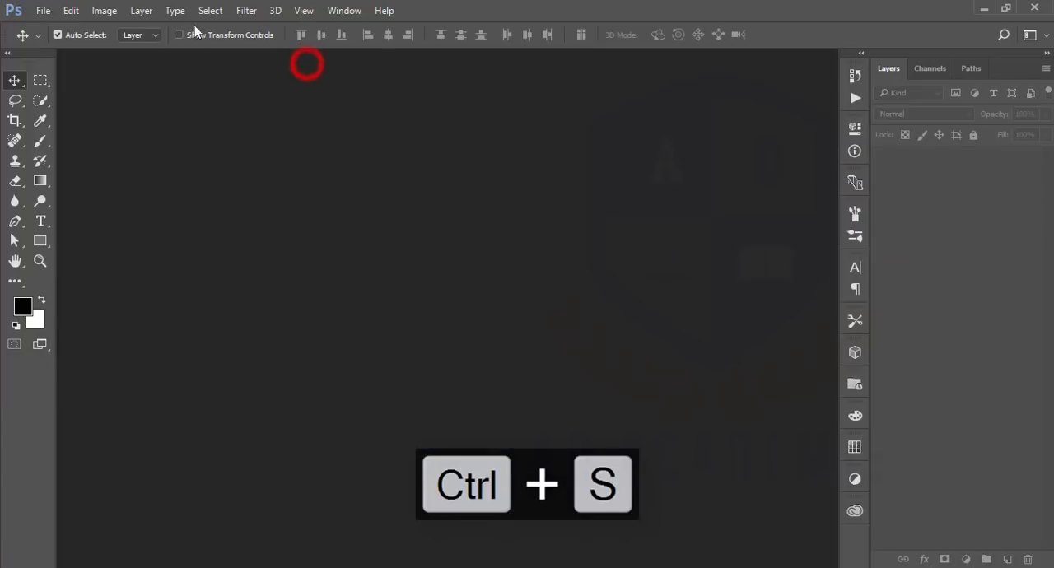
left_click(43, 11)
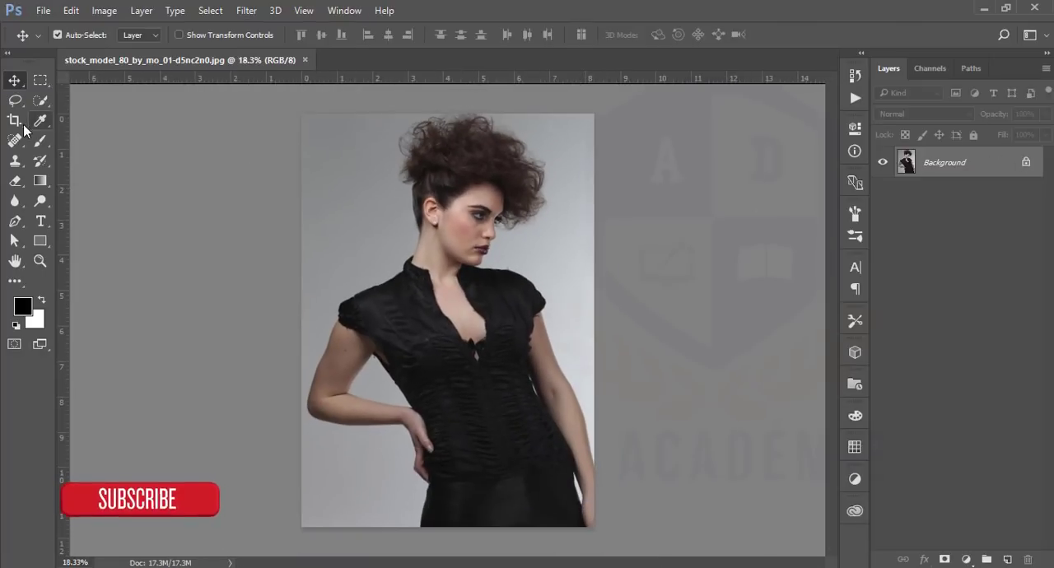
Crop the photo to a 16:9 frame around the model's head and shoulders.
left_click(15, 121)
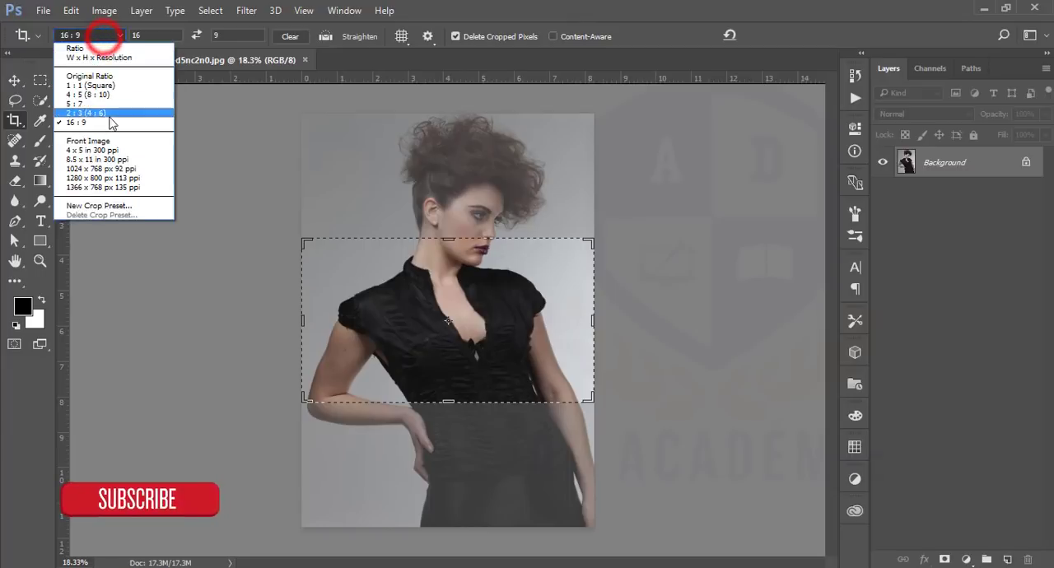
left_click(87, 113)
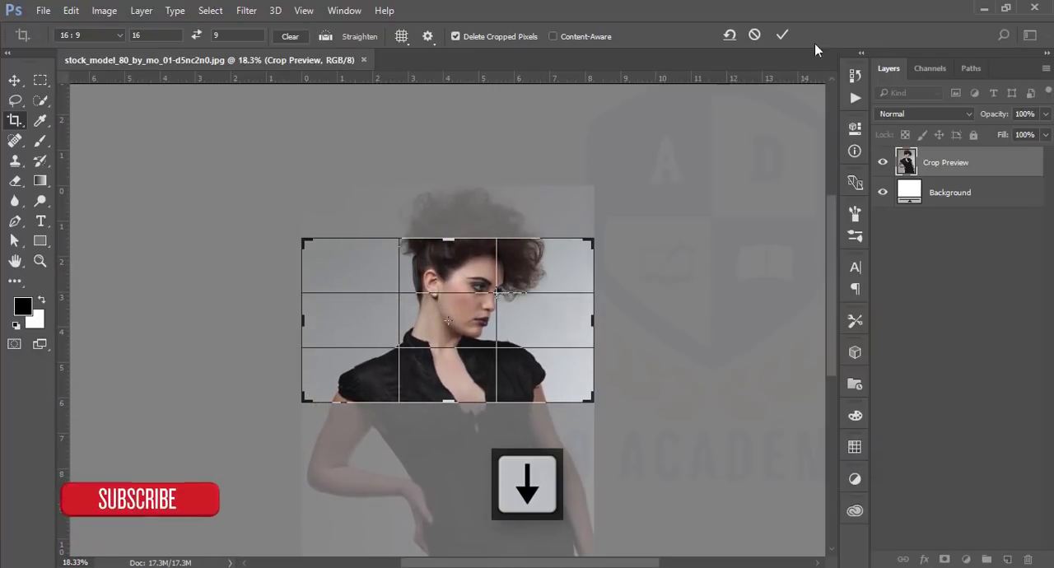
left_click(781, 35)
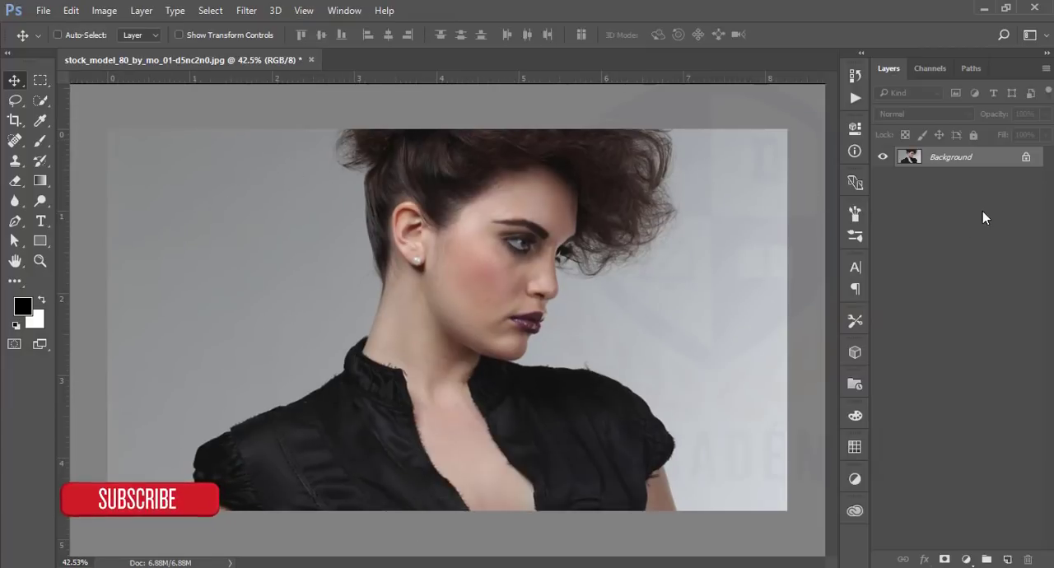
Duplicate the cropped photo onto a new layer and rename it D.
key("ctrl+j")
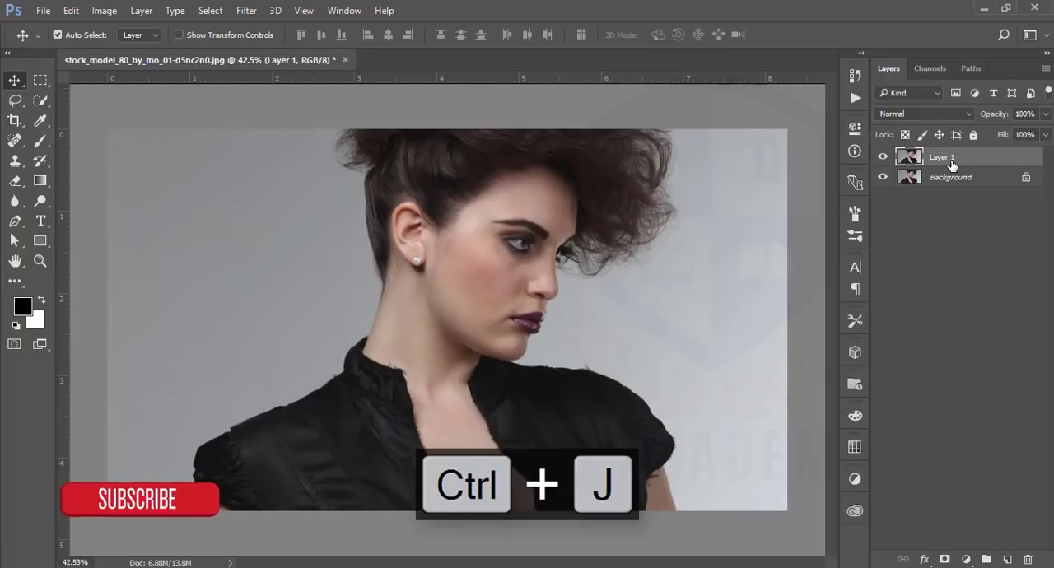
key("ctrl+j")
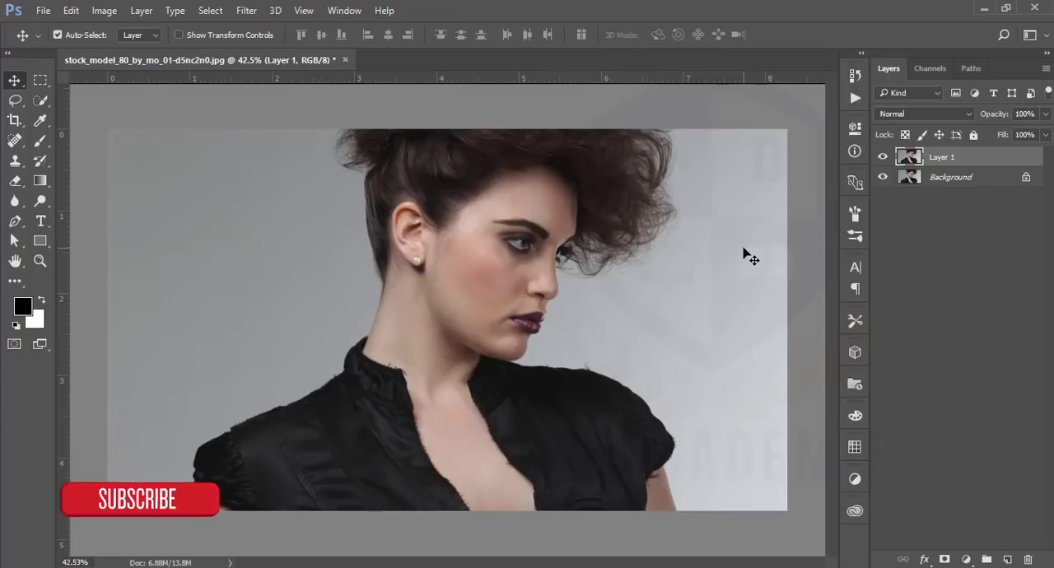
mouse_move(515, 319)
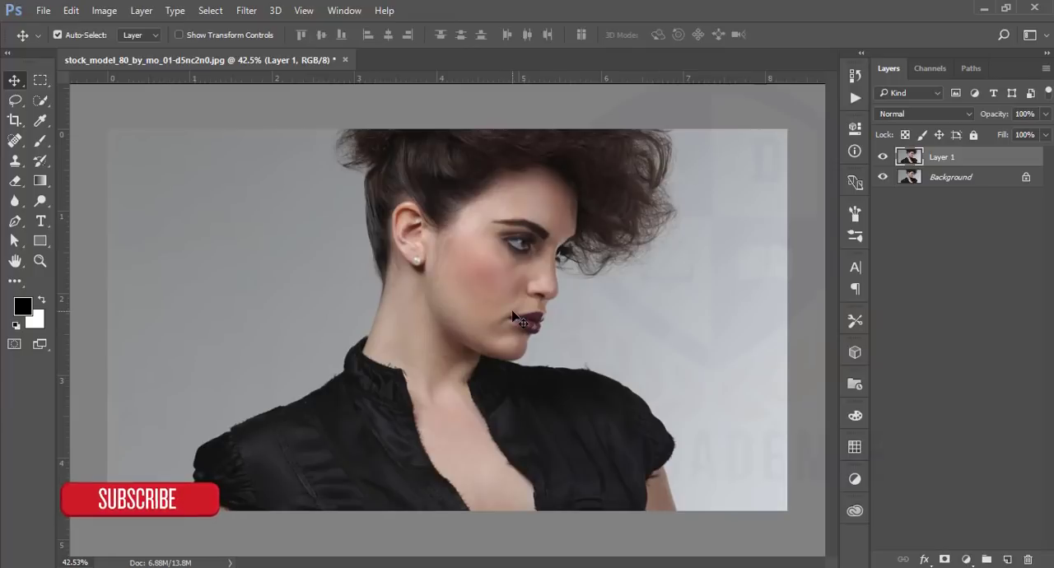
mouse_move(848, 272)
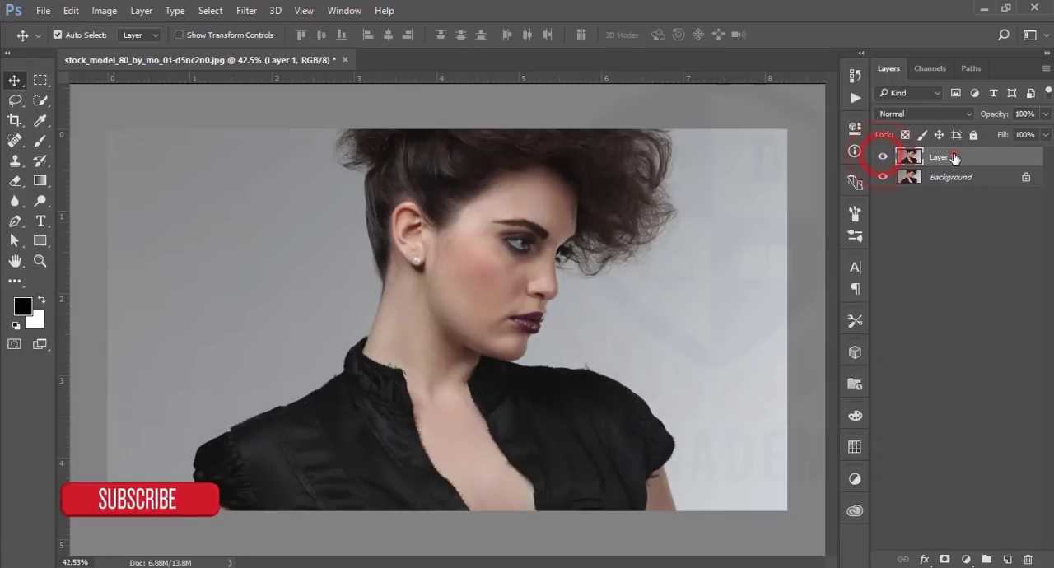
double_click(940, 156)
type("D")
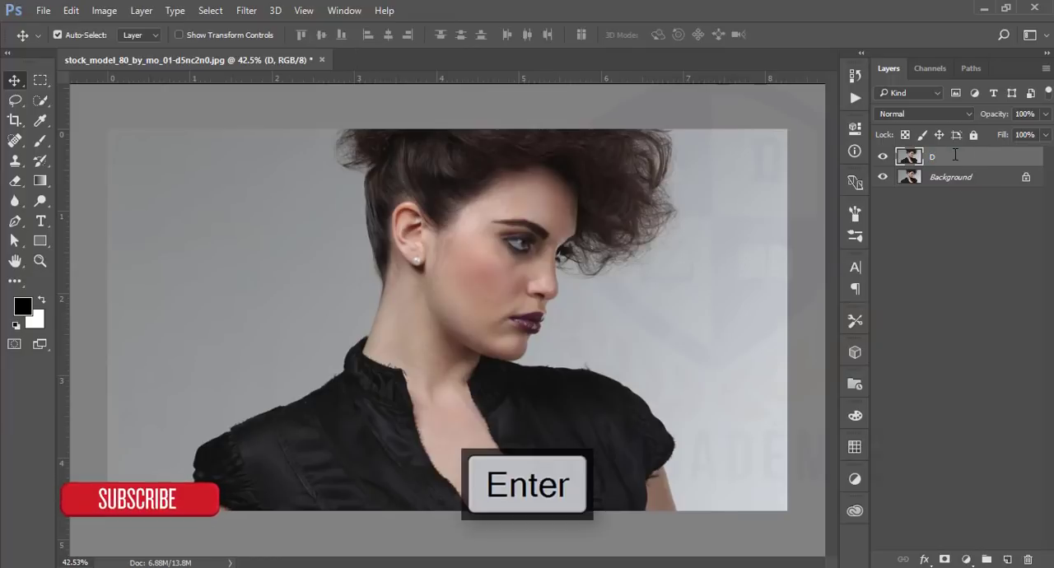
left_click(923, 113)
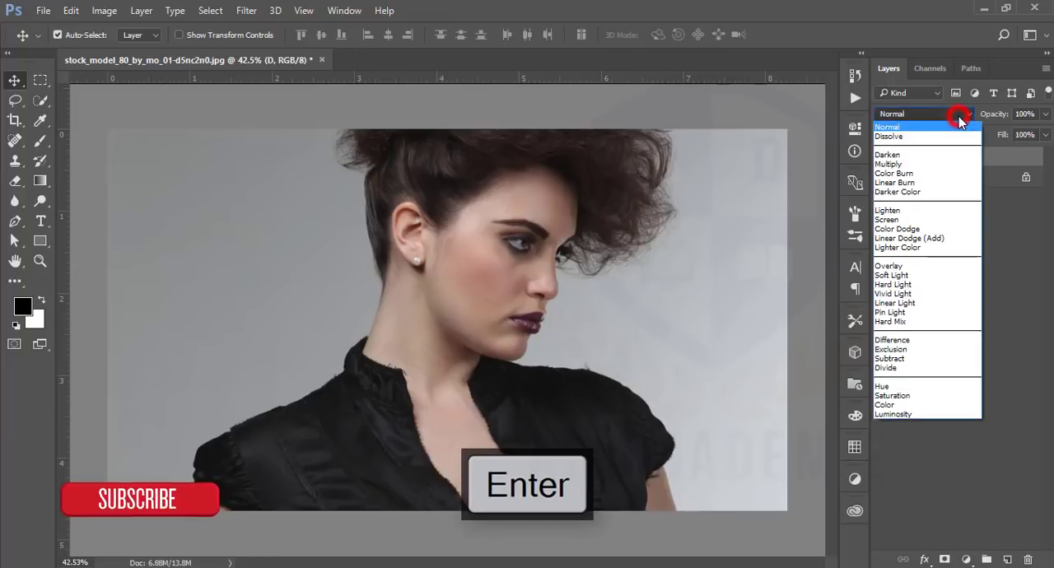
left_click(887, 210)
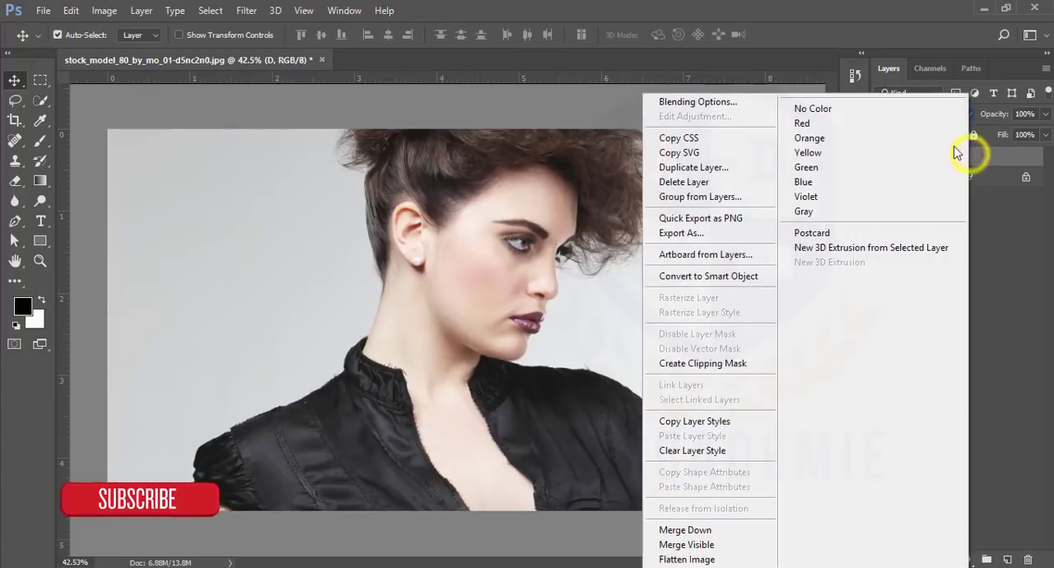
In layer D's Blending Options, set the Underlying Layer black slider to about 161.
left_click(697, 102)
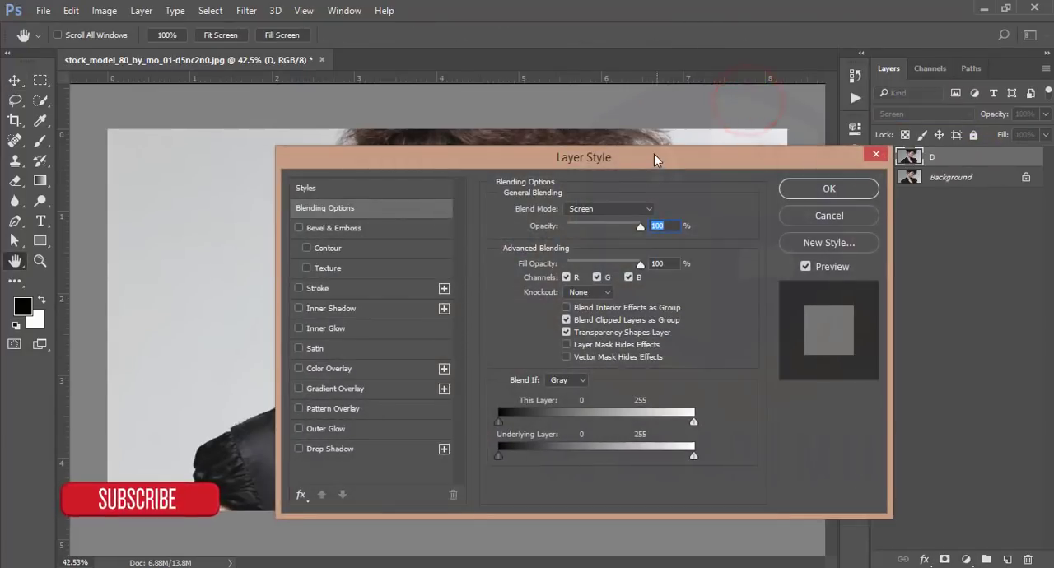
left_click_drag(583, 157, 887, 63)
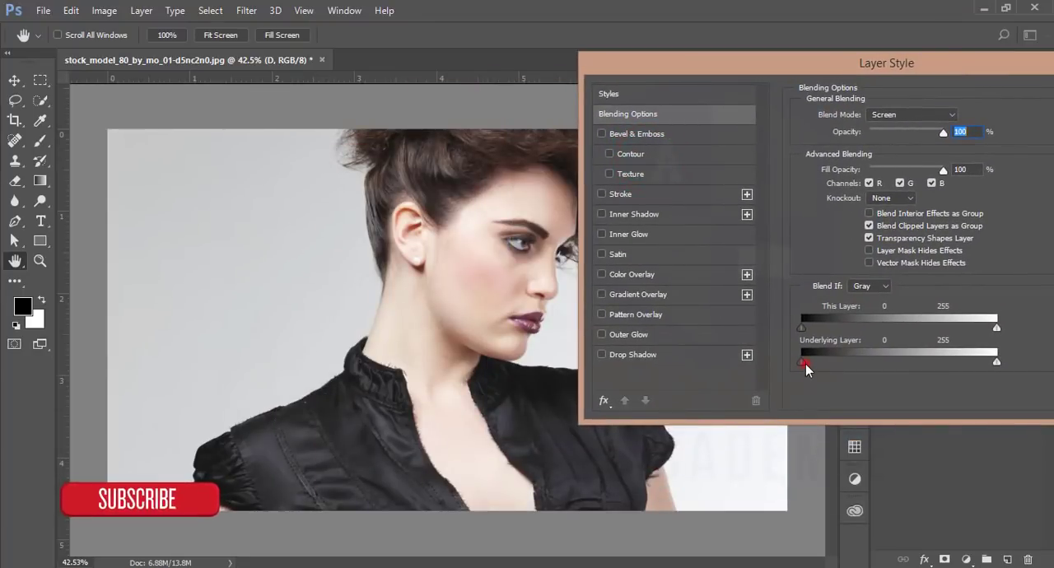
left_click_drag(801, 362, 892, 362)
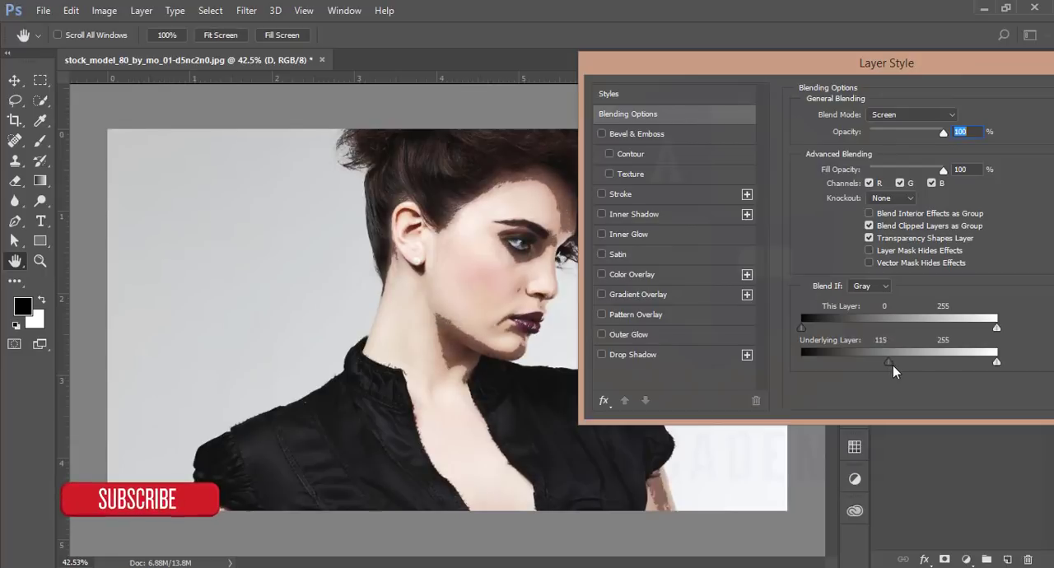
left_click_drag(889, 363, 922, 362)
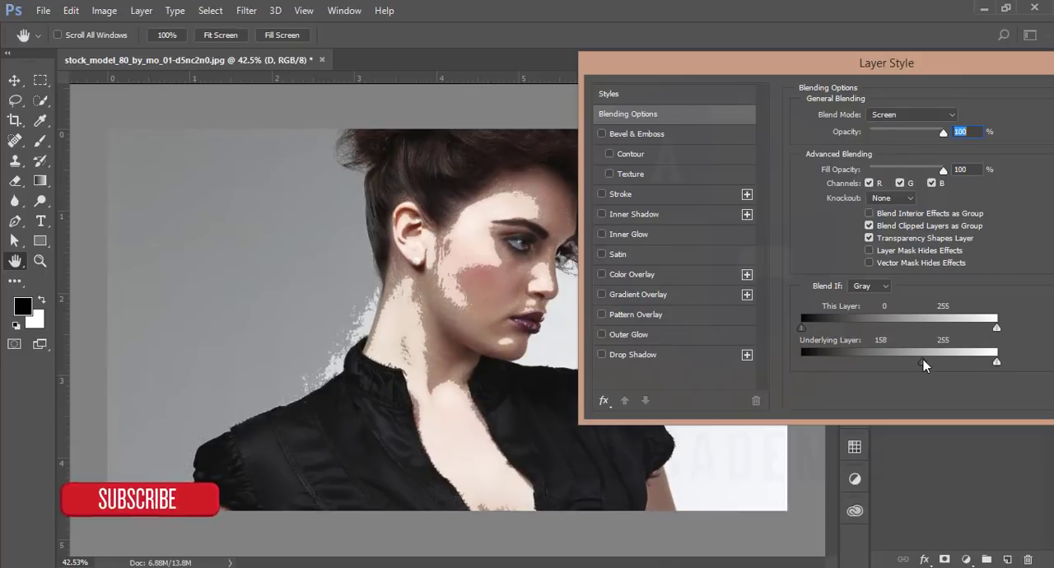
left_click_drag(918, 361, 924, 361)
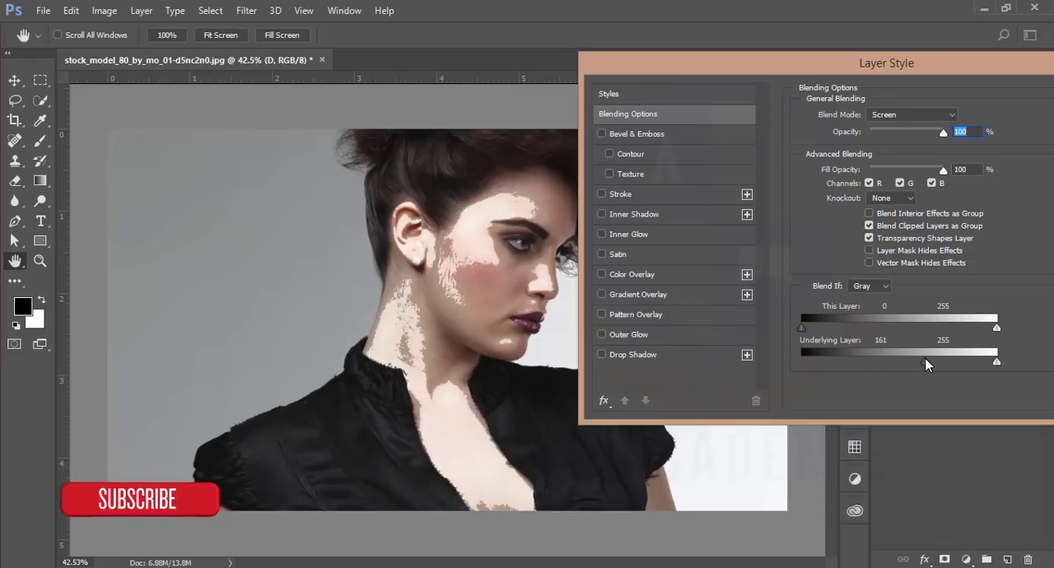
left_click_drag(931, 363, 922, 363)
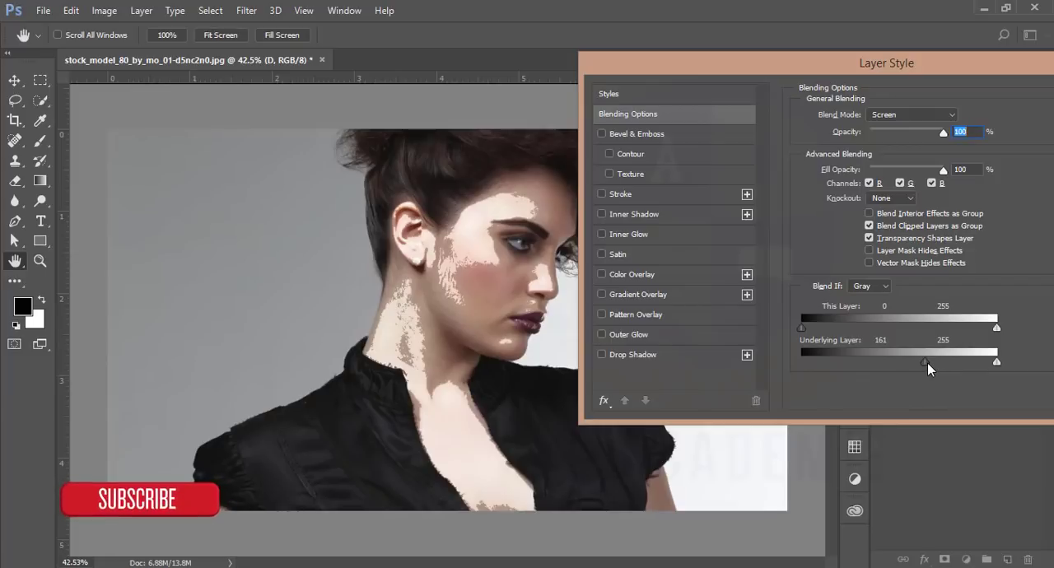
Split the Underlying Layer slider to 164/186 for a feathered transition.
left_click_drag(925, 361, 928, 361)
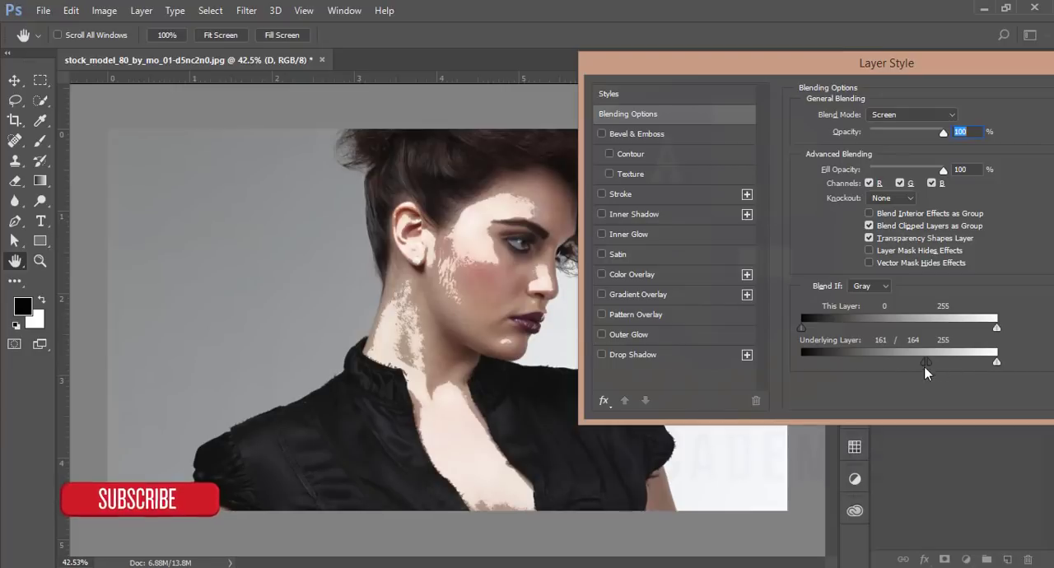
left_click_drag(925, 362, 946, 361)
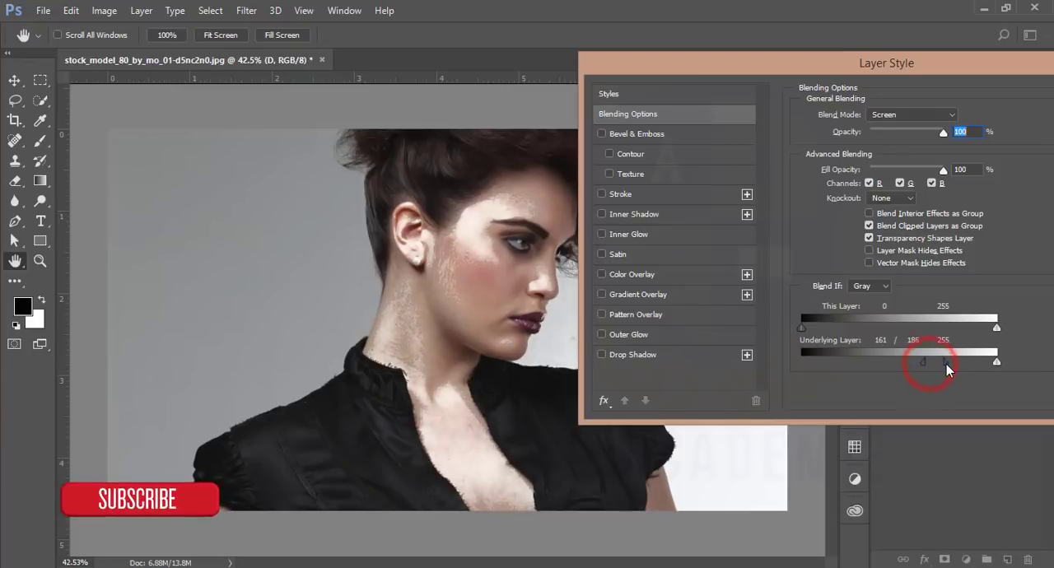
left_click_drag(945, 362, 962, 363)
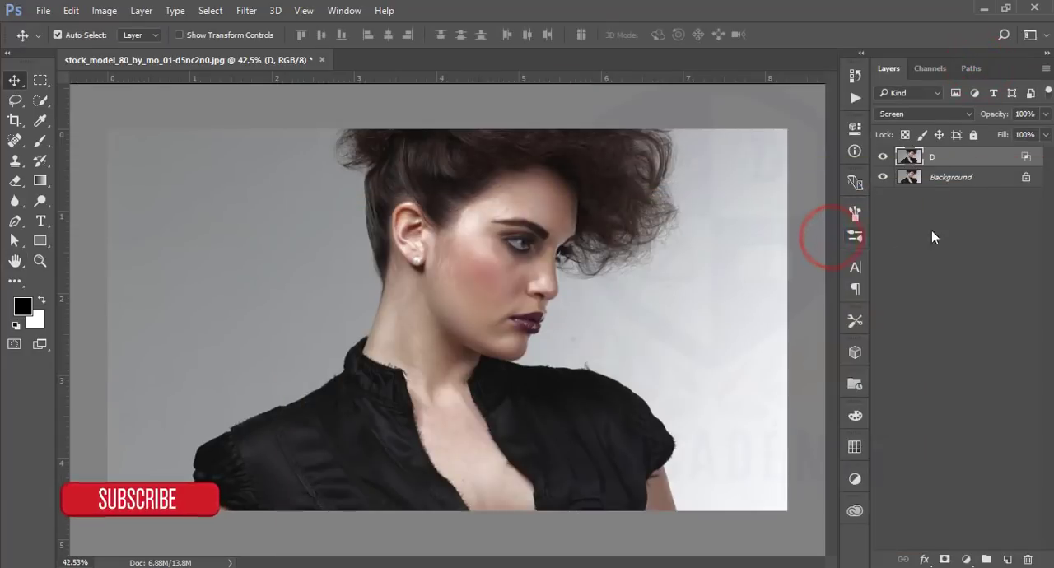
left_click(951, 177)
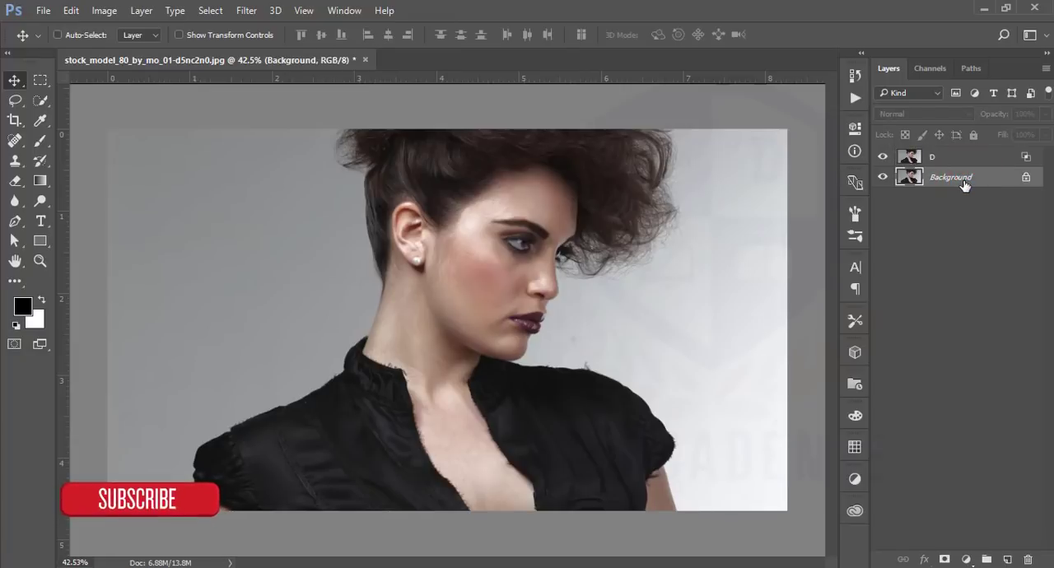
Duplicate the Background layer, rename the copy B, and set it to Multiply.
key("ctrl+j")
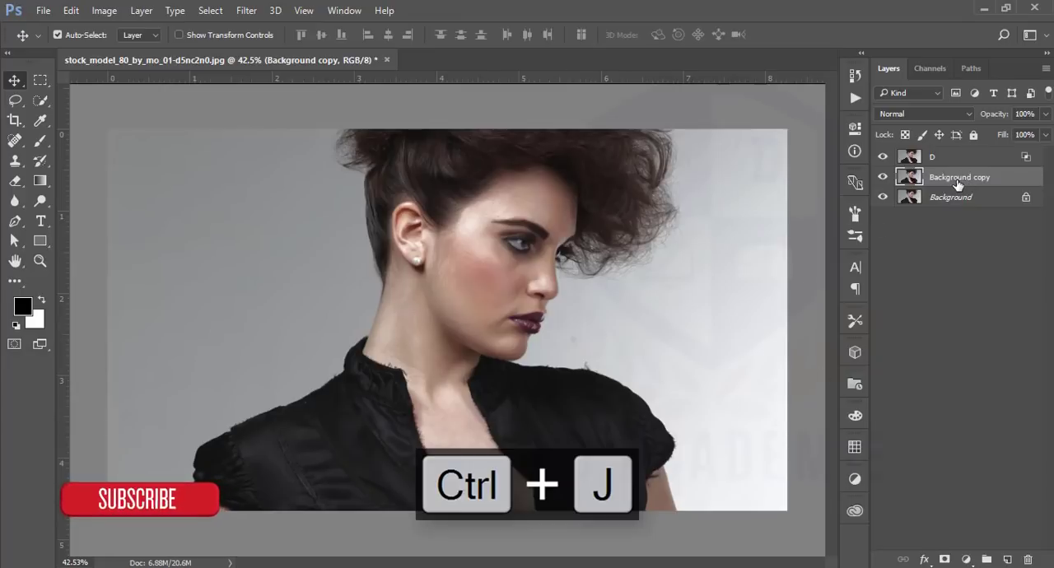
double_click(959, 177)
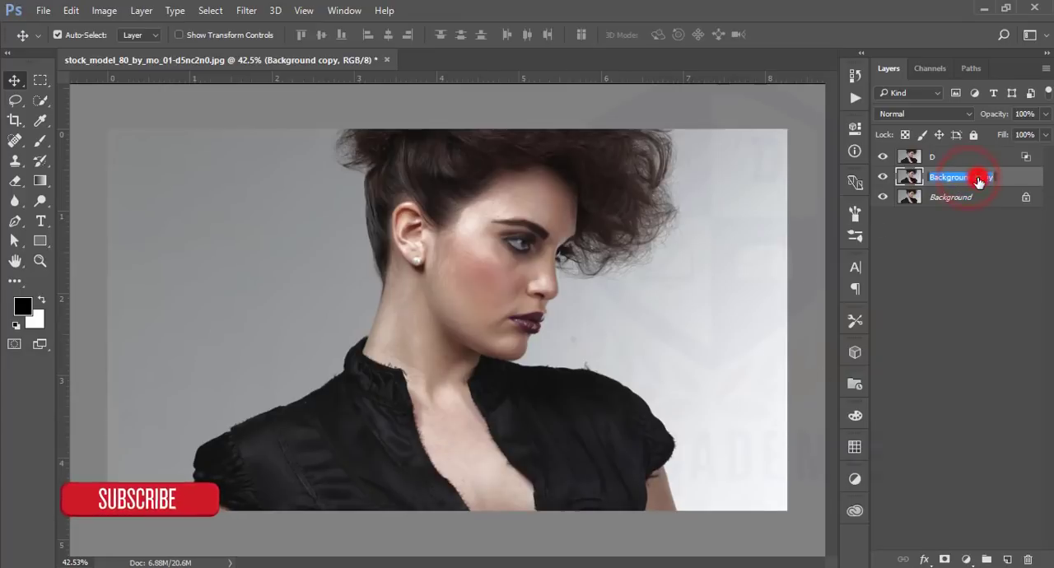
type("Background copy")
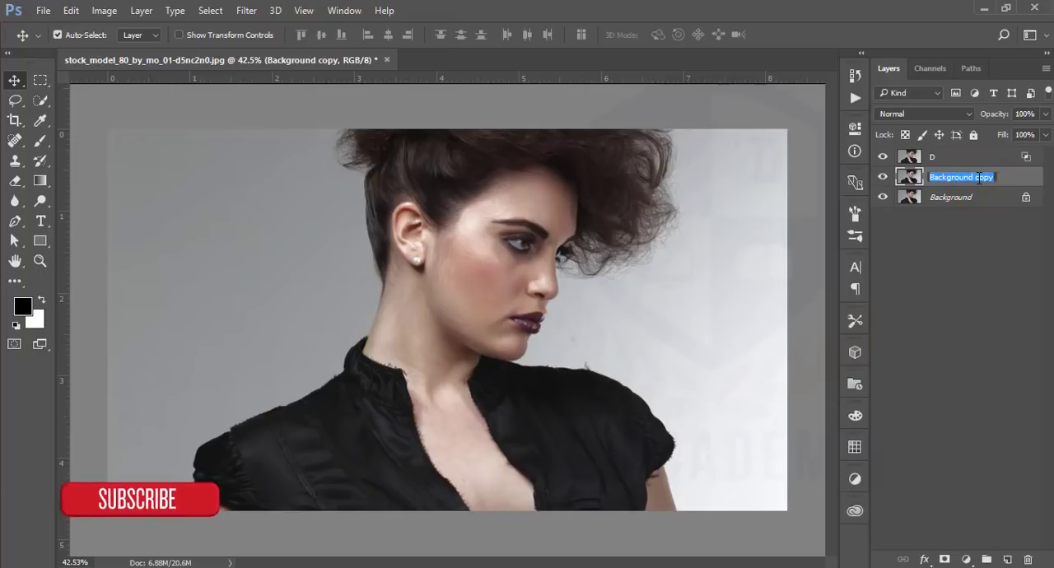
type("B")
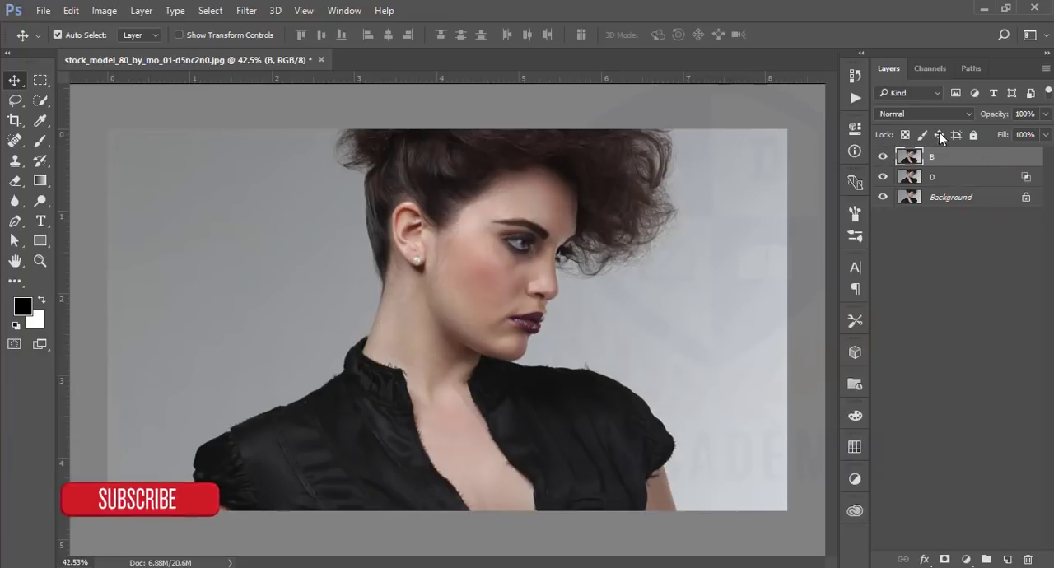
left_click(922, 114)
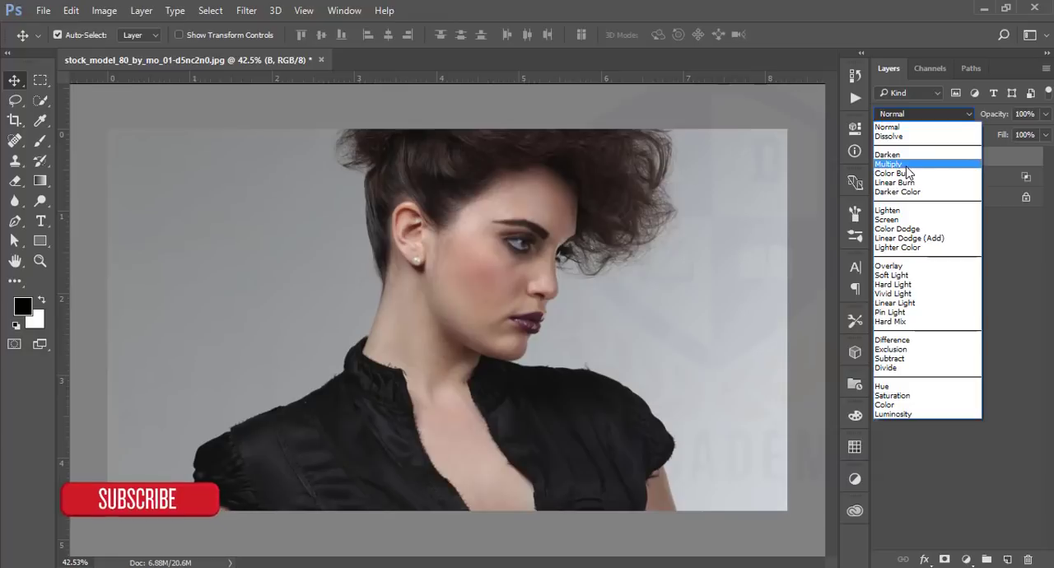
left_click(888, 163)
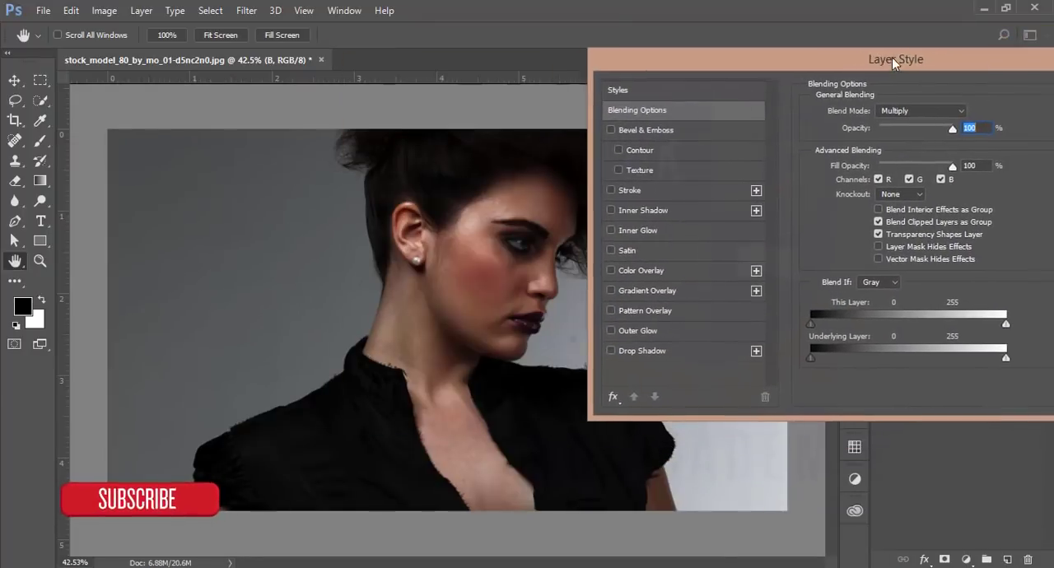
Split layer B's Underlying Layer white slider to about 163/236, feathering the bright cutoff.
left_click_drag(896, 59, 891, 57)
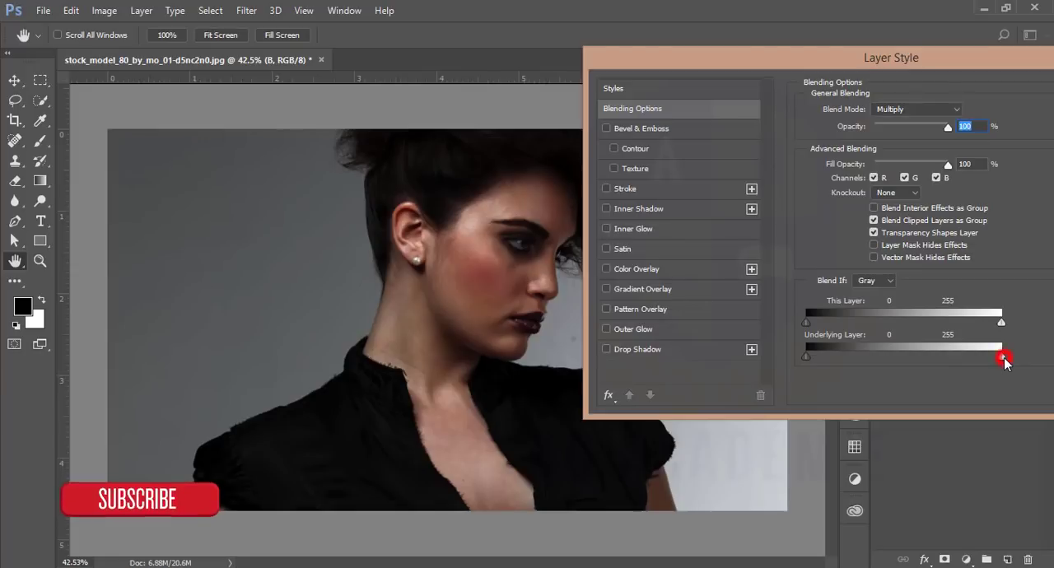
left_click_drag(1002, 355, 945, 355)
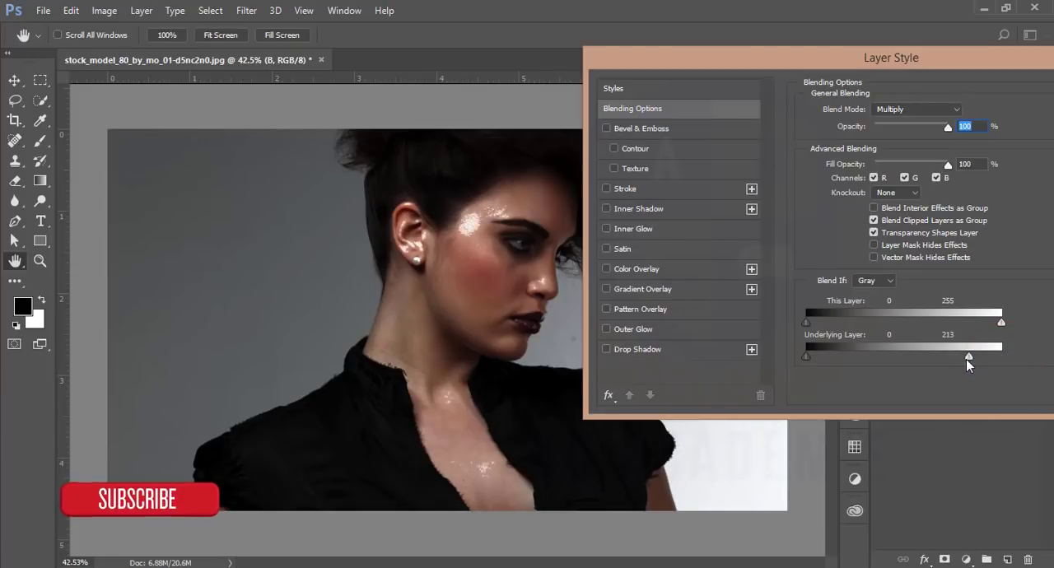
left_click_drag(1002, 355, 936, 356)
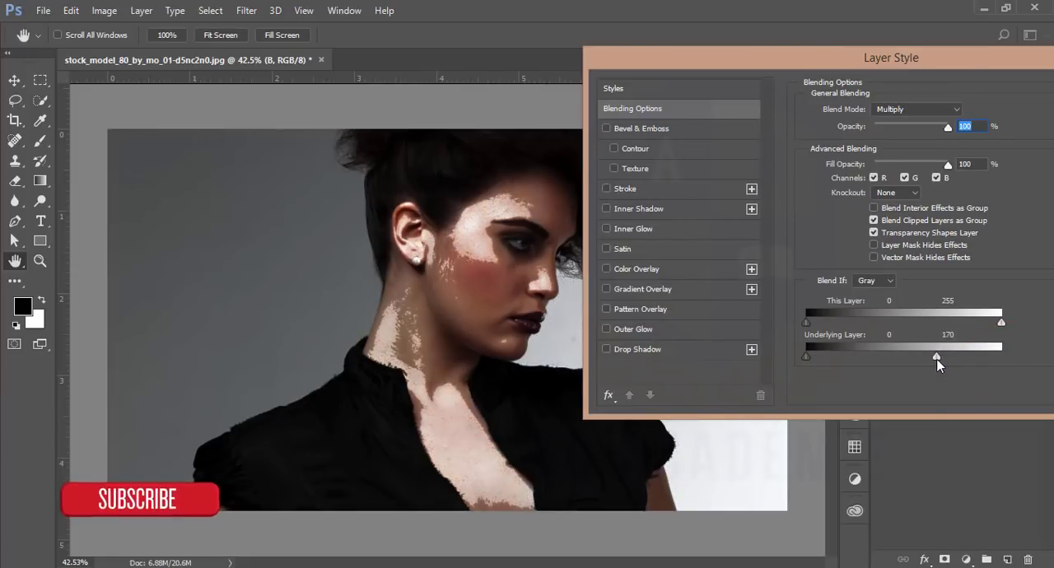
left_click_drag(936, 357, 925, 357)
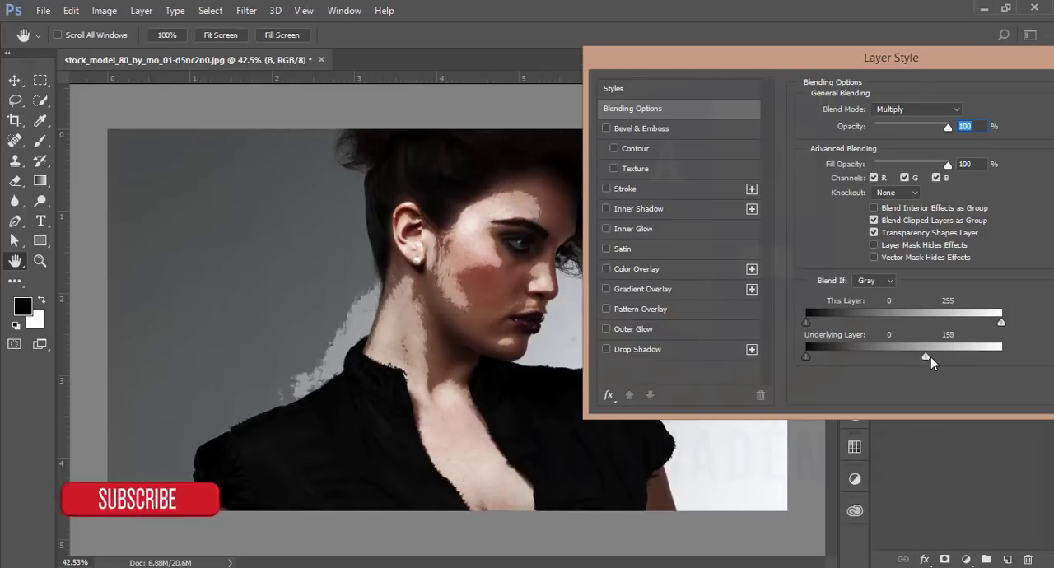
left_click_drag(925, 356, 932, 356)
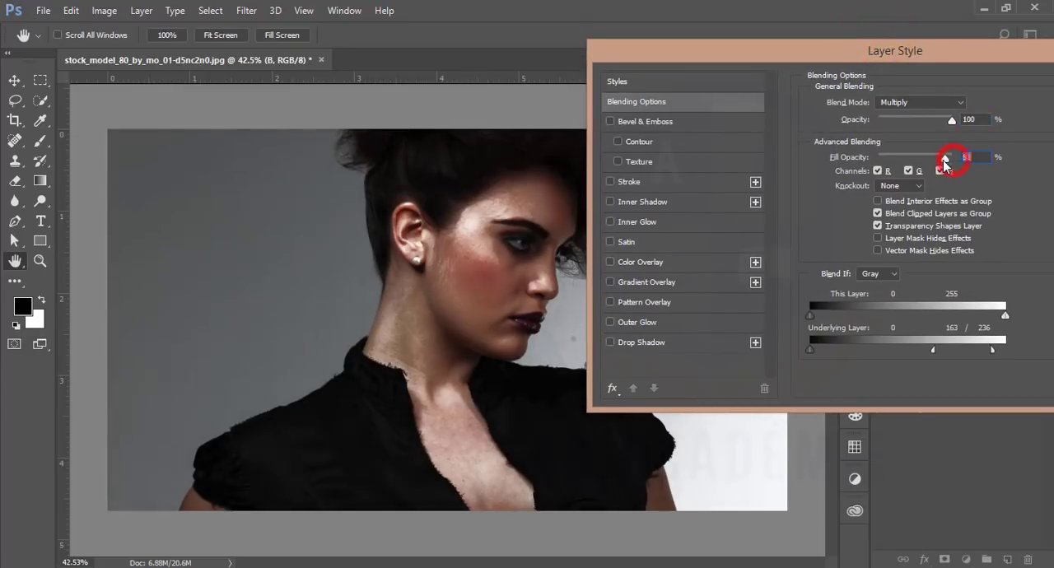
Lower layer B's Fill Opacity to 46% and confirm the blending settings.
left_click_drag(946, 156, 922, 156)
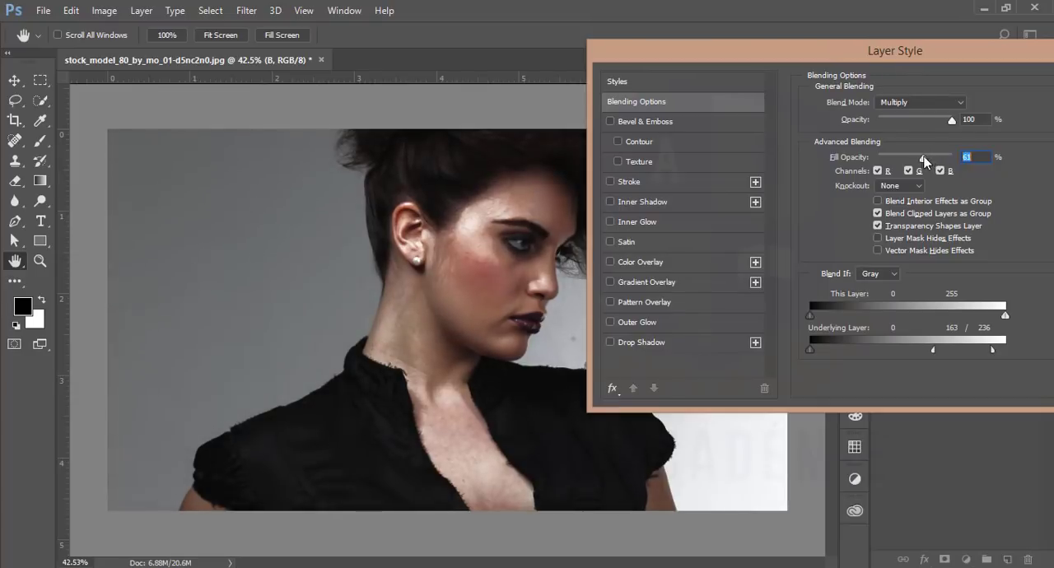
left_click_drag(923, 157, 912, 156)
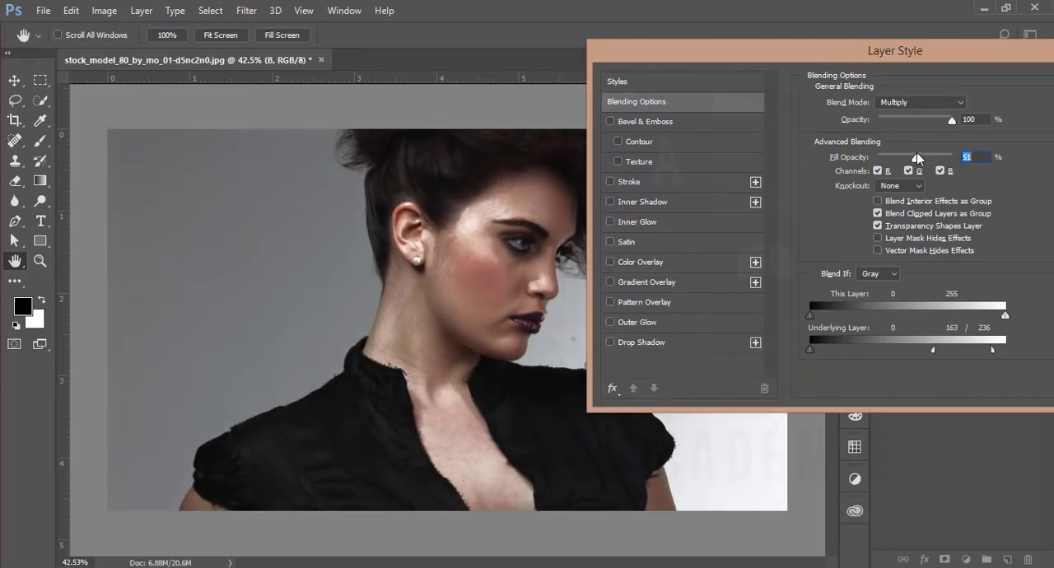
left_click_drag(917, 156, 910, 156)
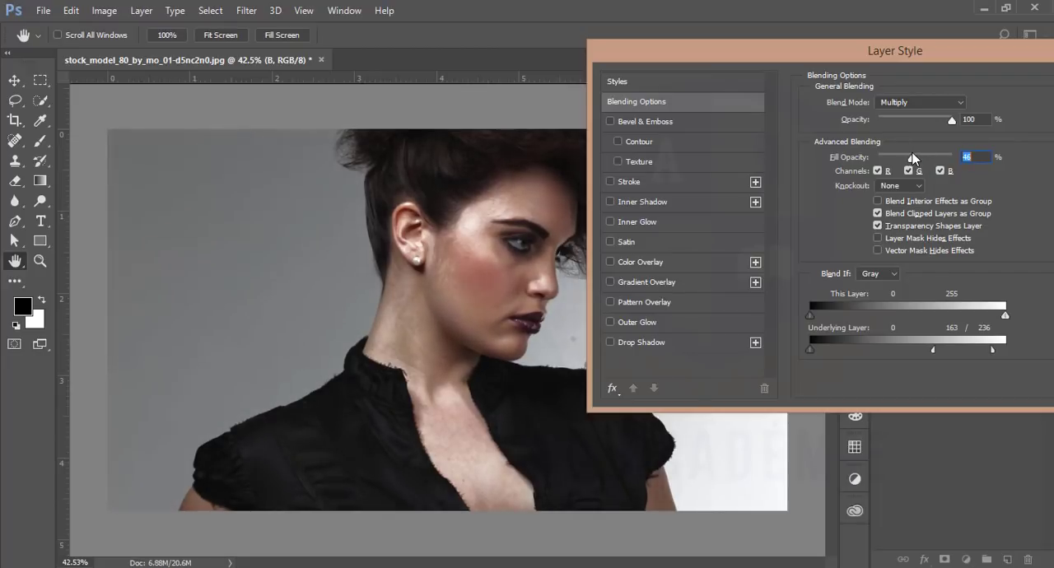
left_click(888, 200)
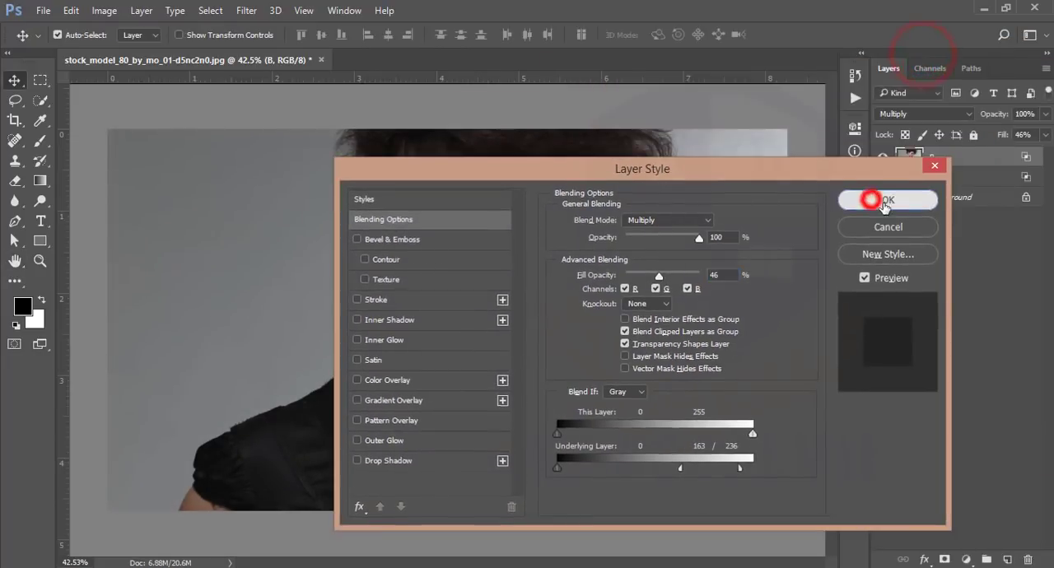
left_click(888, 199)
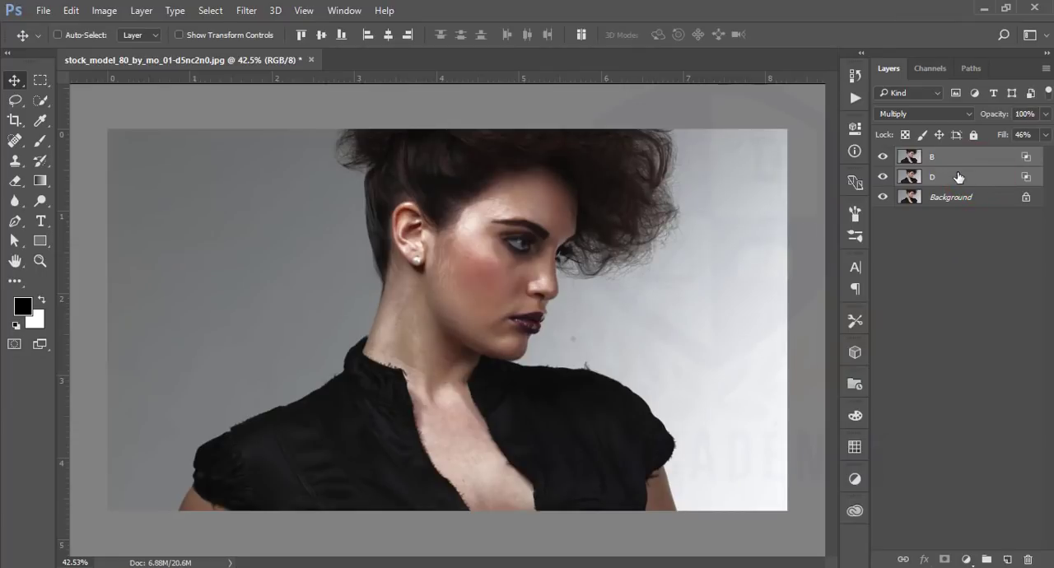
Group layers B and D and Apply Image merged with Normal blending into the mask.
key("ctrl+g")
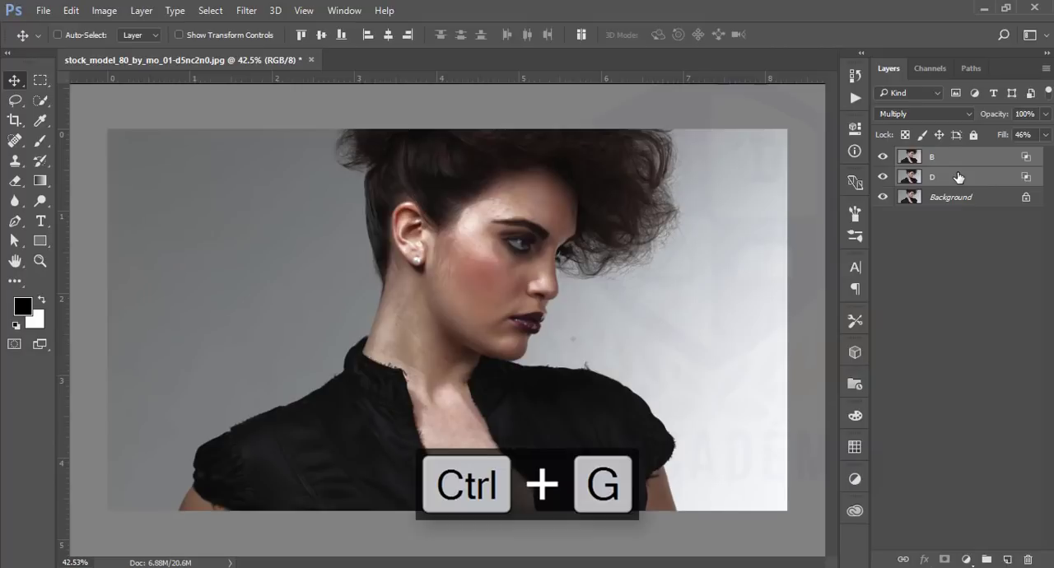
key("ctrl+g")
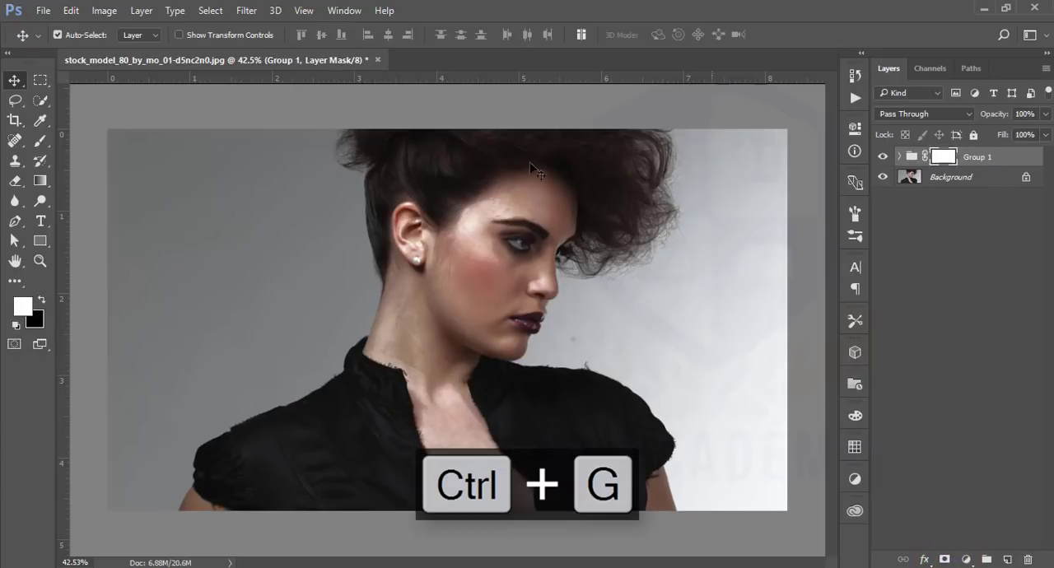
left_click(104, 10)
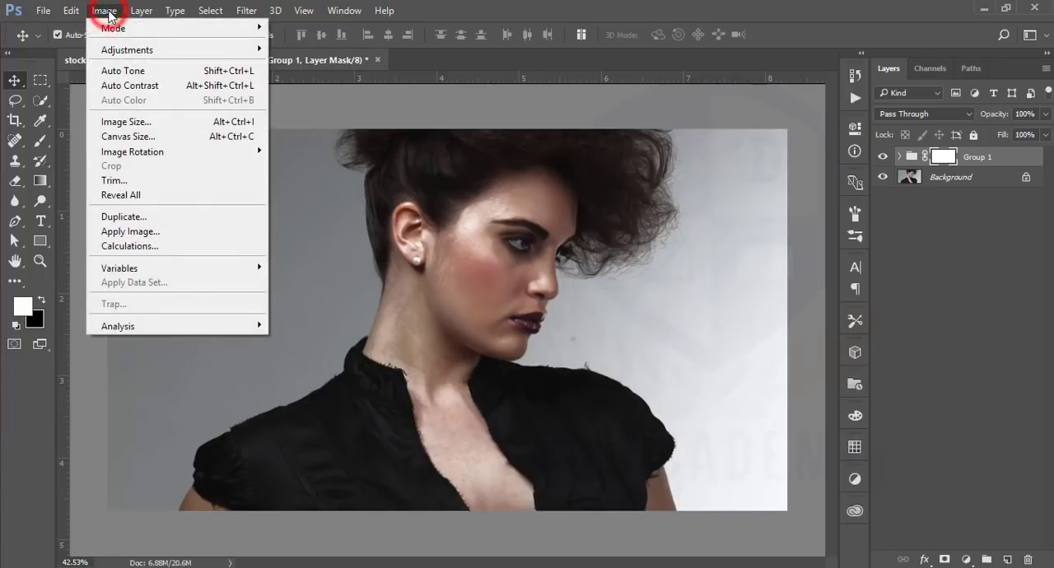
left_click(130, 231)
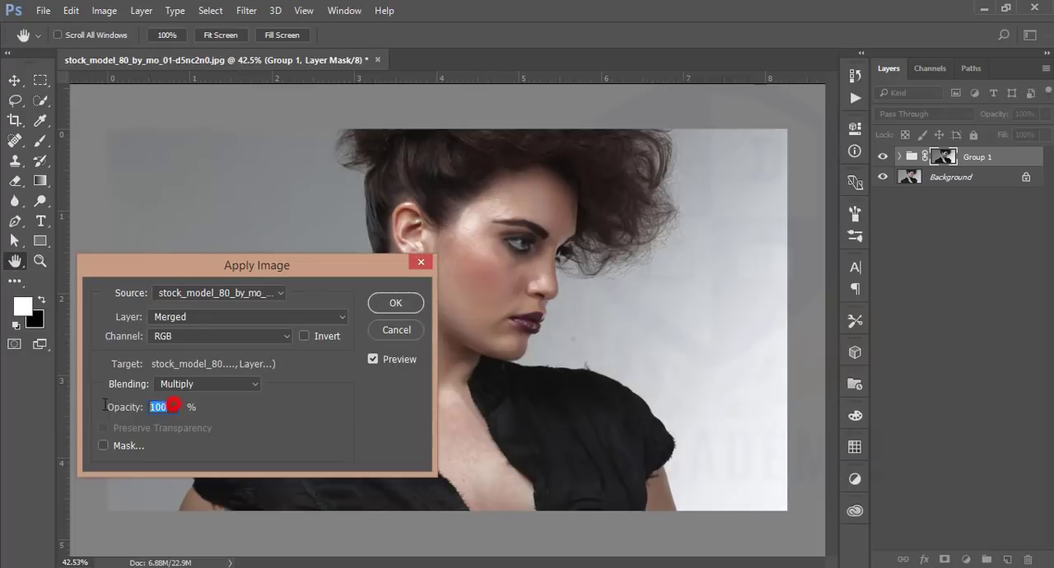
left_click(206, 384)
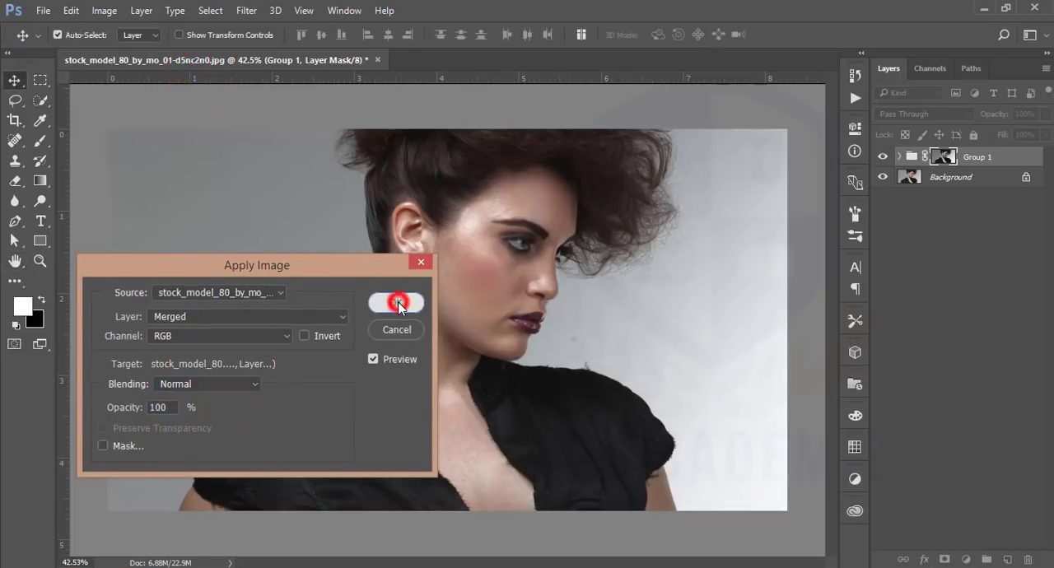
left_click(396, 303)
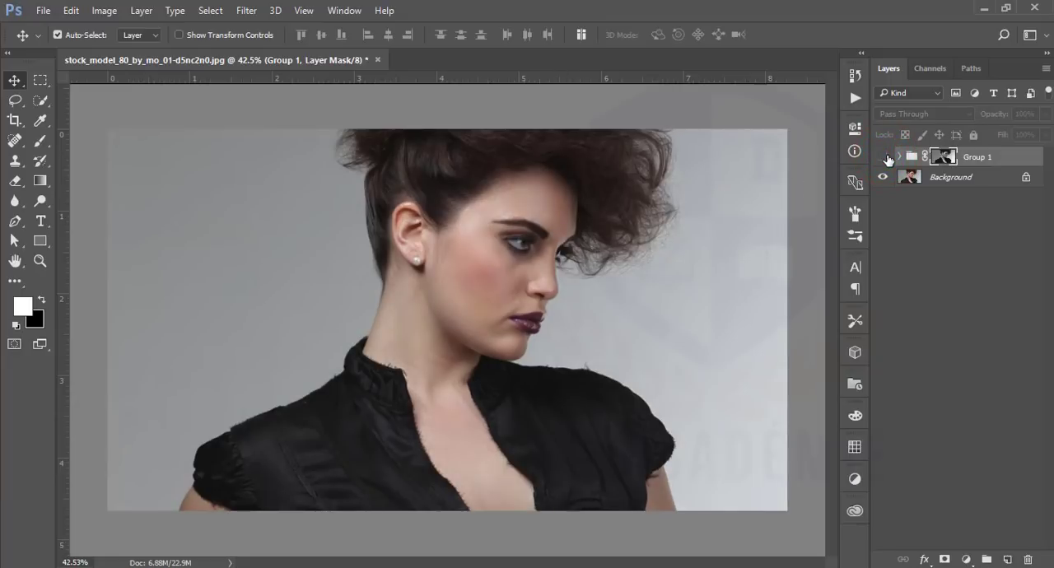
Toggle Group 1 visibility to compare before and after, and expand then collapse it.
left_click(882, 156)
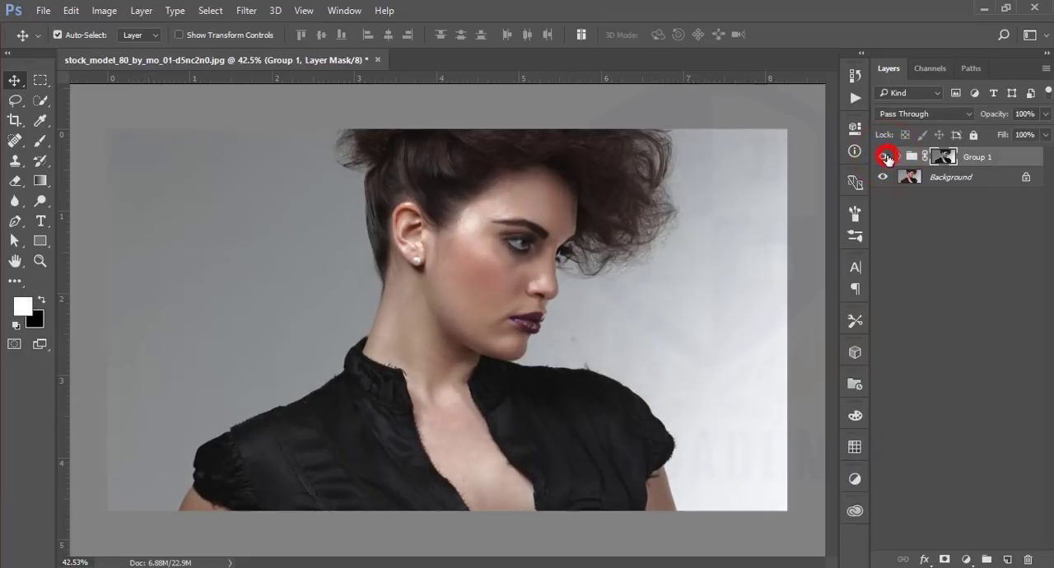
left_click(883, 157)
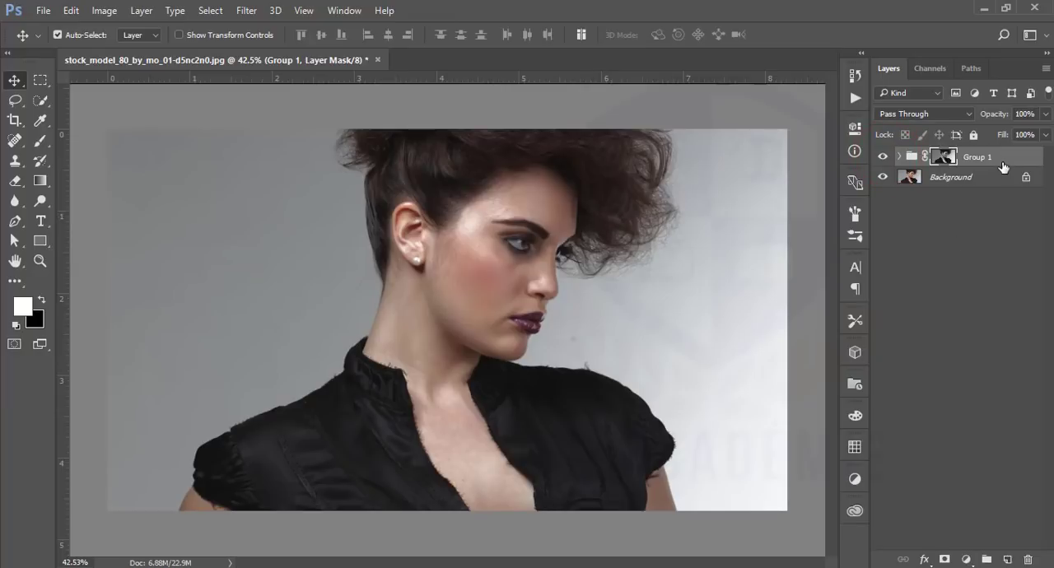
mouse_move(1008, 165)
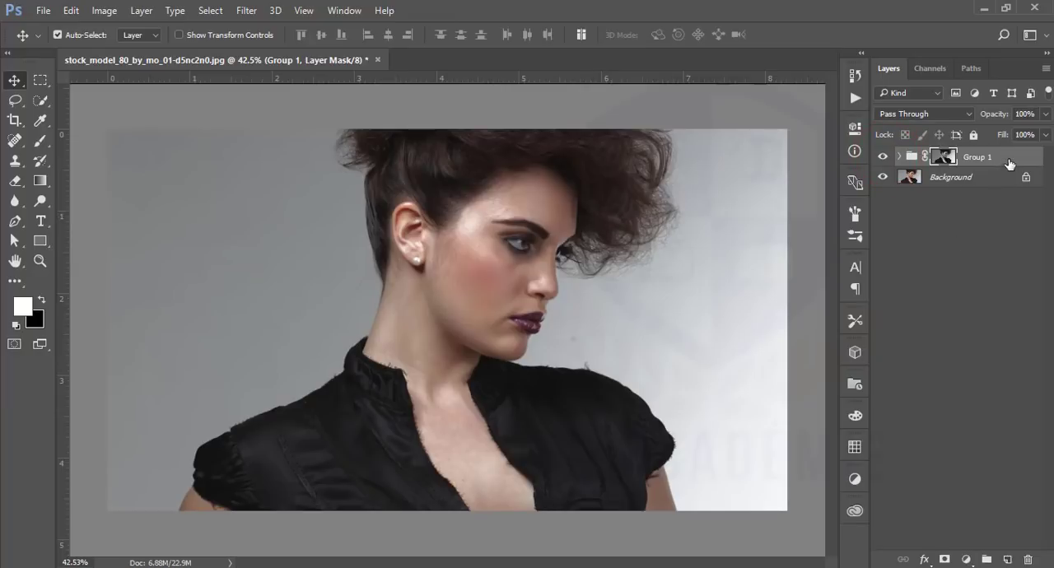
left_click(900, 156)
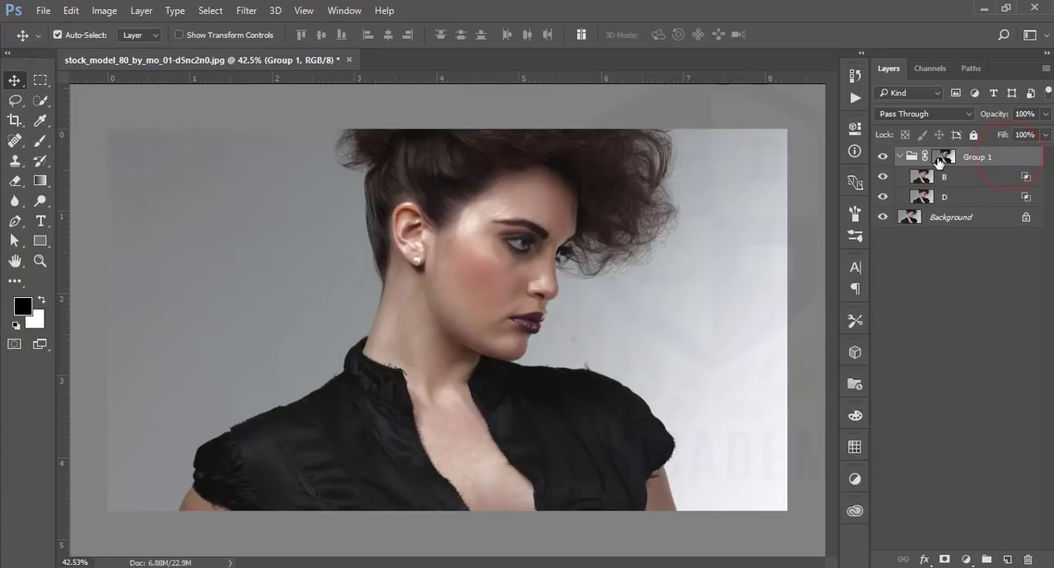
left_click(900, 157)
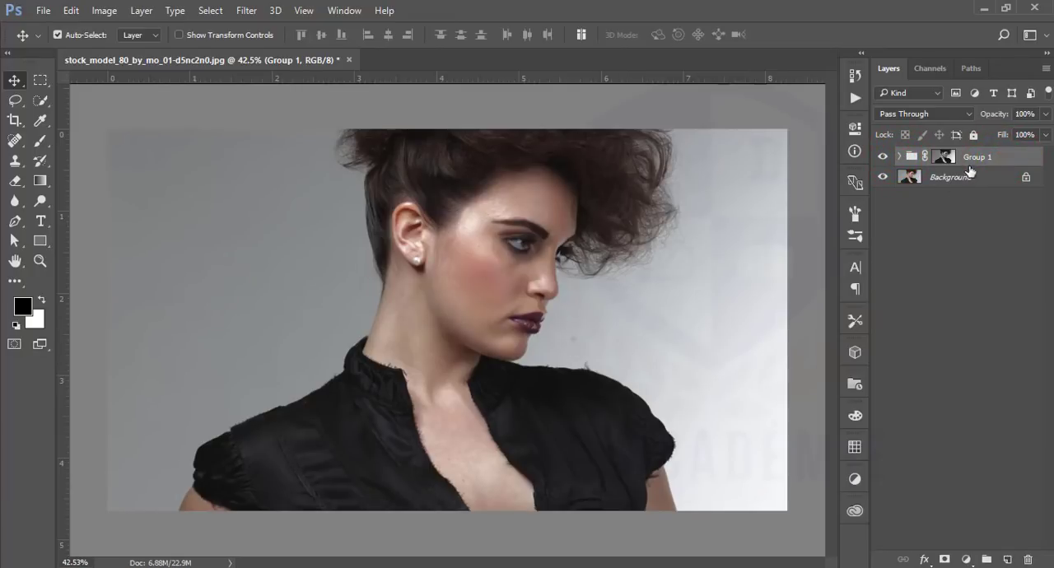
Stamp the visible layers, convert Group 1 to a smart object, and launch Camera Raw Filter.
left_click(951, 176)
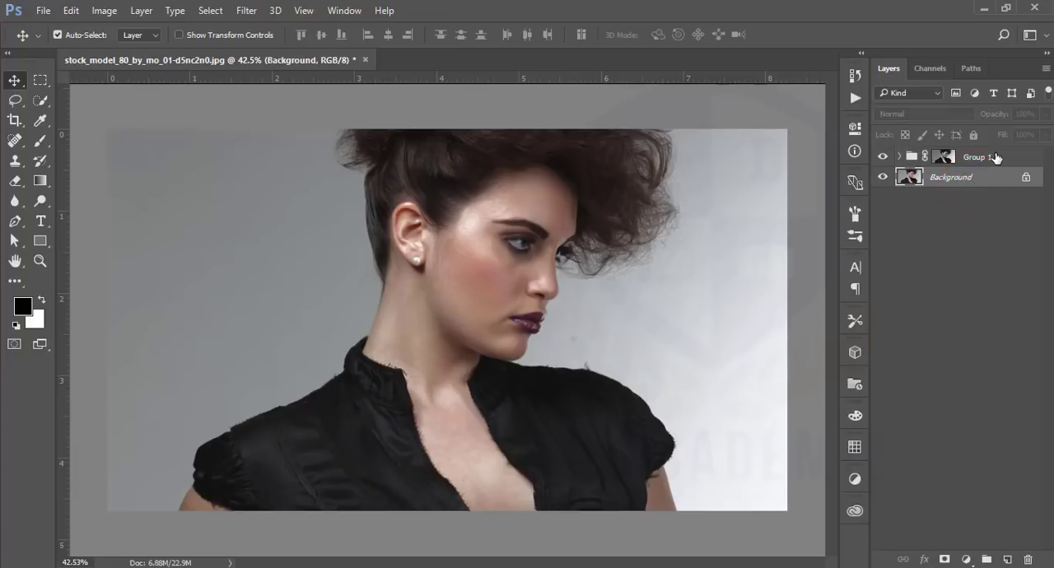
left_click(945, 157)
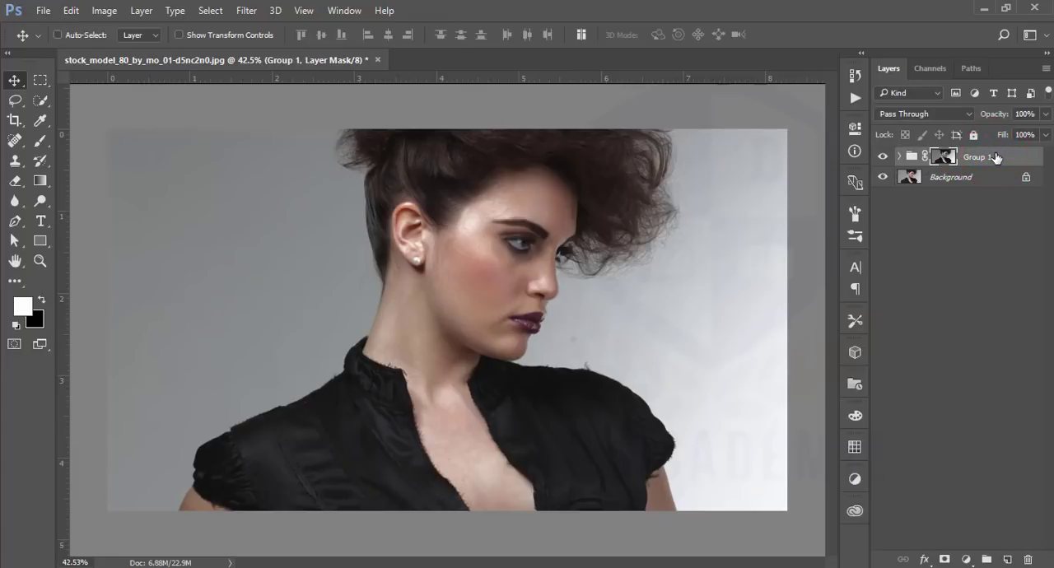
key("ctrl+shift+alt+e")
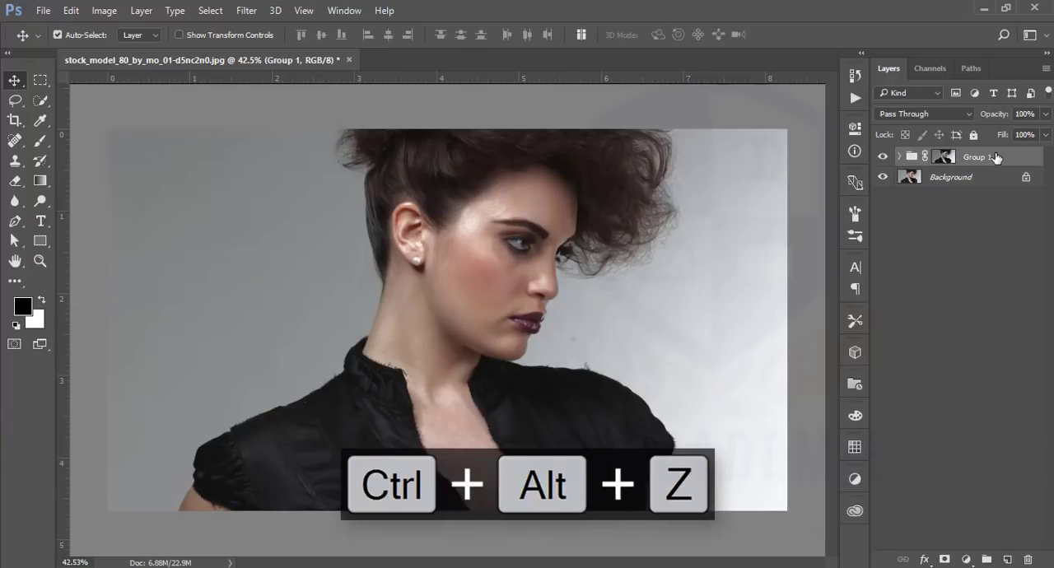
right_click(974, 157)
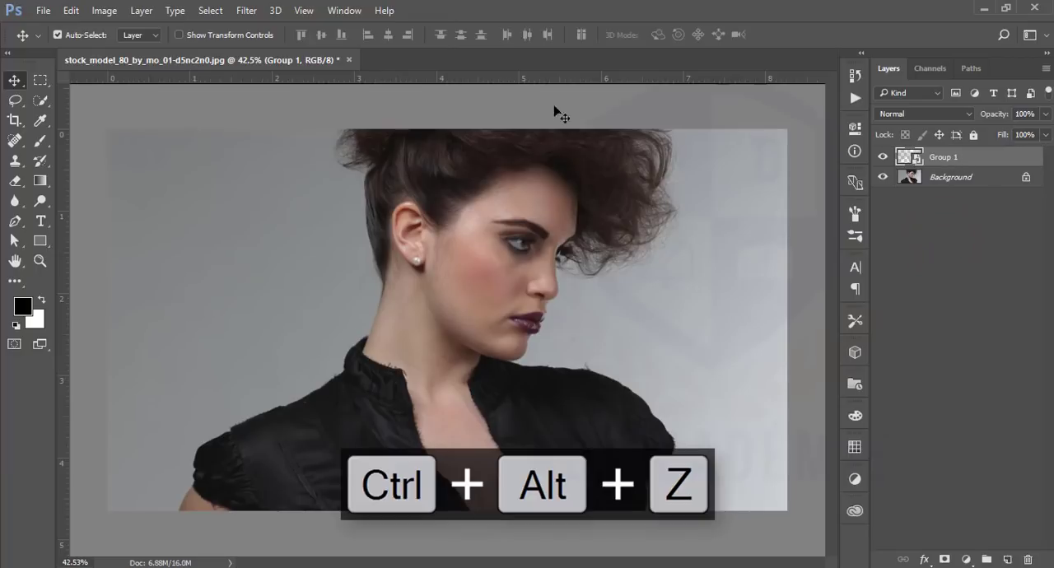
left_click(246, 10)
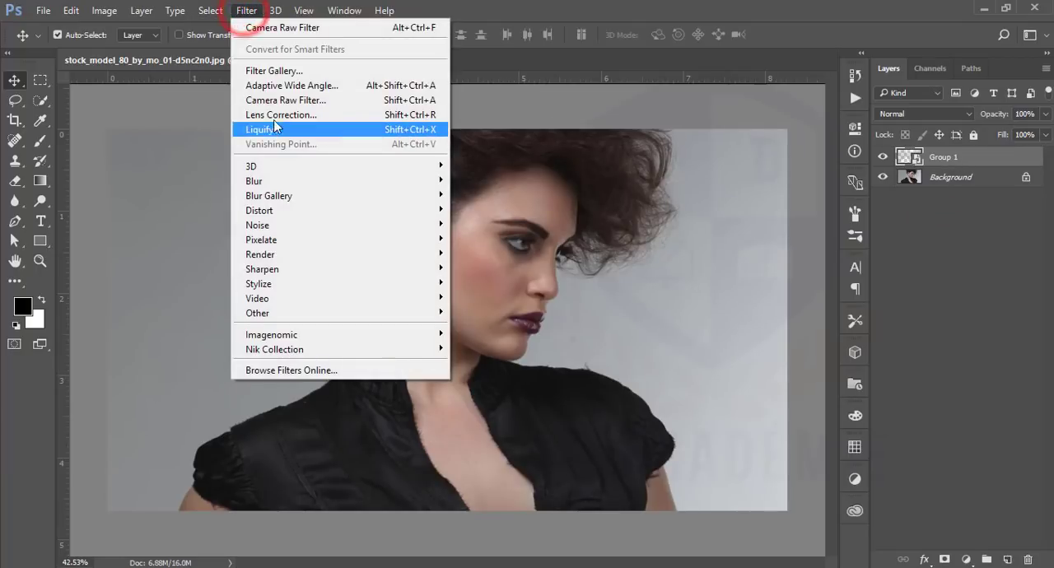
left_click(286, 99)
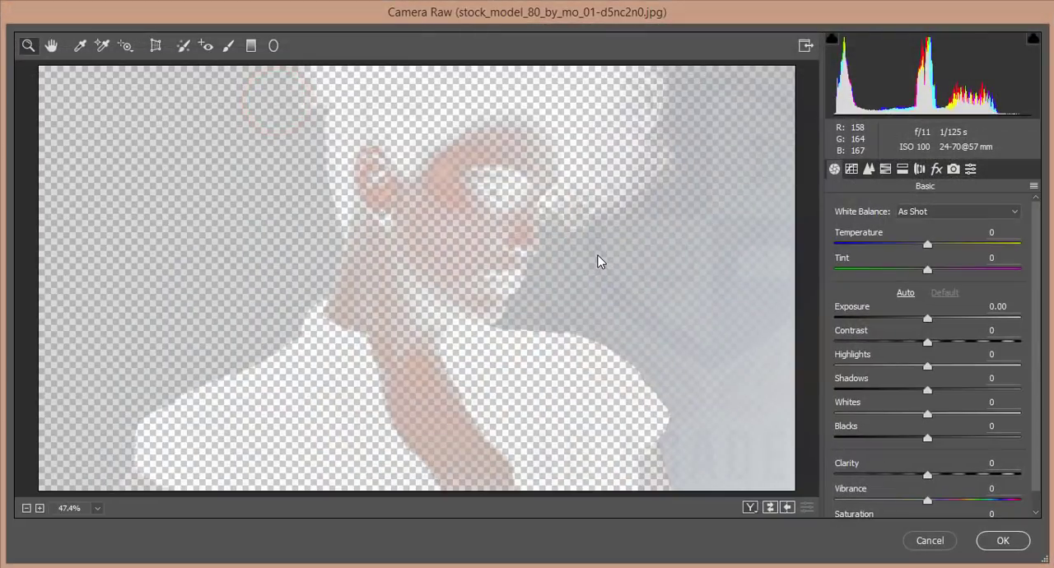
Cancel Camera Raw and step back so Group 1 is a masked group again.
key("Escape")
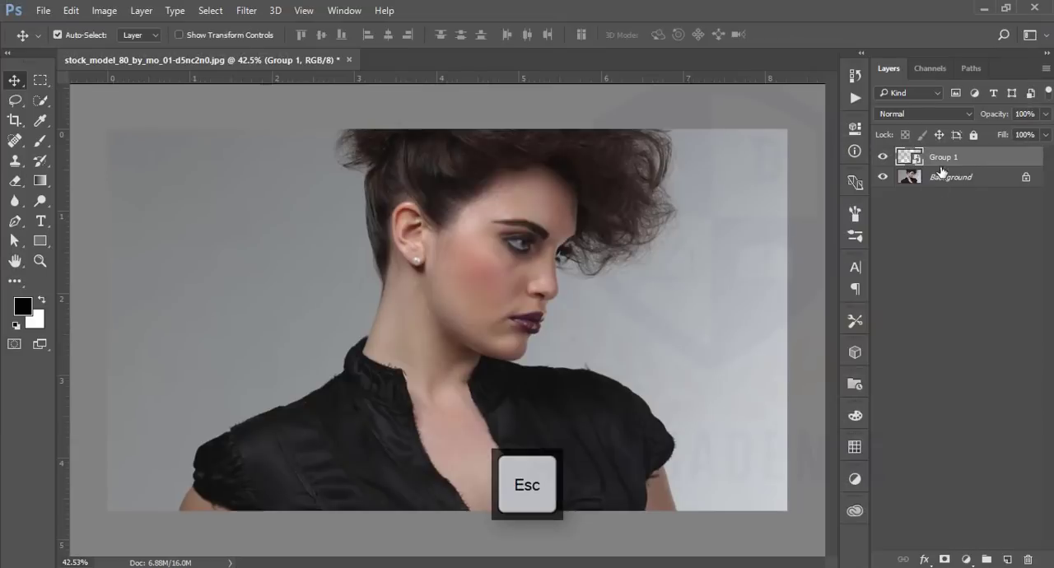
key("ctrl+alt+z")
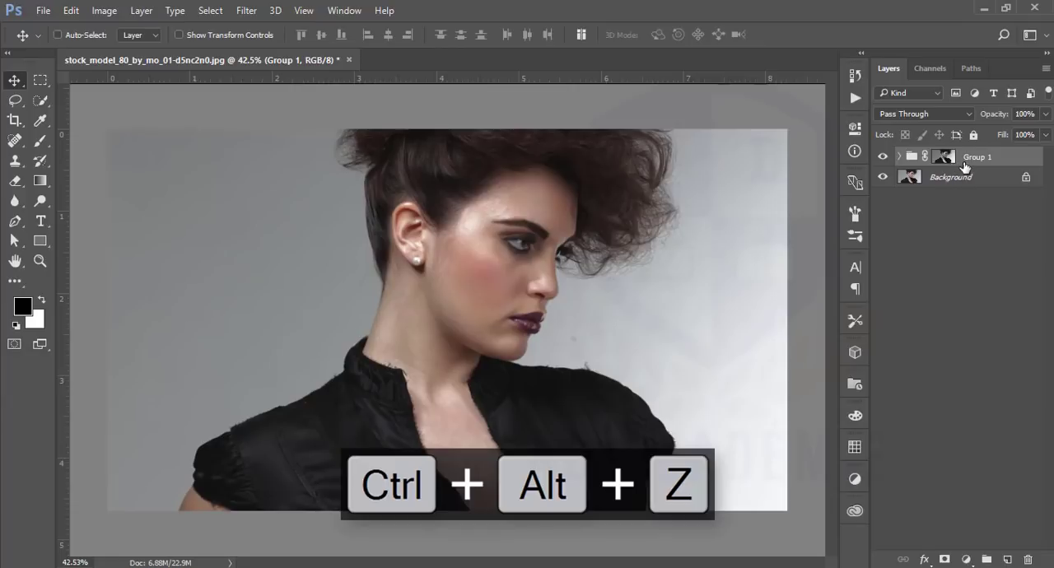
key("ctrl+shift+alt+e")
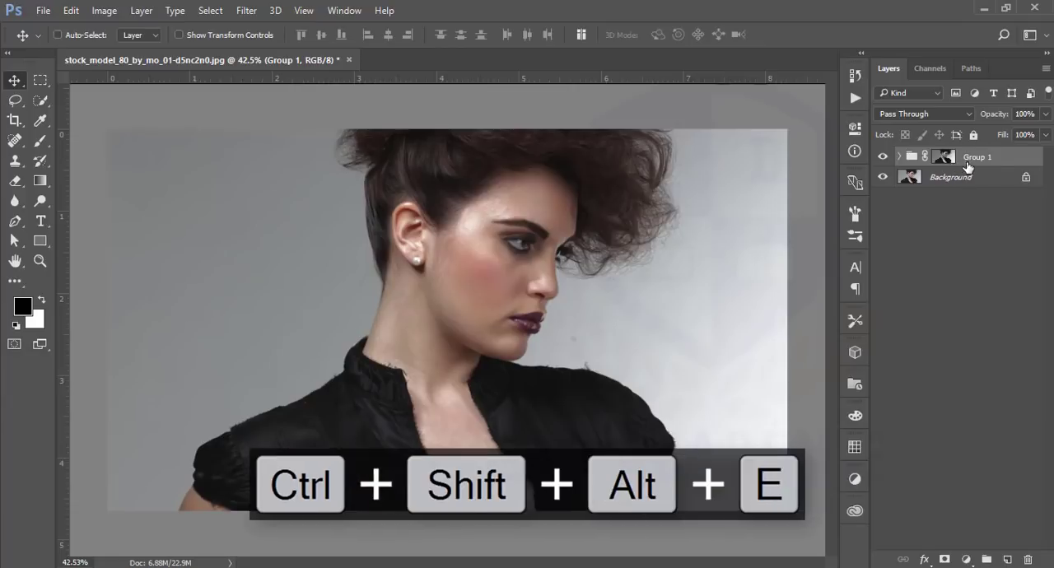
Stamp visible layers into Layer 1 and raise Reds saturation to +44 in Camera Raw HSL.
key("ctrl+shift+alt+e")
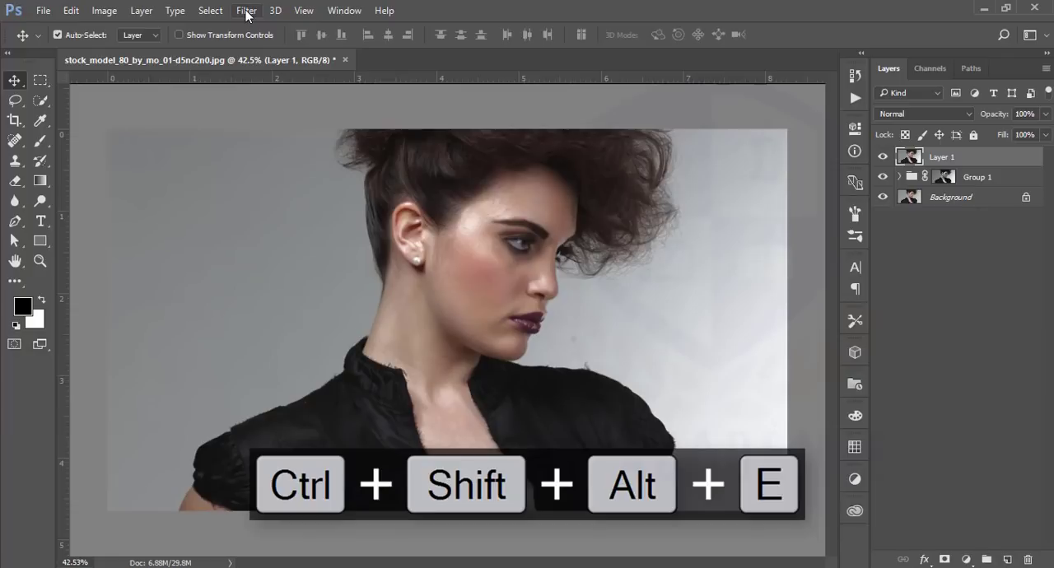
left_click(246, 10)
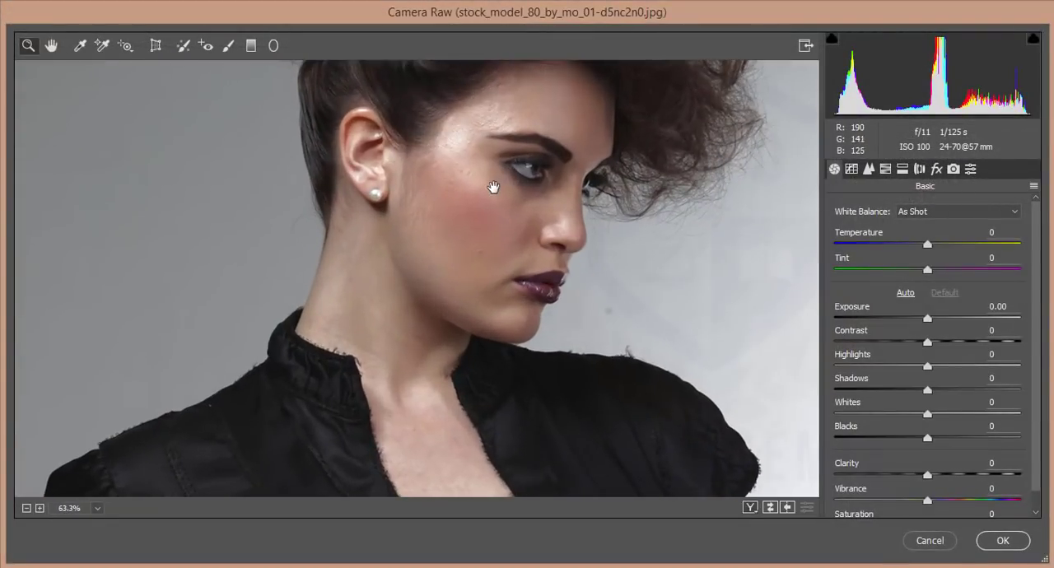
left_click(885, 169)
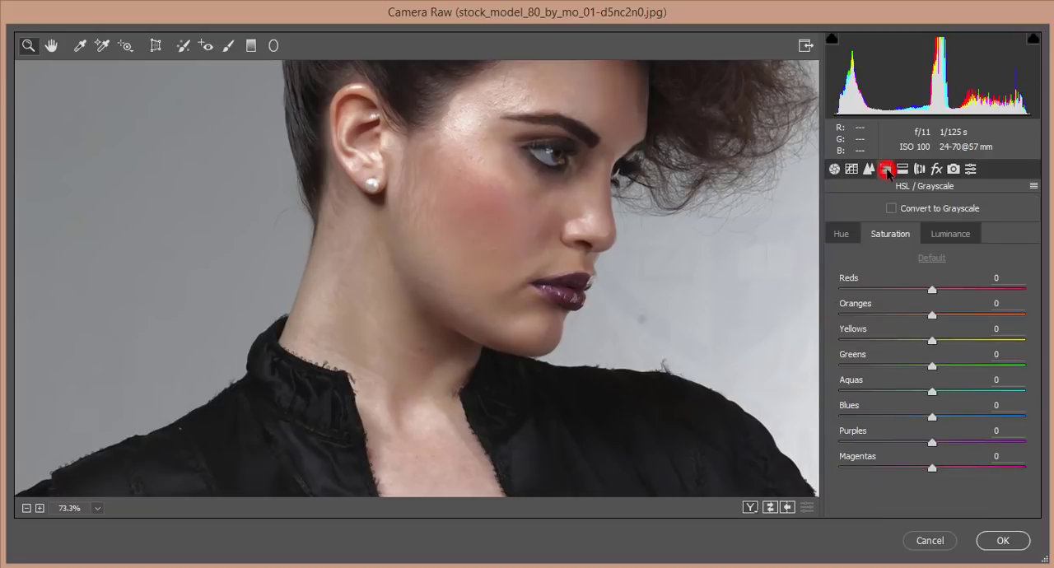
left_click_drag(932, 289, 990, 289)
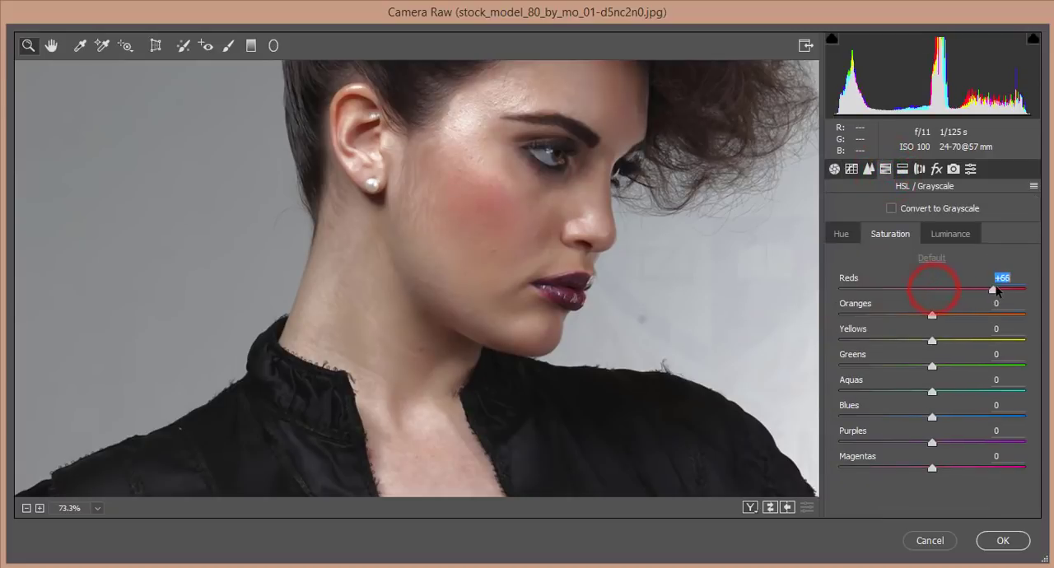
left_click_drag(990, 290, 976, 290)
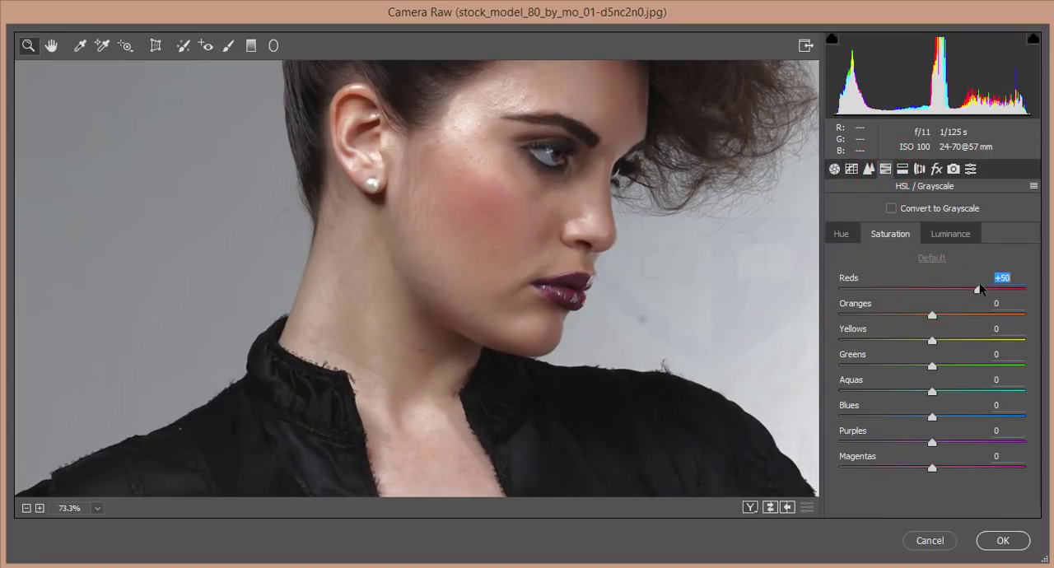
Set Oranges luminance to +34 and saturation to -17, then apply the filter.
left_click(951, 233)
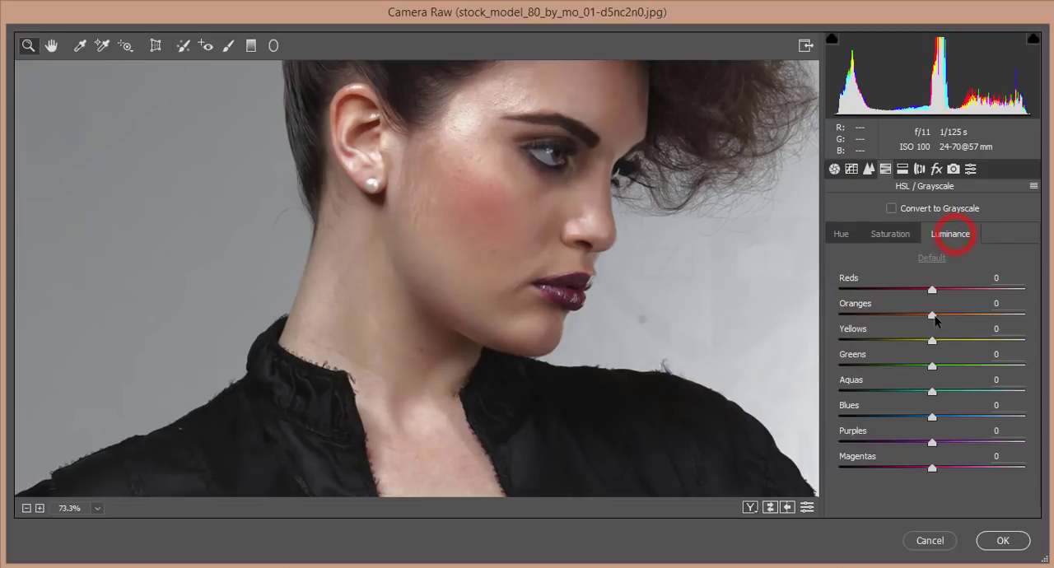
left_click_drag(931, 315, 964, 316)
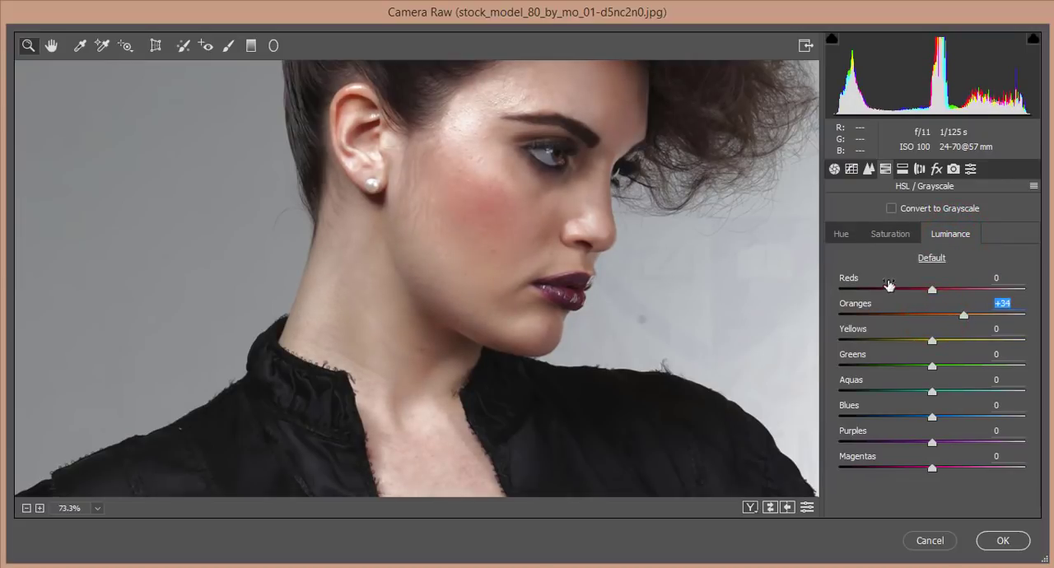
left_click(891, 233)
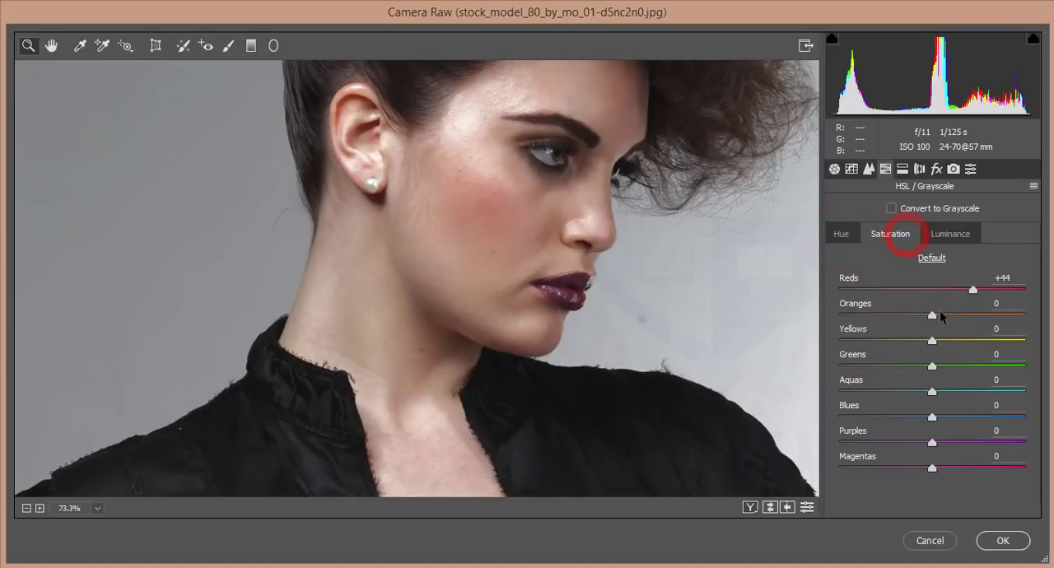
left_click_drag(933, 316, 904, 316)
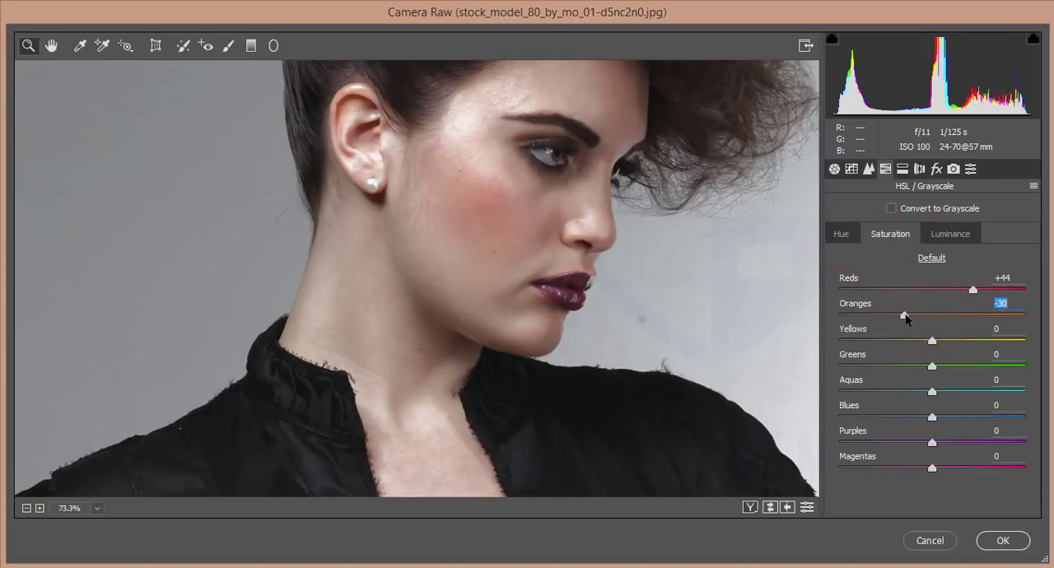
left_click_drag(904, 317, 912, 317)
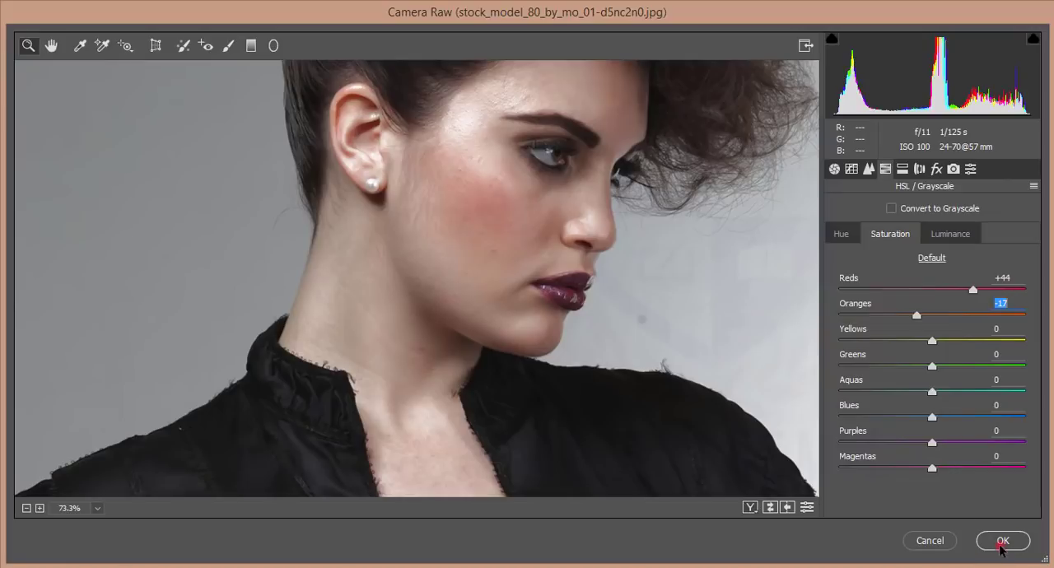
left_click(1003, 541)
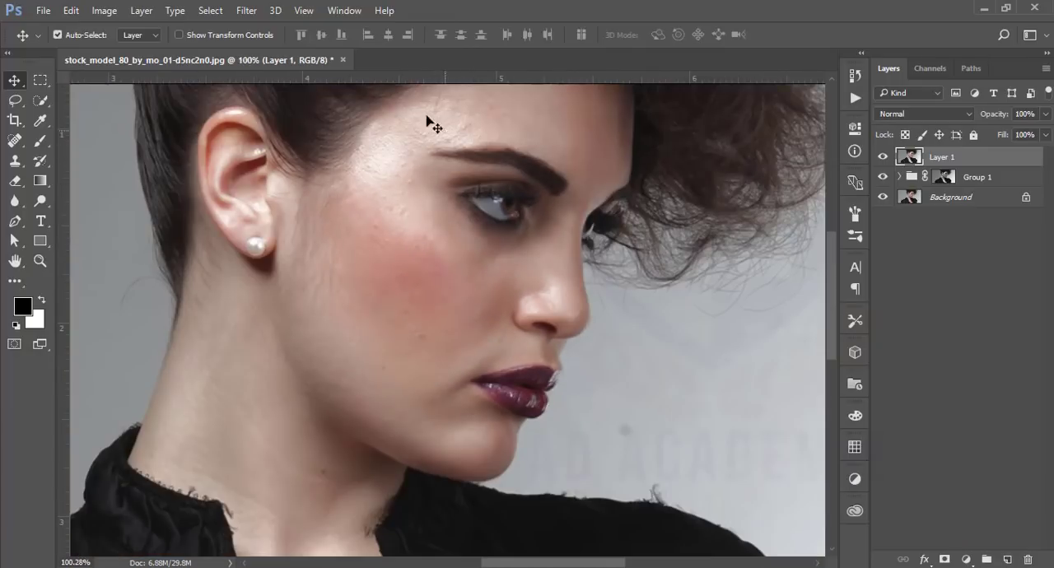
mouse_move(401, 228)
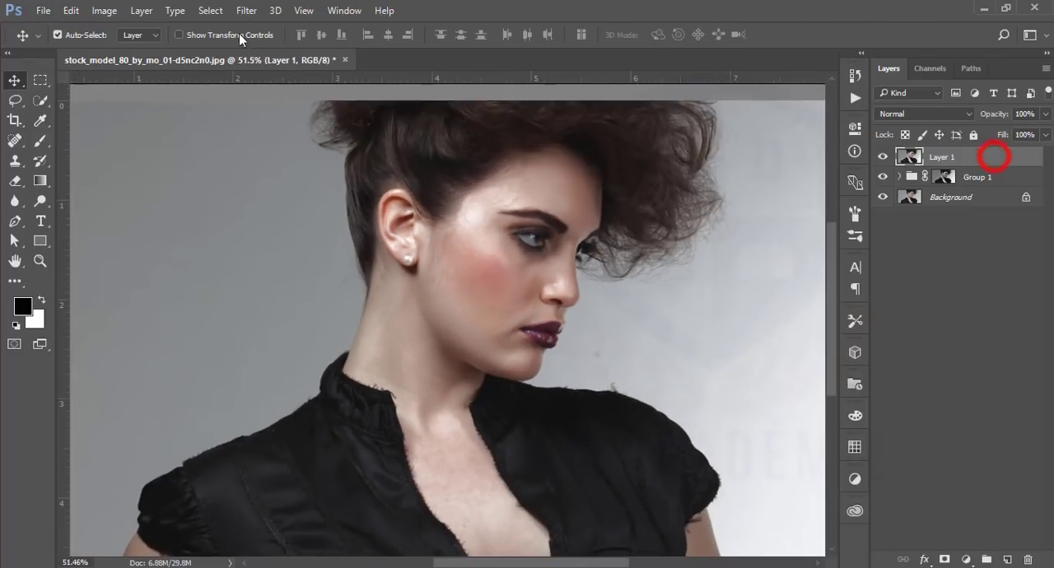
Open the Filter menu to reach Imagenomic's Portraiture entry.
left_click(245, 10)
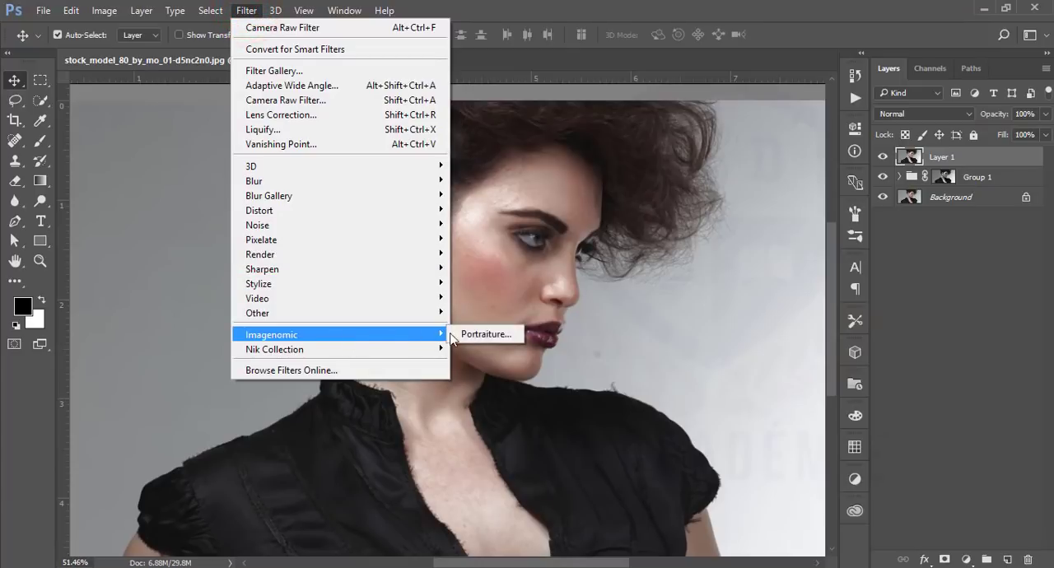
Launch Portraiture on Normal smoothing and type skin warmth and tint values (-1, 20).
left_click(485, 333)
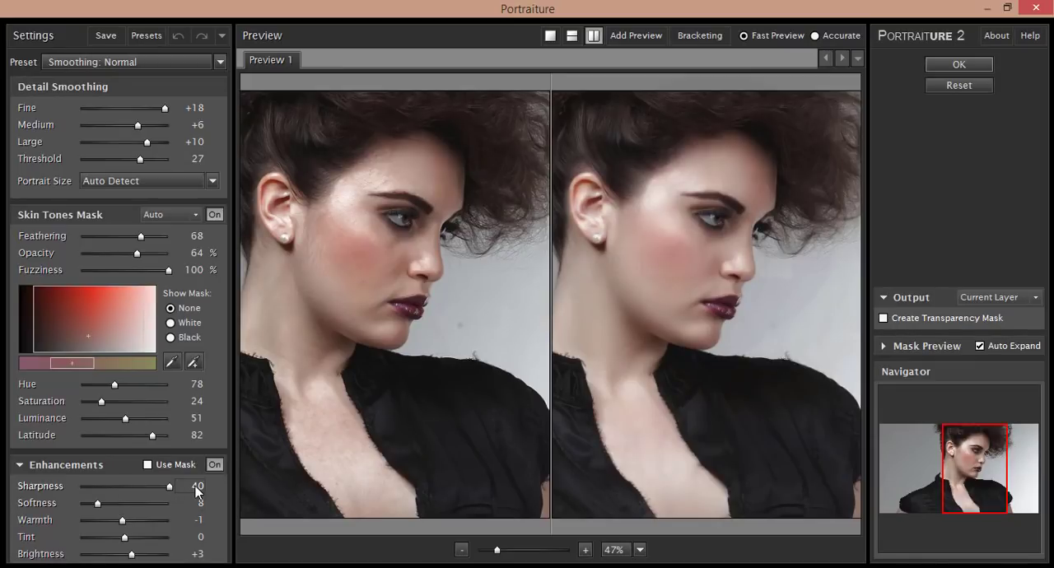
left_click(198, 503)
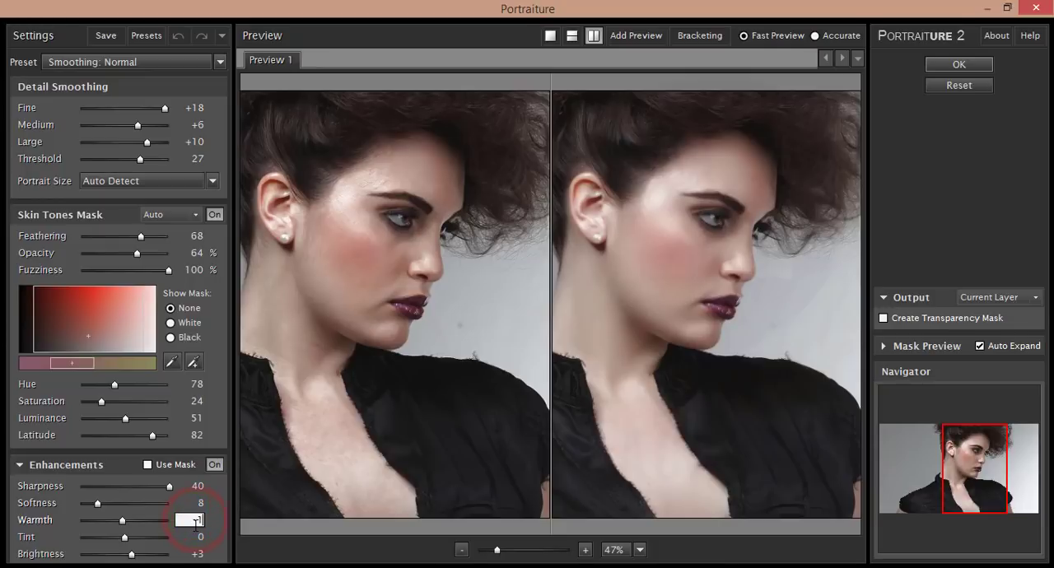
type("-1")
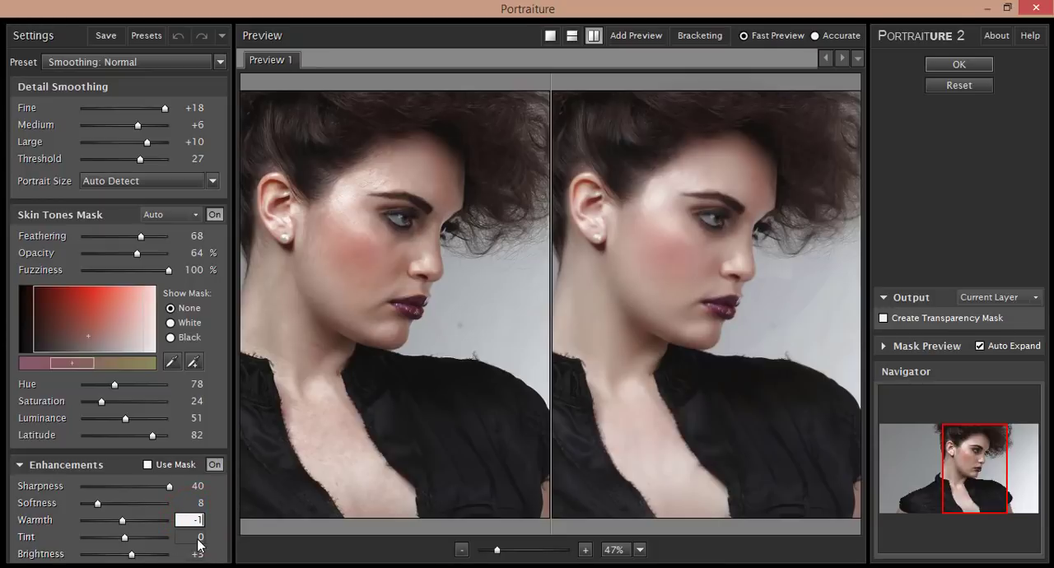
key("Backspace")
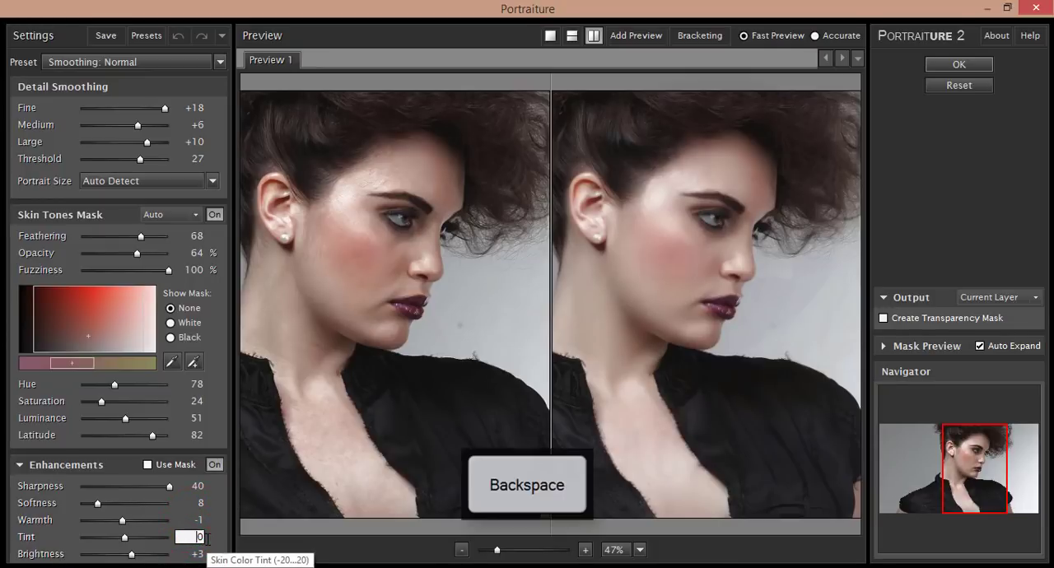
type("20")
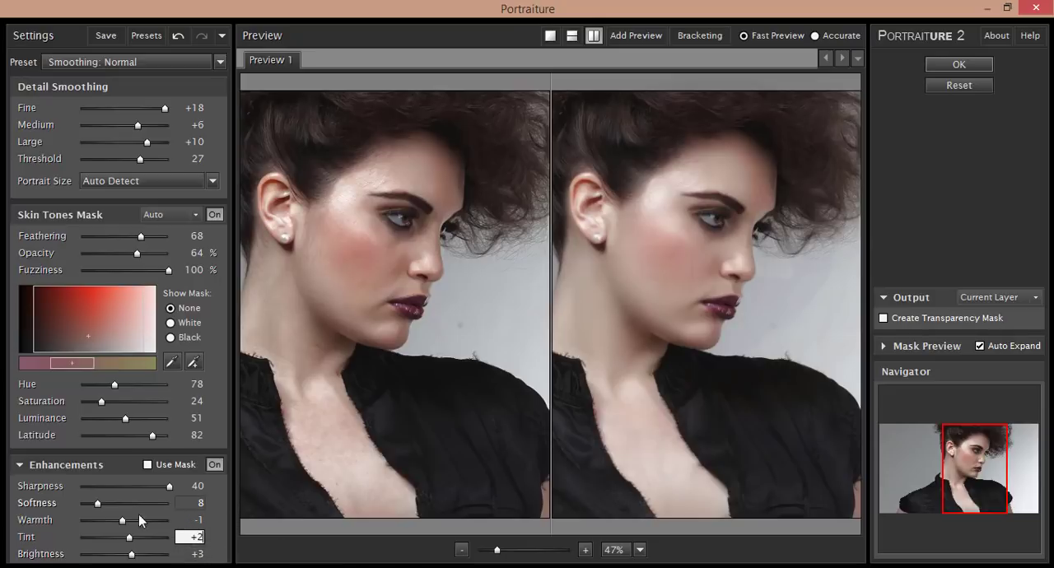
mouse_move(663, 323)
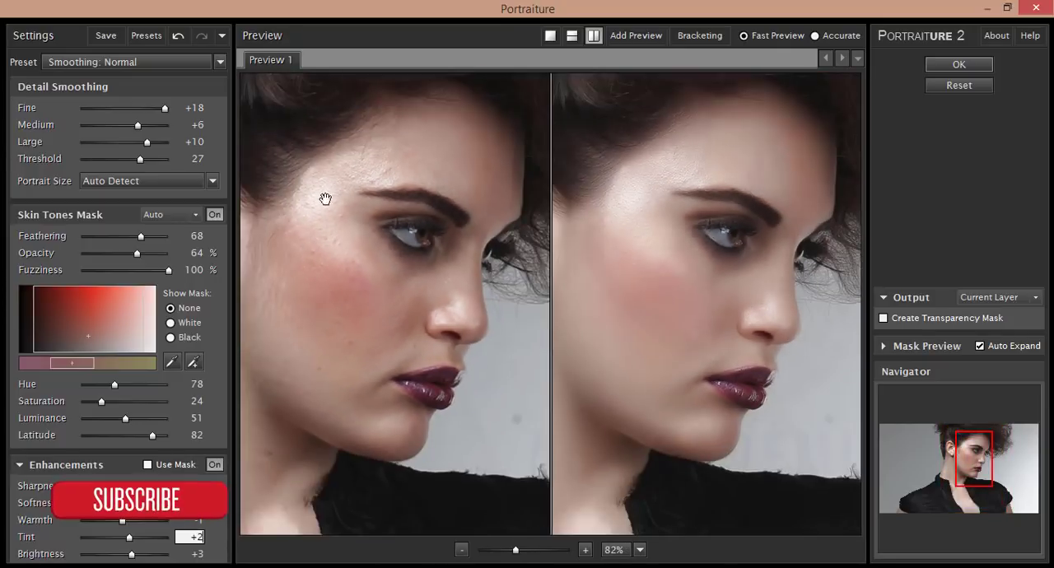
mouse_move(858, 108)
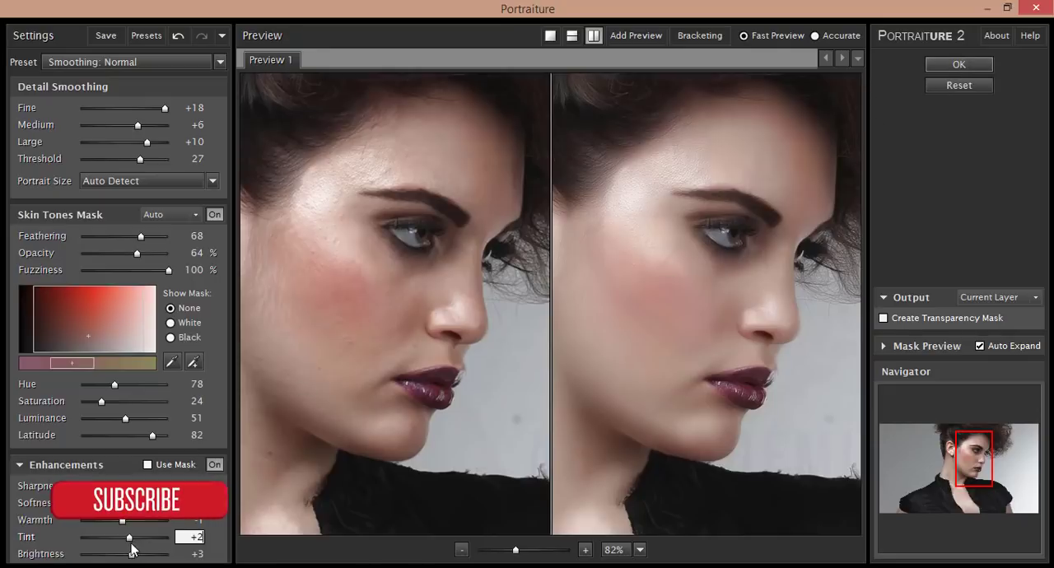
Drag the skin Tint slider back and forth, settling at +3.
left_click_drag(130, 537, 123, 537)
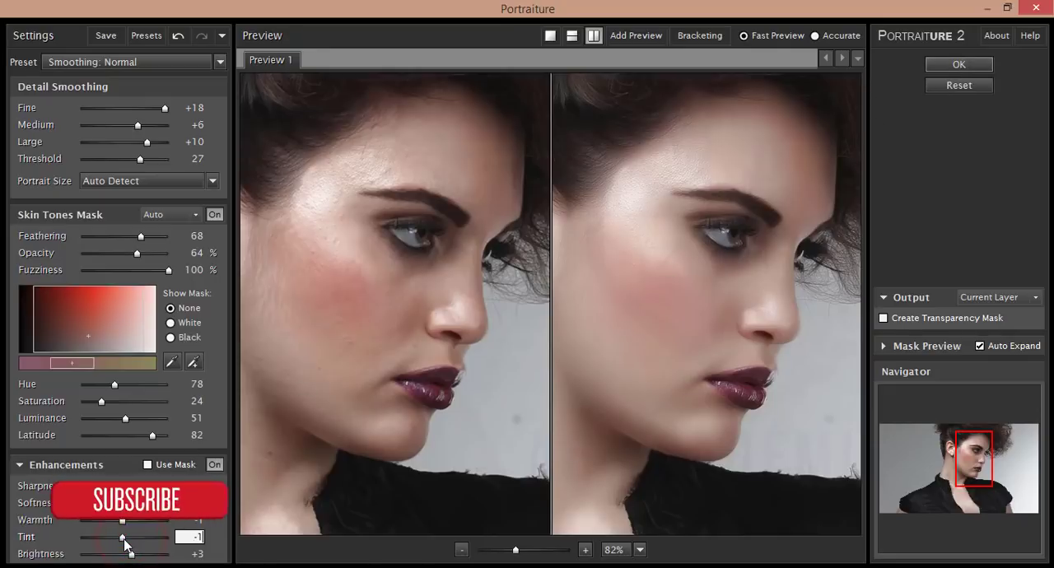
left_click_drag(123, 537, 146, 537)
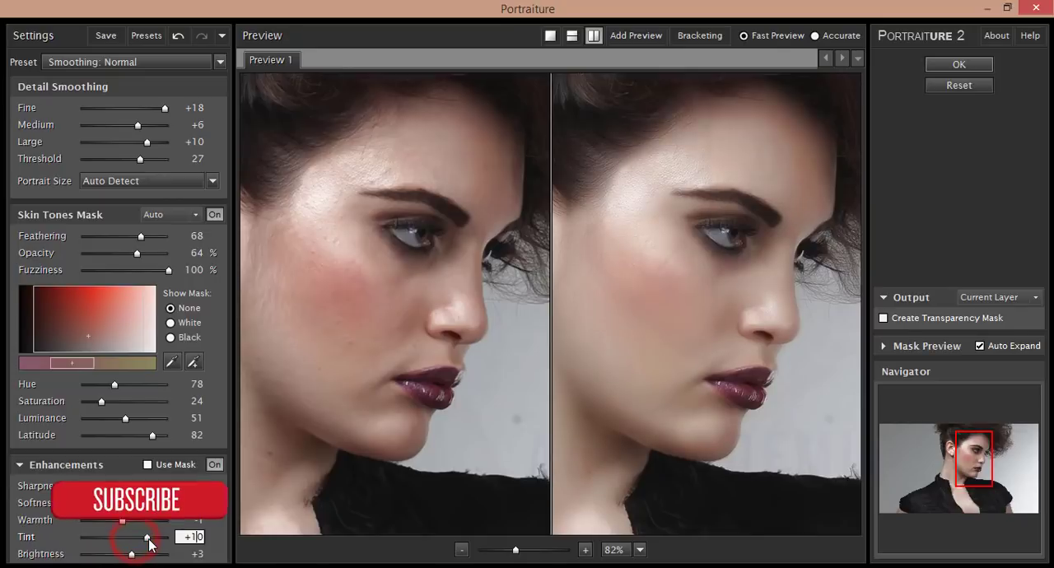
left_click_drag(147, 537, 90, 537)
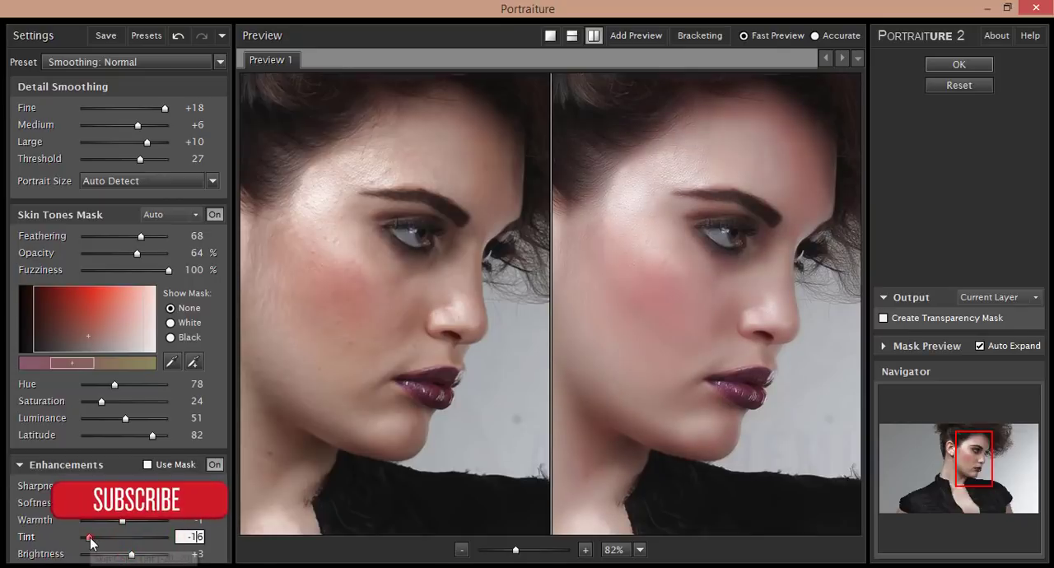
left_click_drag(89, 538, 131, 537)
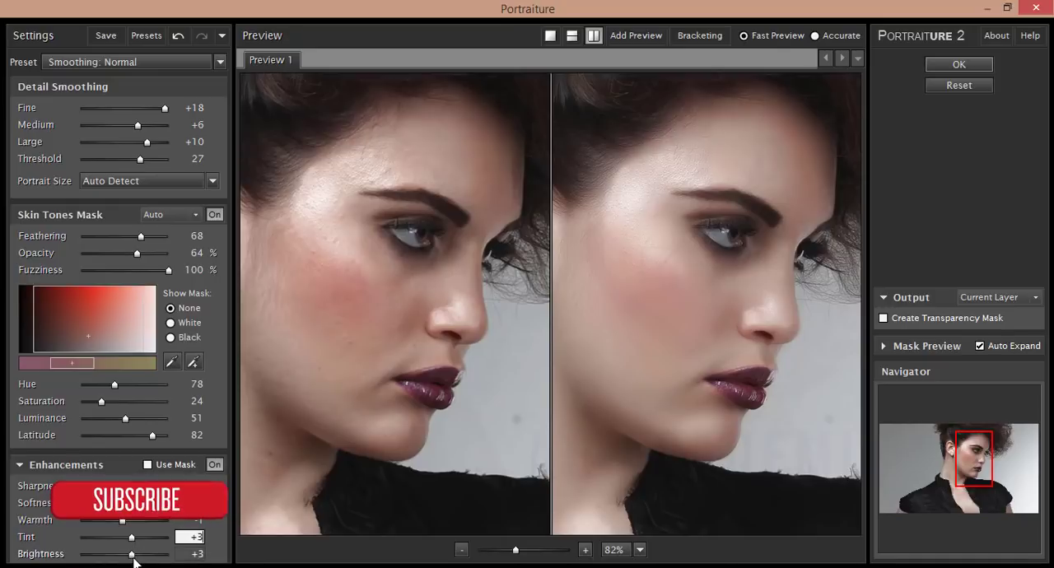
Tweak the skin Brightness and Warmth sliders and apply the smoothing to Layer 1.
left_click_drag(132, 554, 123, 554)
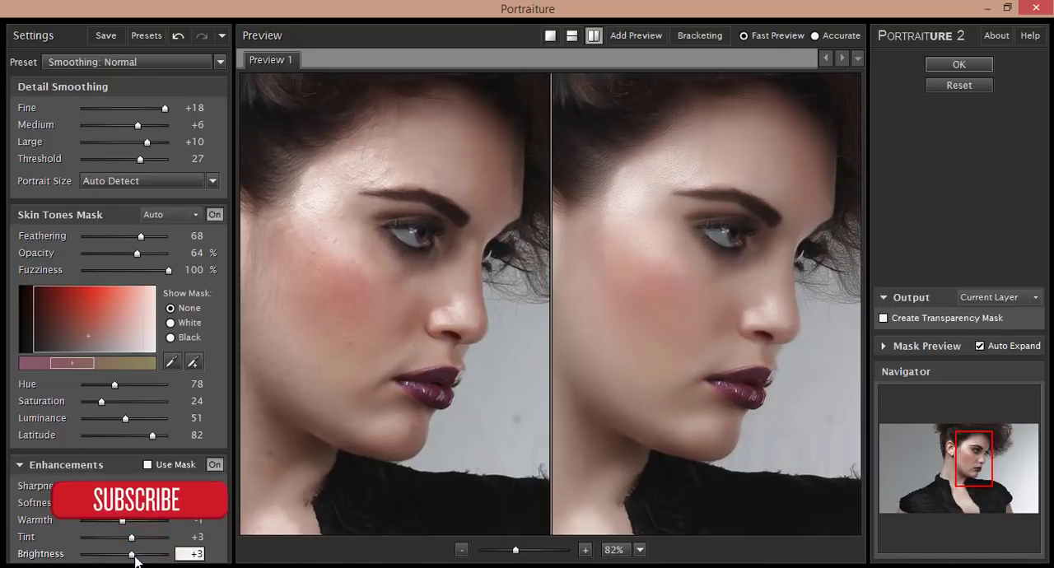
left_click_drag(130, 553, 134, 554)
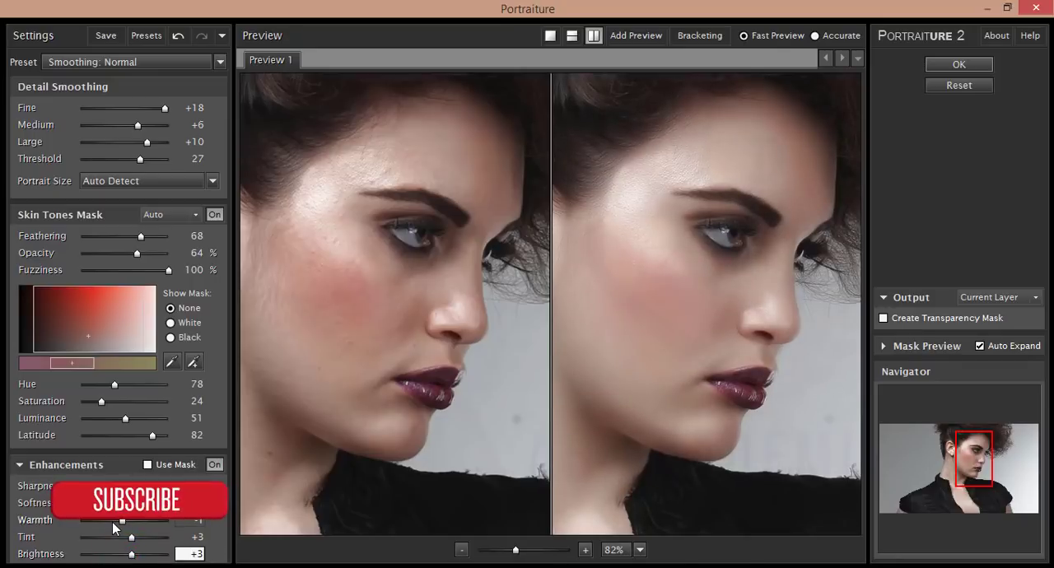
left_click_drag(121, 525, 138, 526)
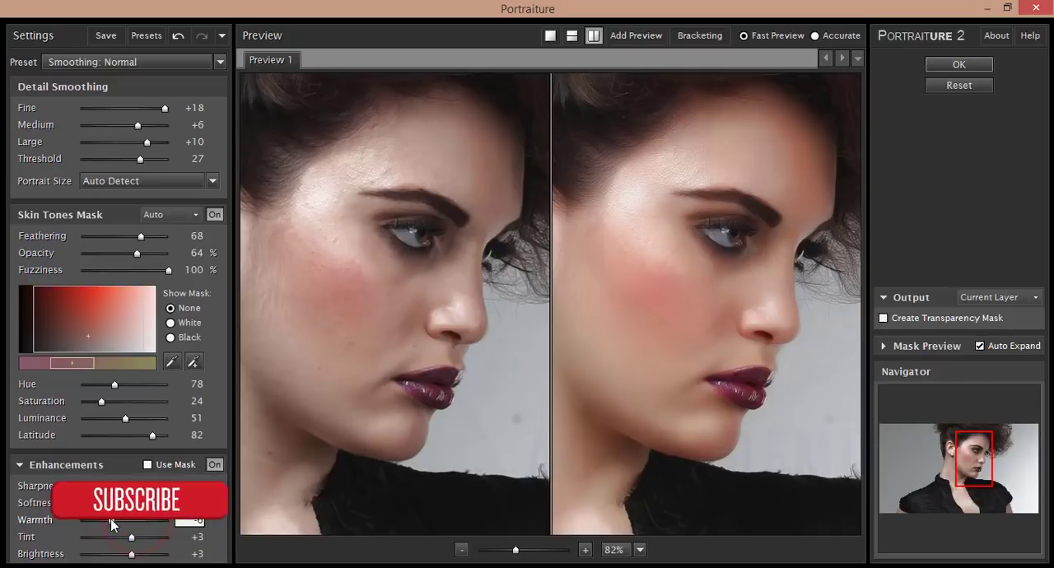
left_click_drag(111, 531, 132, 531)
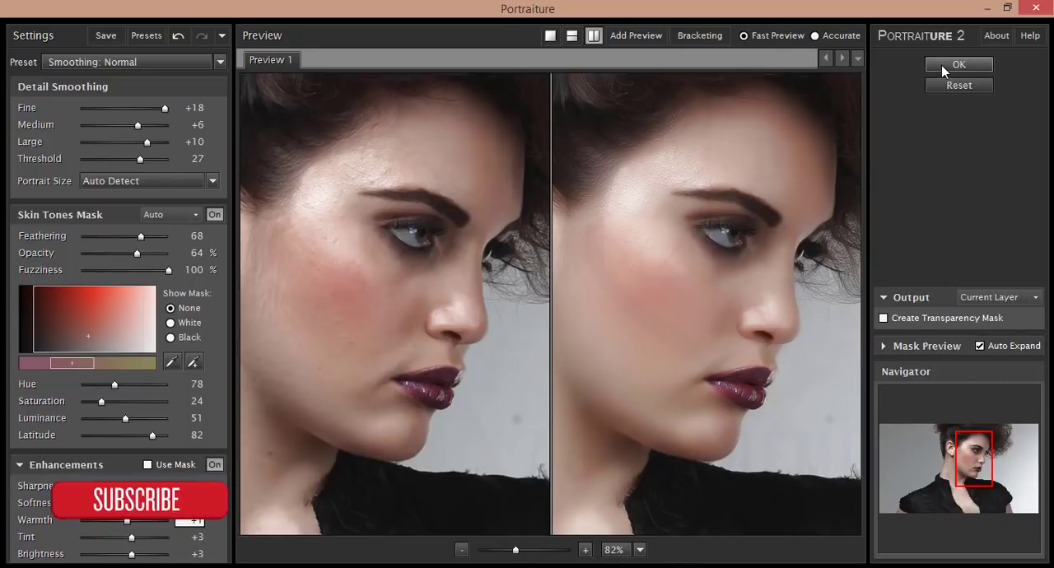
left_click(958, 65)
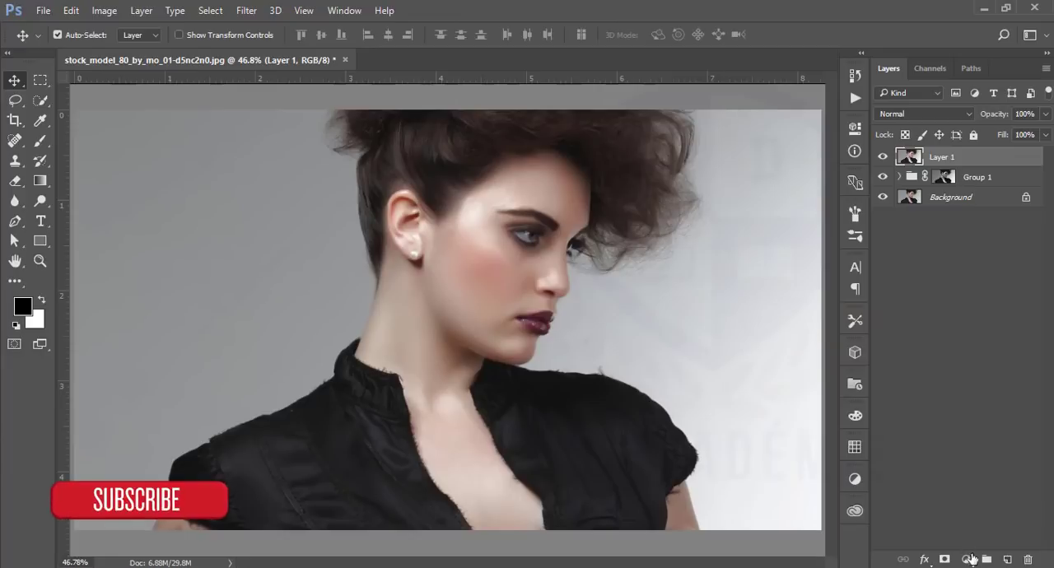
Add a Color Lookup adjustment using HorrorBlue.3DL and group it with Layer 1.
left_click(970, 560)
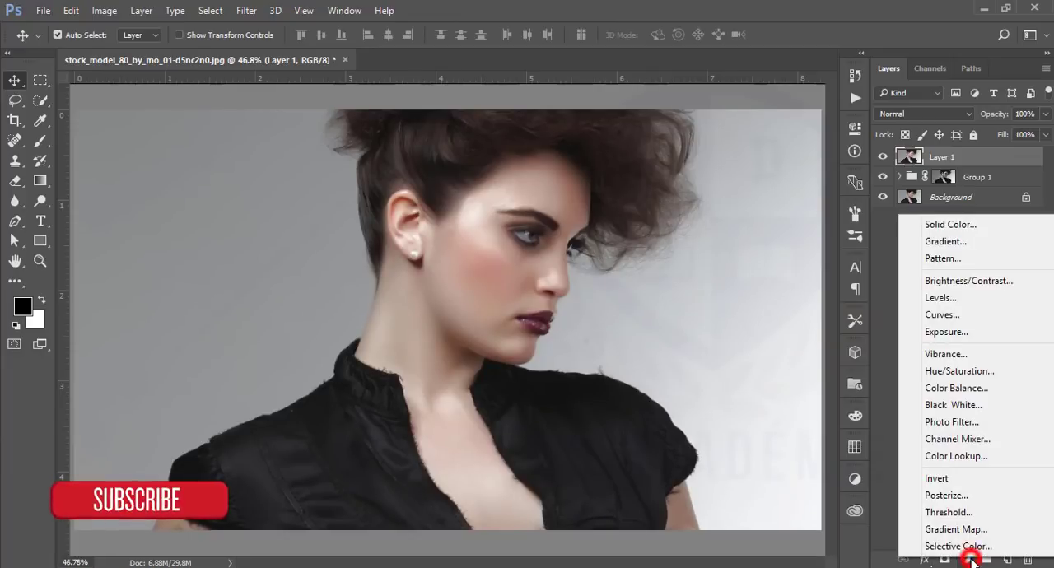
left_click(957, 457)
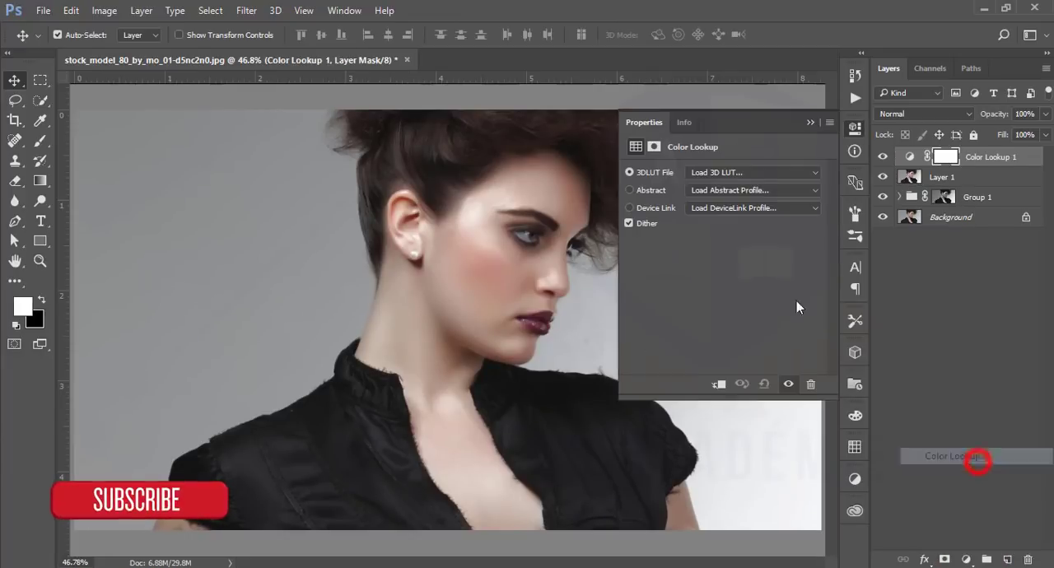
left_click(752, 173)
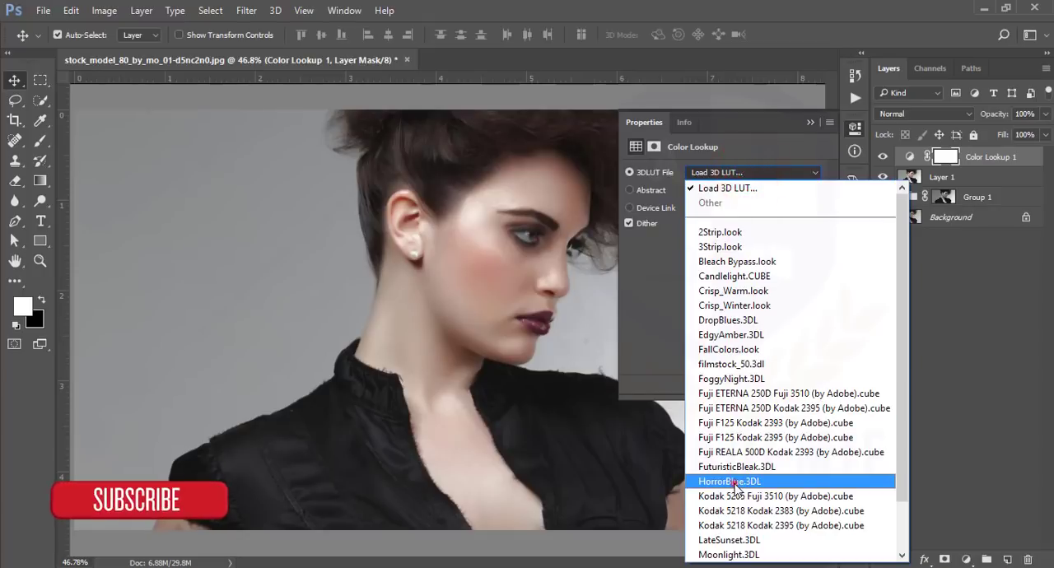
left_click(729, 481)
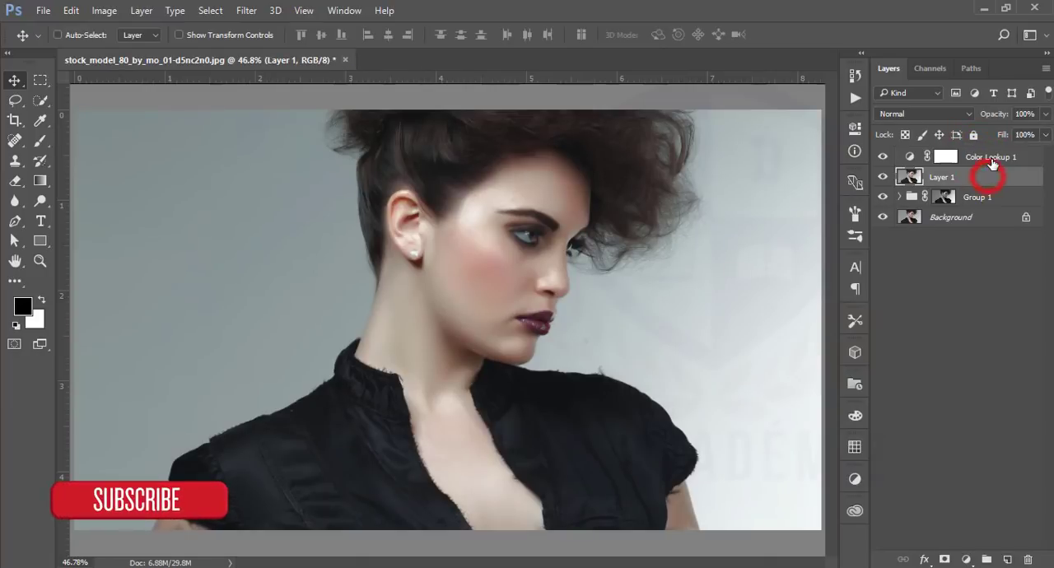
key("ctrl+g")
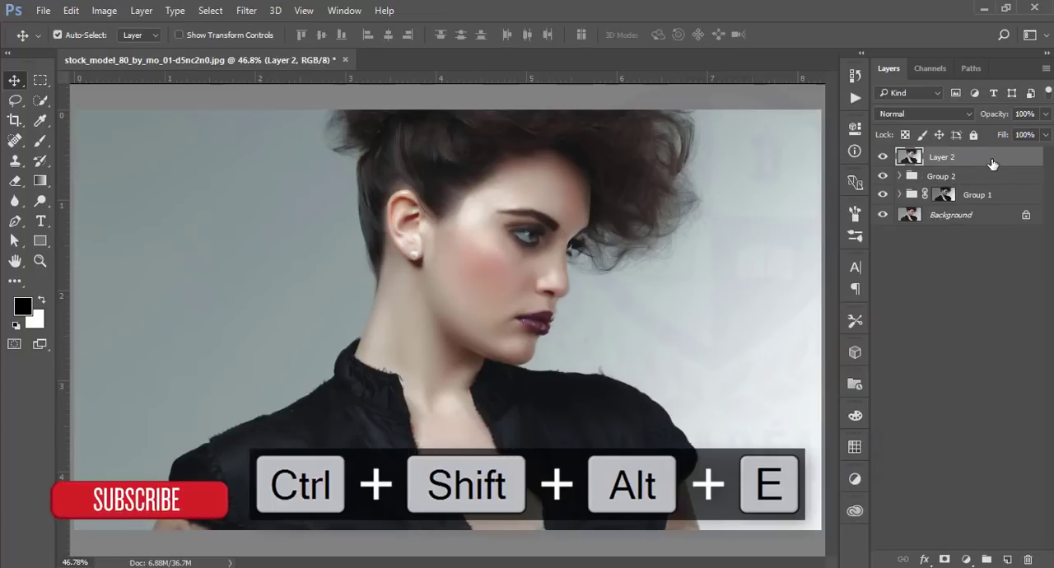
Launch Color Efex Pro 4 from the Filter menu on merged Layer 2.
left_click(247, 10)
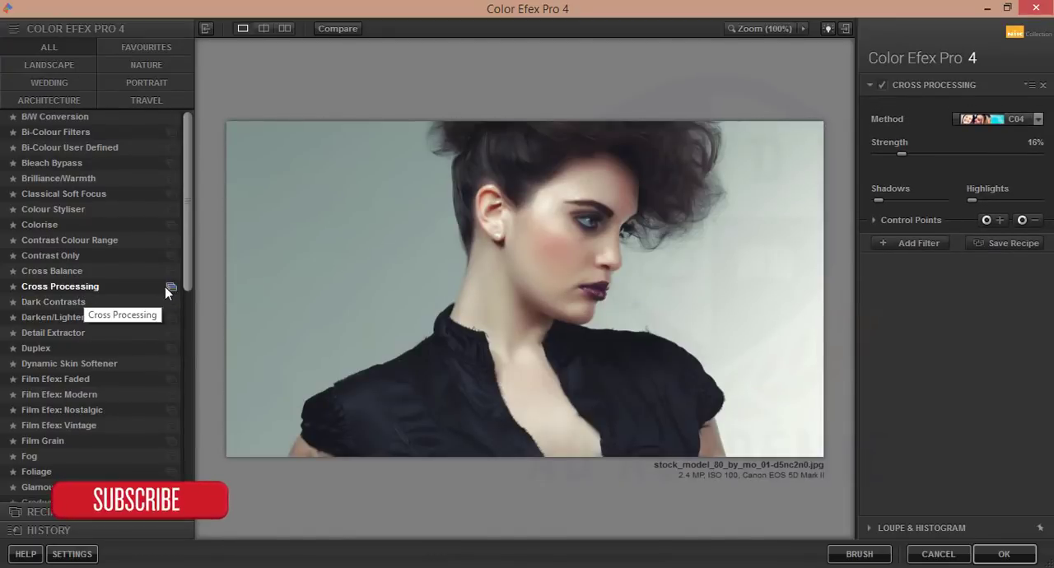
Choose Cross Processing, preview several methods, and apply method C04 at 16% strength.
left_click(1040, 119)
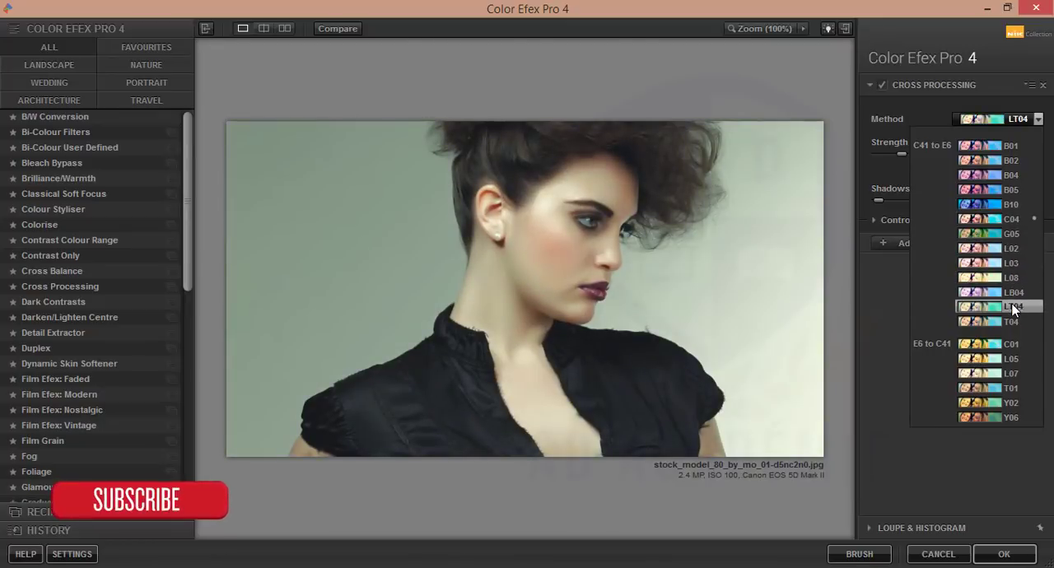
left_click(1011, 292)
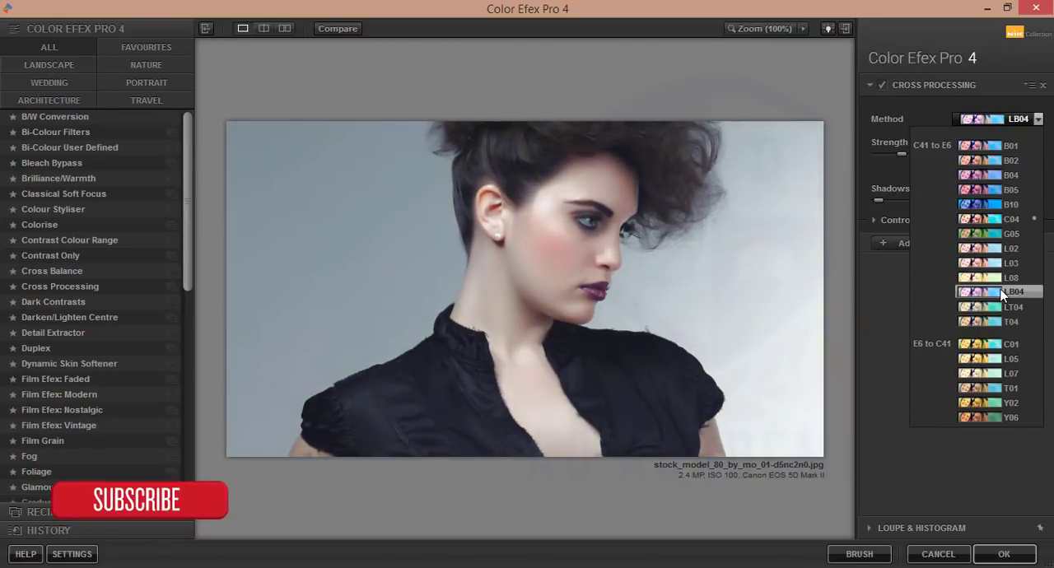
left_click(1011, 306)
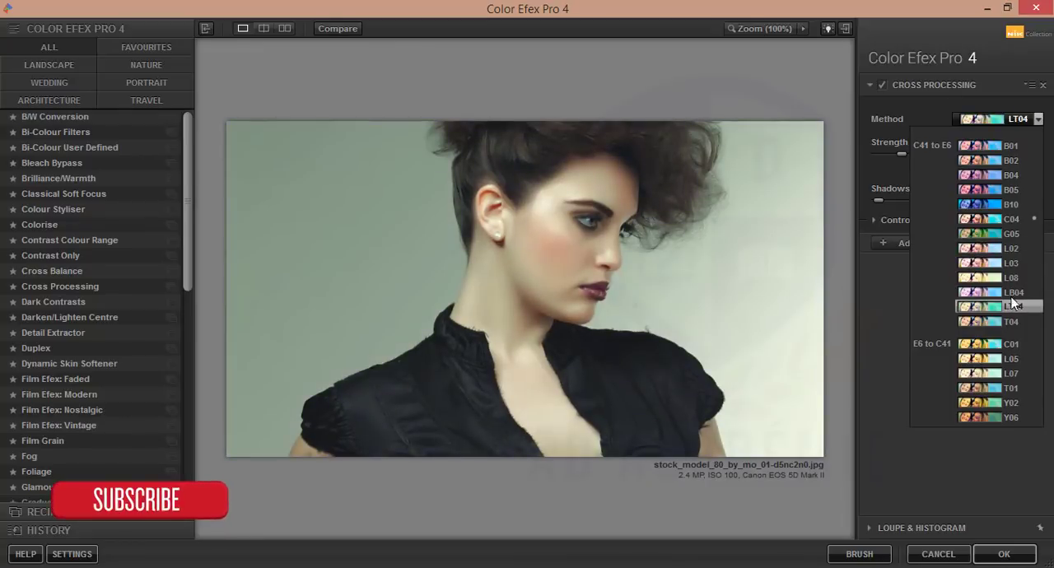
left_click(1011, 321)
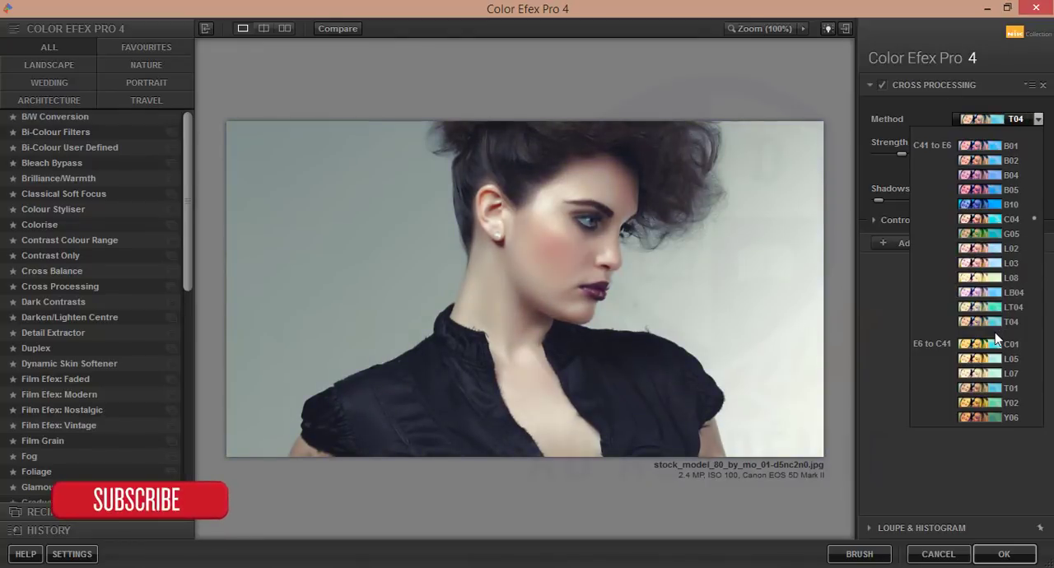
left_click(1011, 277)
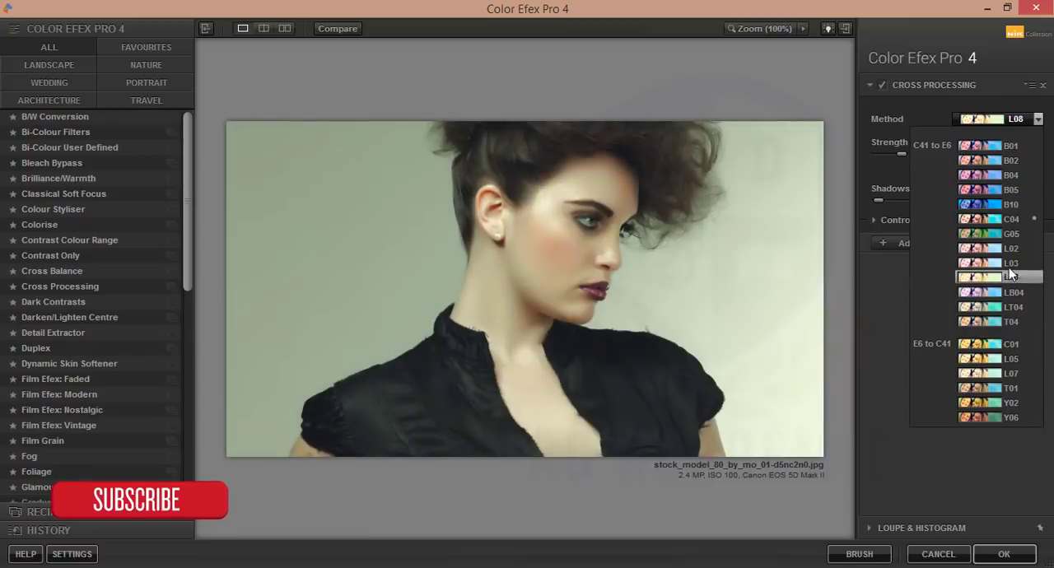
left_click(1011, 218)
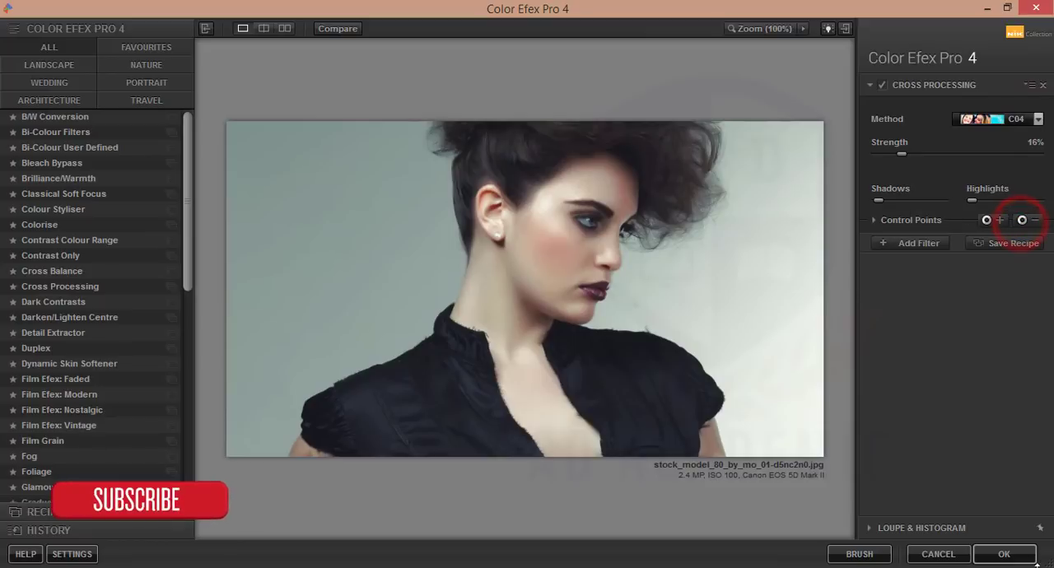
left_click(1003, 554)
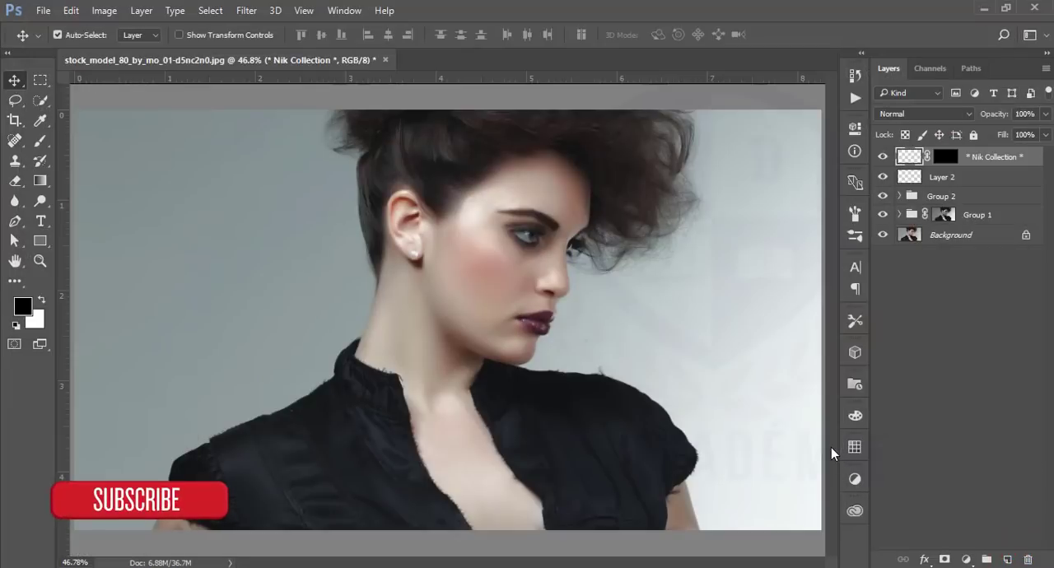
mouse_move(844, 434)
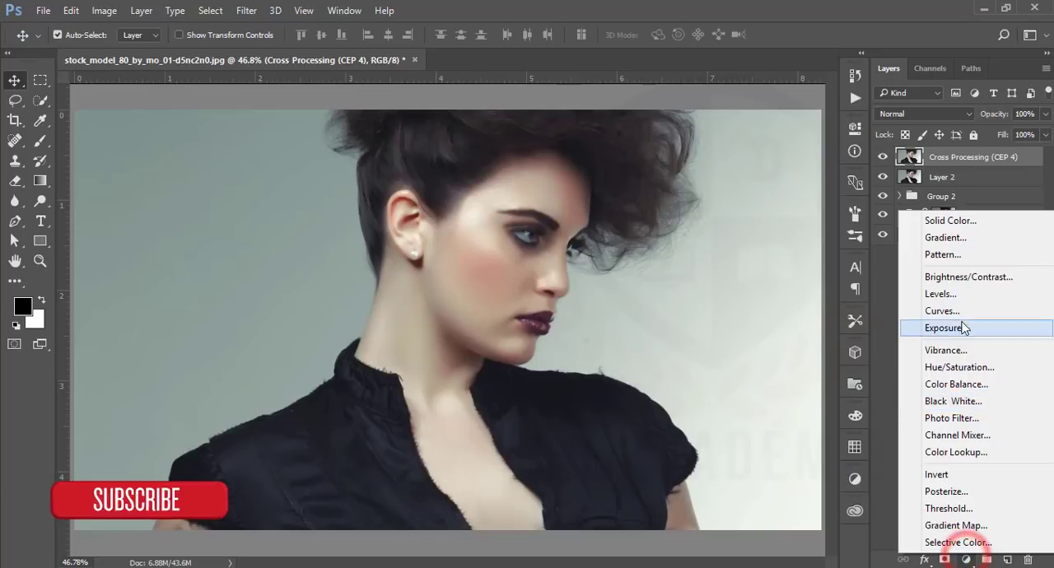
Add a Levels adjustment with white input at 250, then stamp visible layers into Layer 3.
left_click(941, 294)
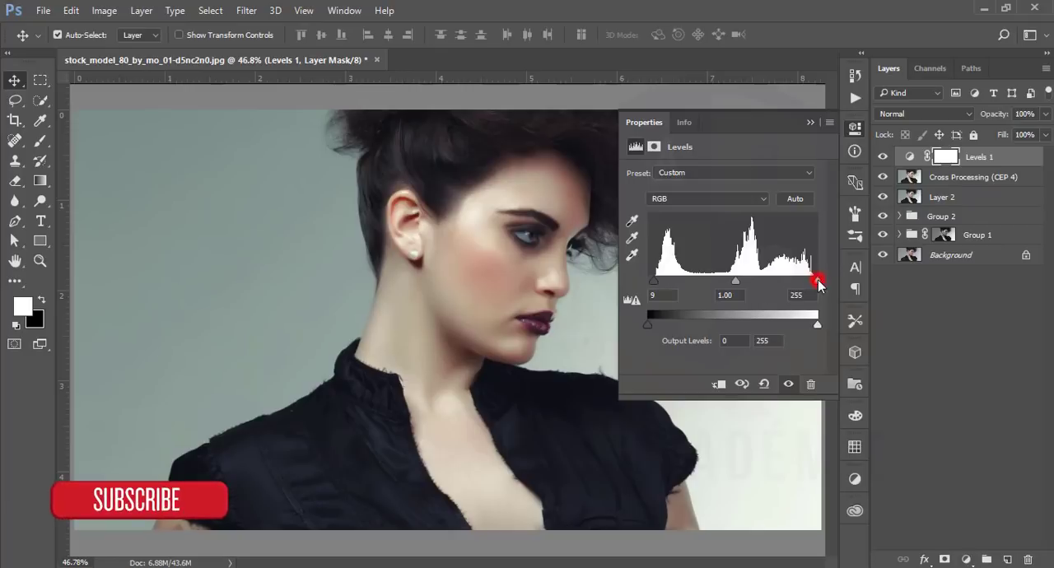
left_click_drag(816, 280, 813, 280)
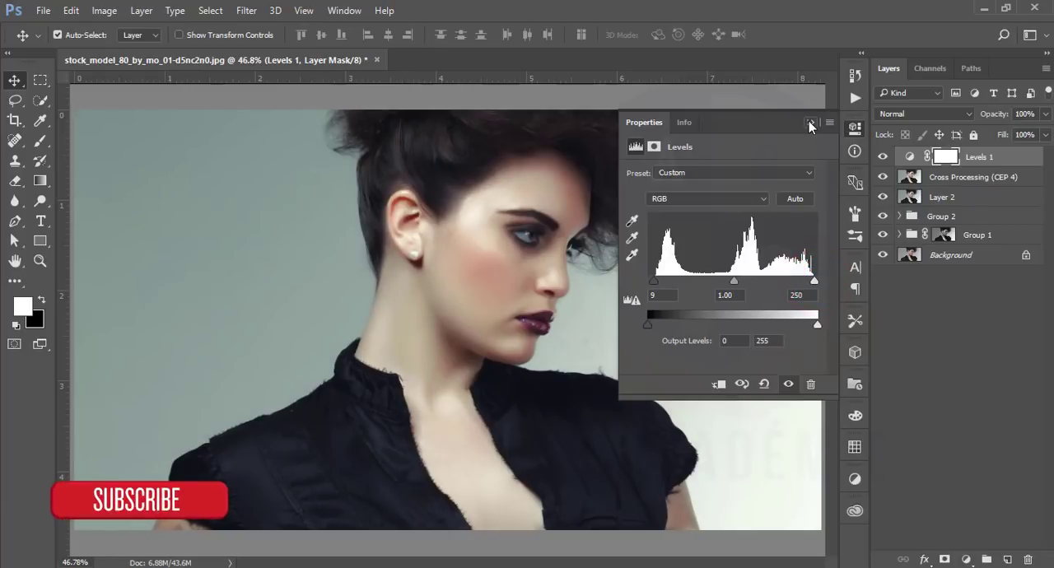
left_click(812, 122)
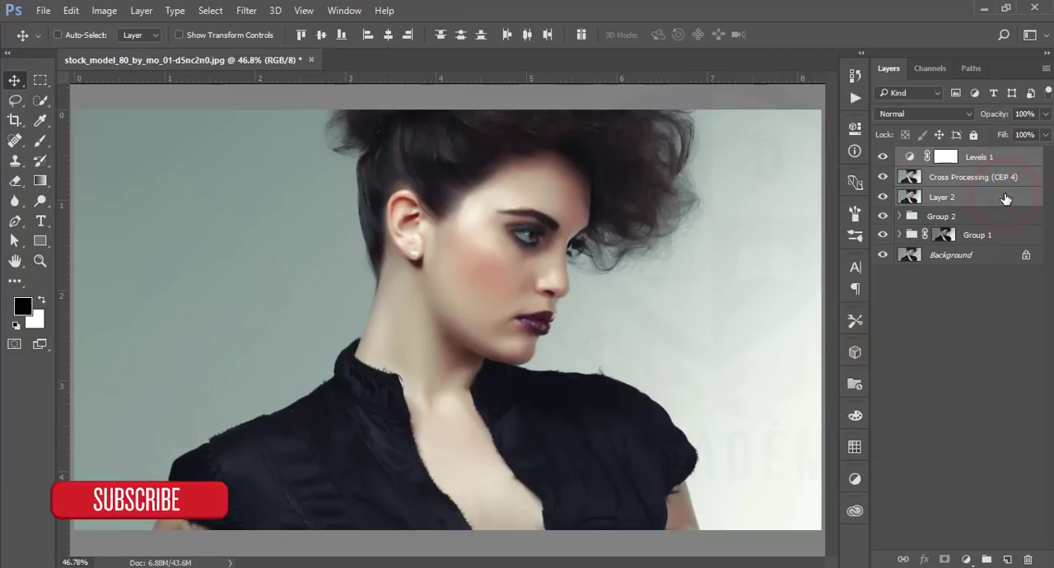
key("ctrl+shift+alt+e")
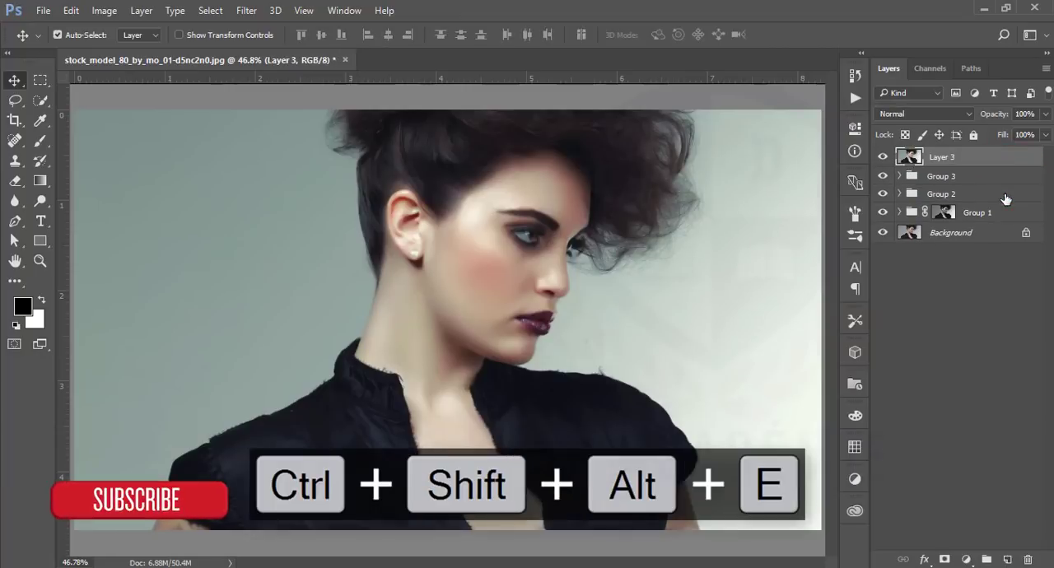
left_click(247, 10)
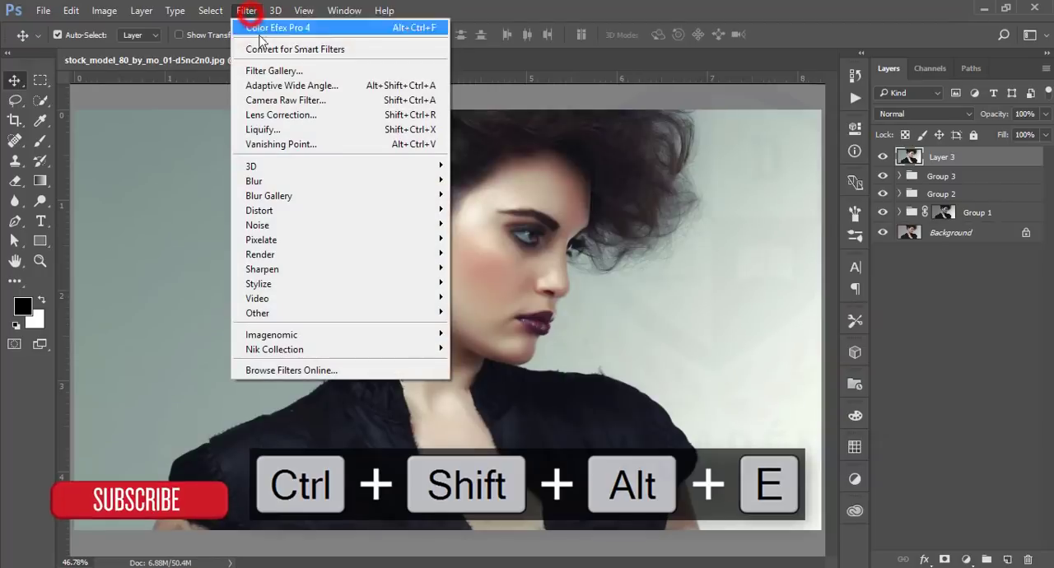
Apply a Camera Raw Filter with vignette Amount -6, Sharpening 48 and Luminance 9.
left_click(285, 100)
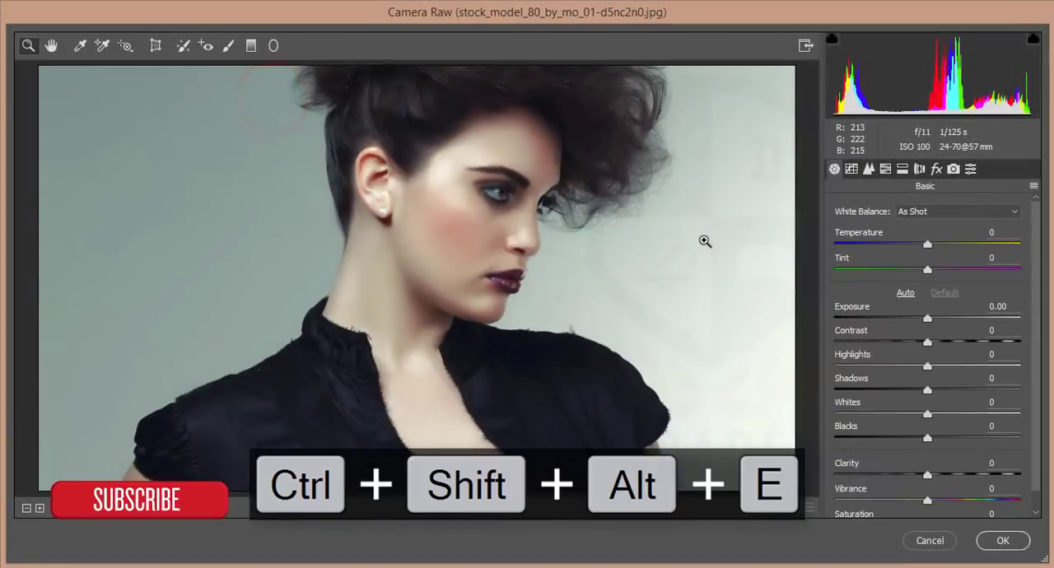
left_click(937, 169)
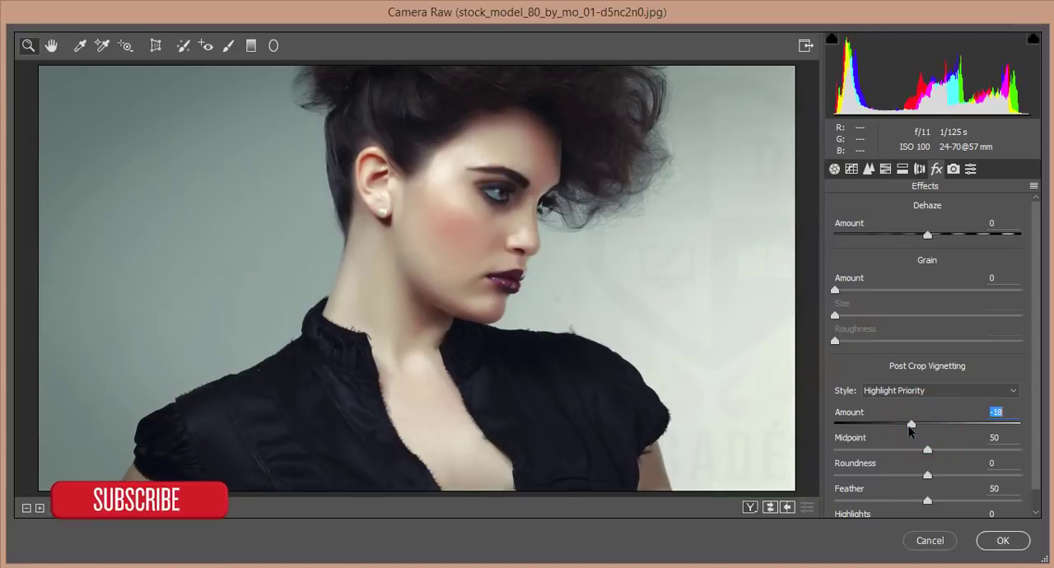
left_click_drag(912, 423, 922, 423)
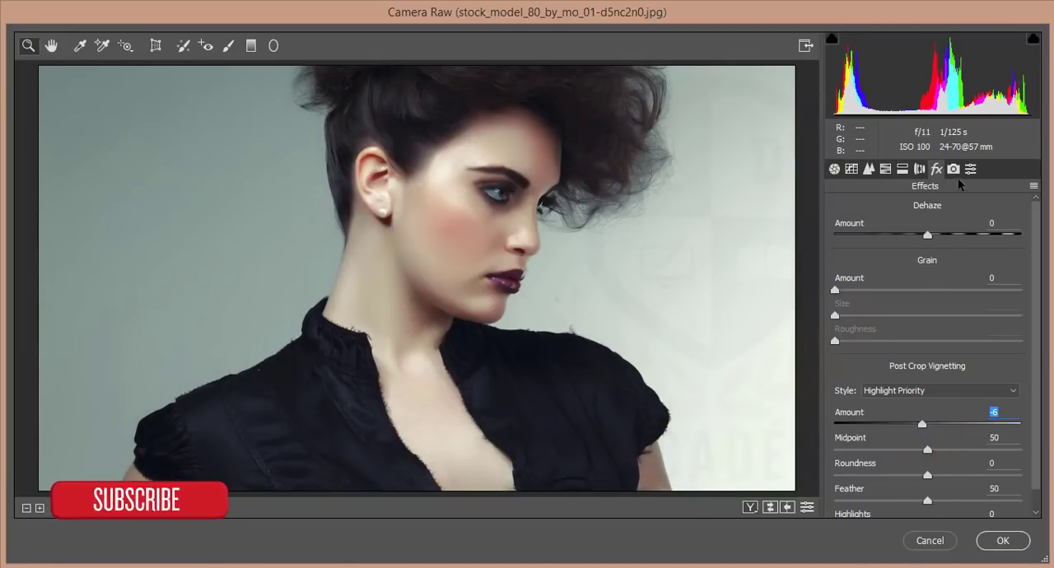
left_click(868, 169)
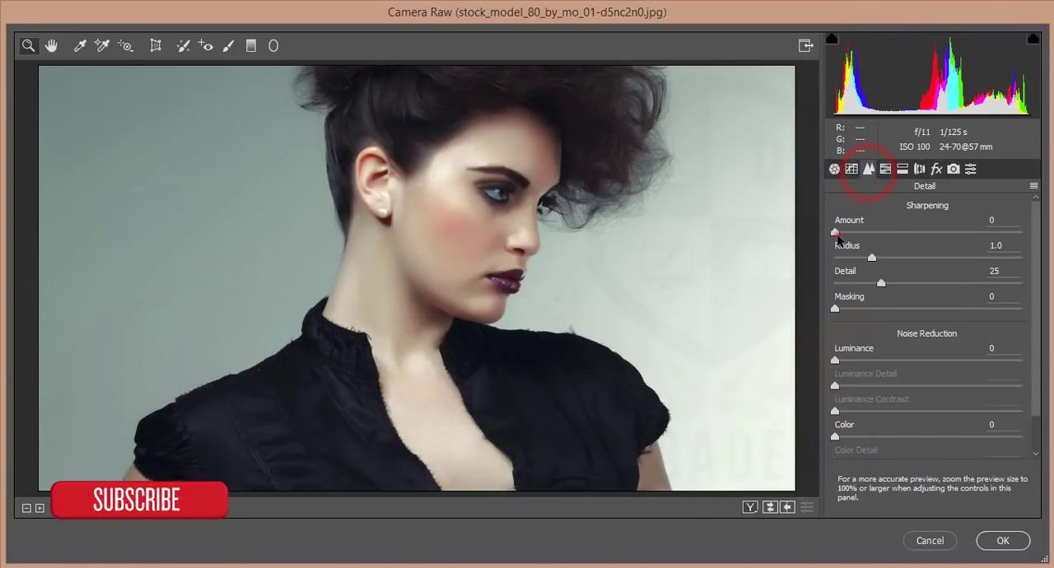
left_click_drag(836, 233, 894, 232)
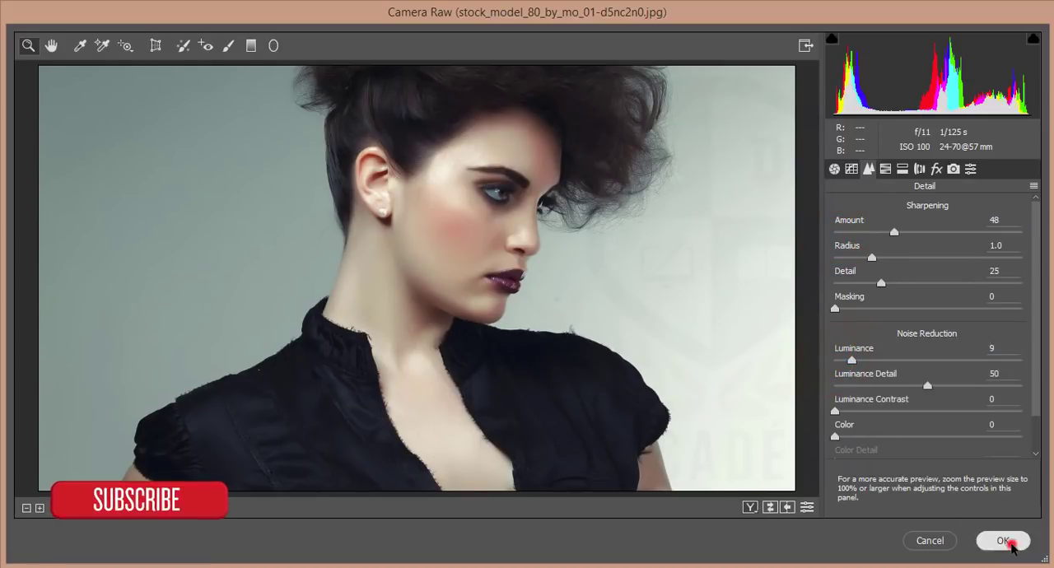
left_click(1003, 540)
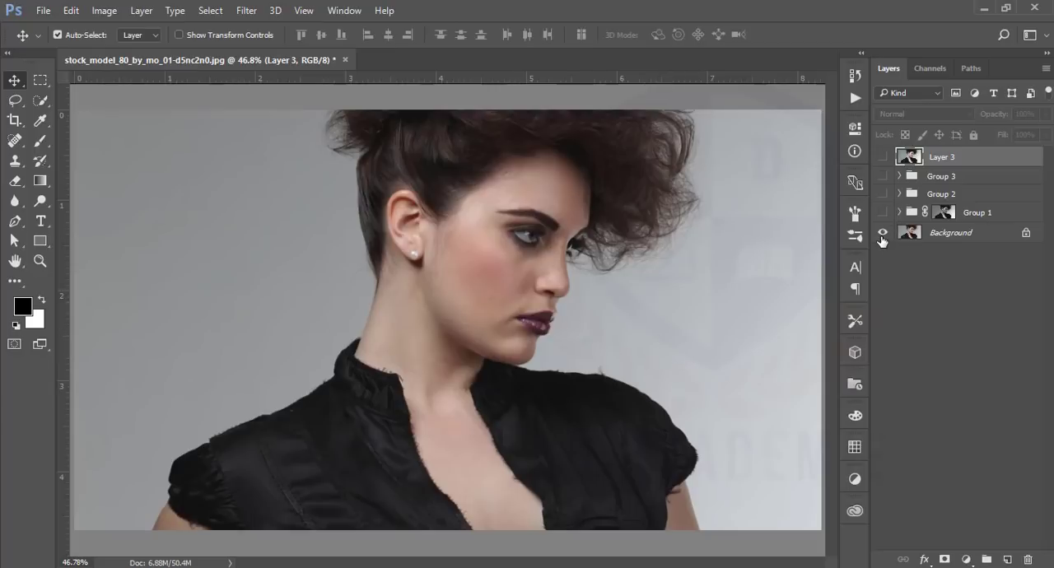
mouse_move(882, 233)
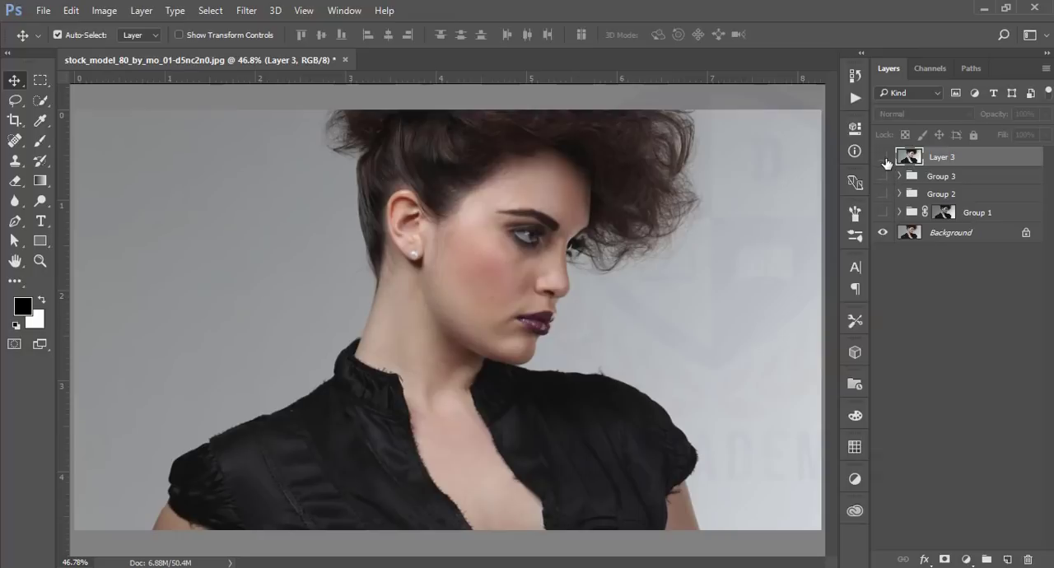
left_click(883, 157)
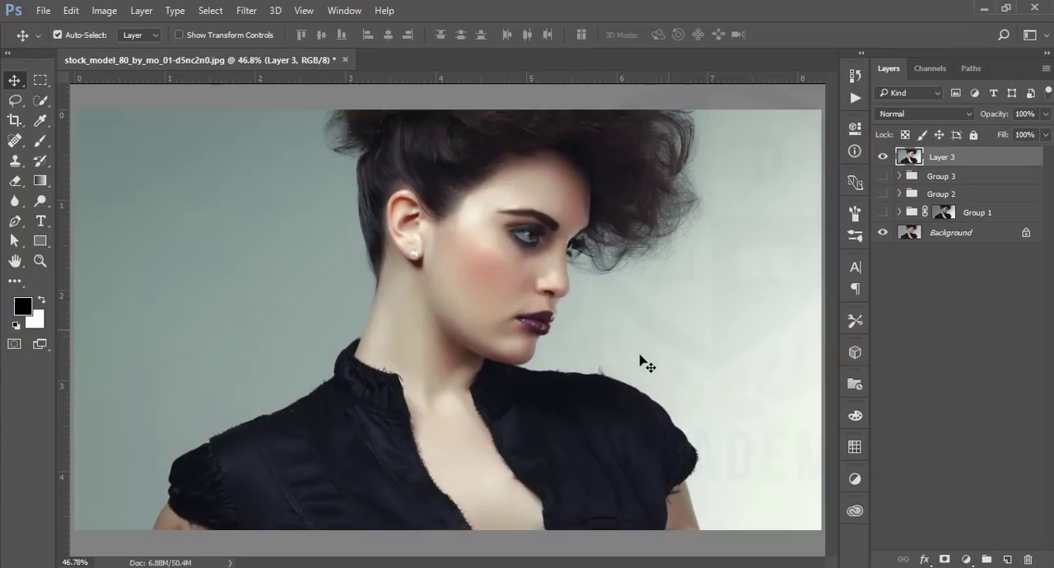